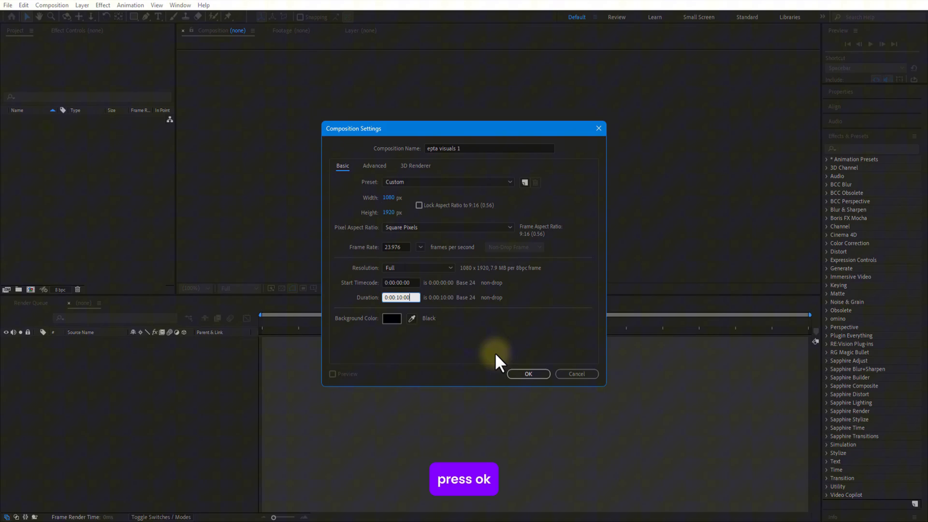
Create the 1080×1920 'epta visuals 1' composition and add a black solid named bg.
{"action": "left_click", "coordinate": [527, 374]}
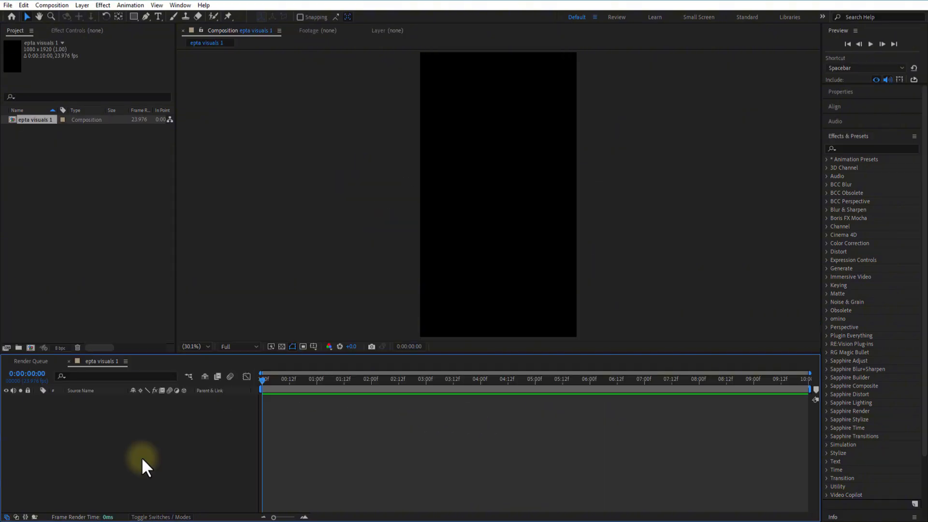
{"action": "right_click", "coordinate": [145, 462]}
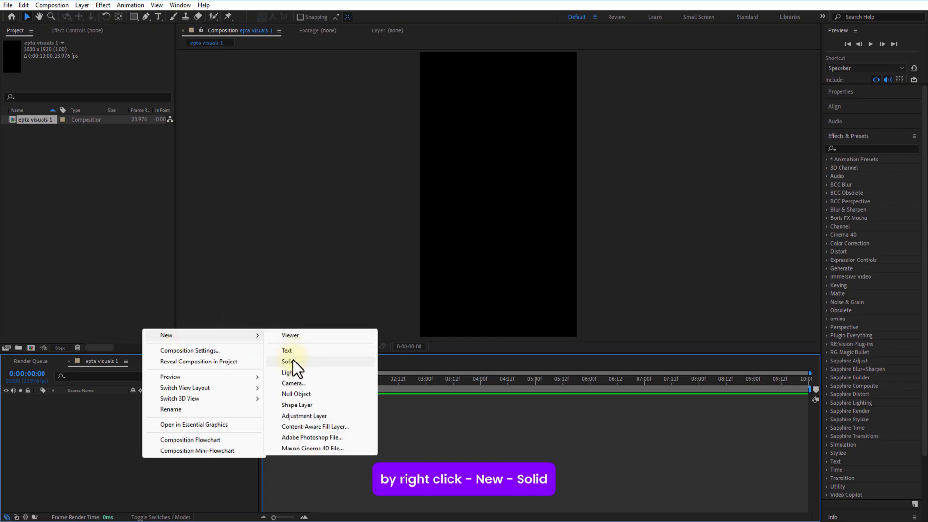
{"action": "left_click", "coordinate": [291, 361]}
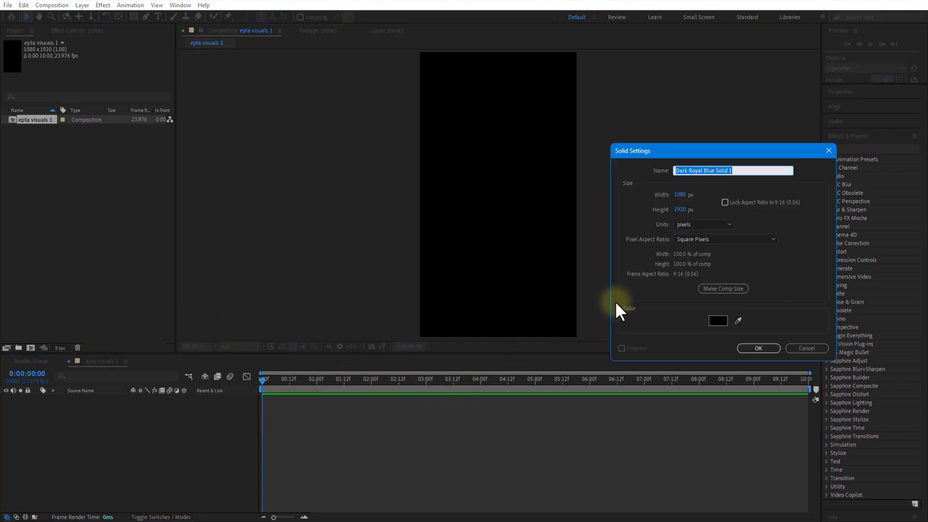
{"action": "left_click", "coordinate": [757, 348]}
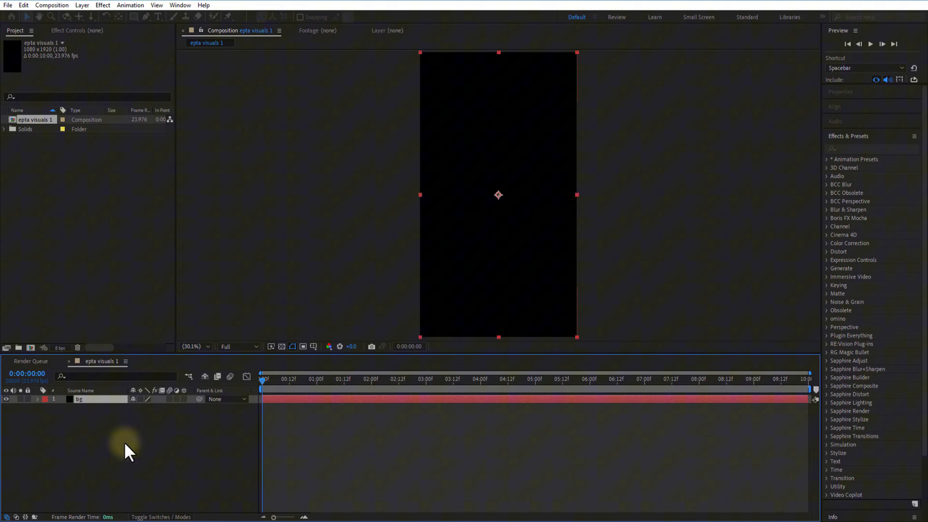
Apply Grid to the solid with cells about 90.8 wide and 70.2 high.
{"action": "left_click", "coordinate": [869, 149]}
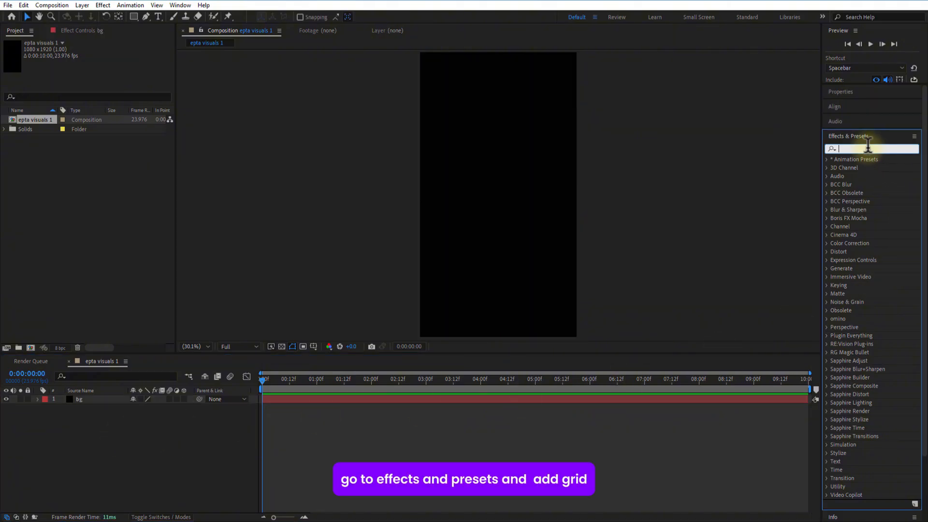
{"action": "type", "text": "grid"}
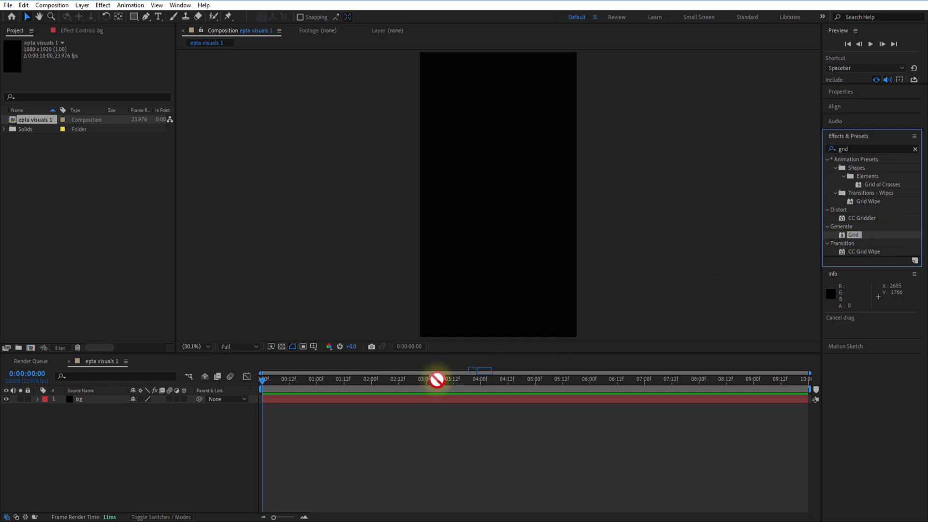
{"action": "double_click", "coordinate": [852, 234]}
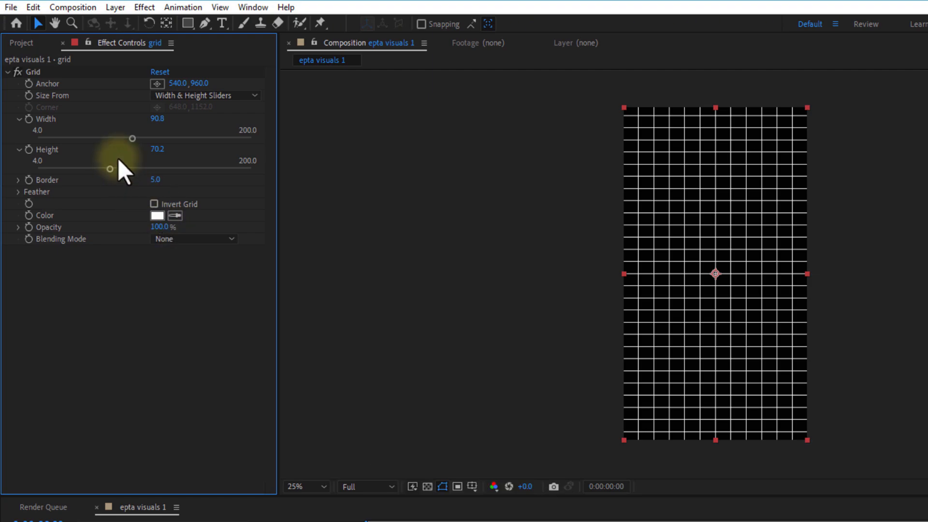
{"action": "left_click", "coordinate": [18, 179]}
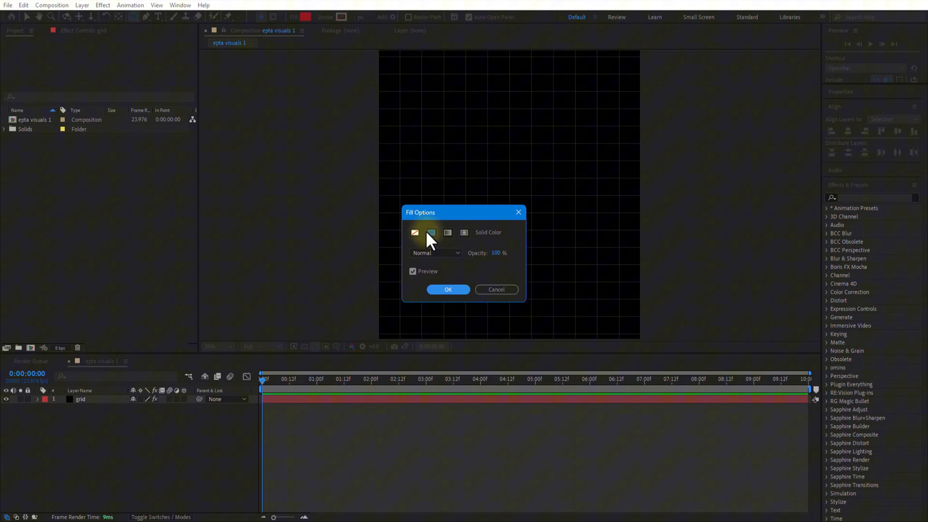
Draw a rounded bar with no fill and a radial gradient stroke, centred on the composition.
{"action": "left_click", "coordinate": [448, 290]}
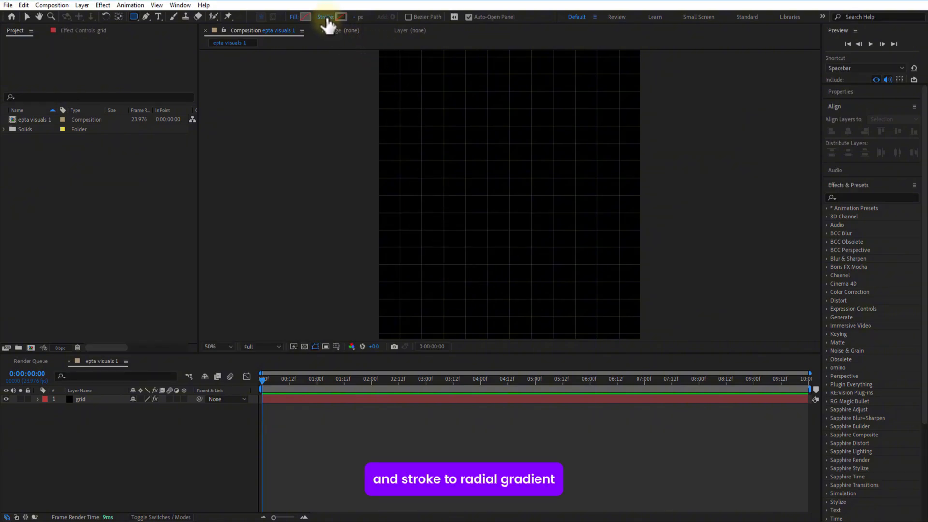
{"action": "left_click", "coordinate": [324, 17]}
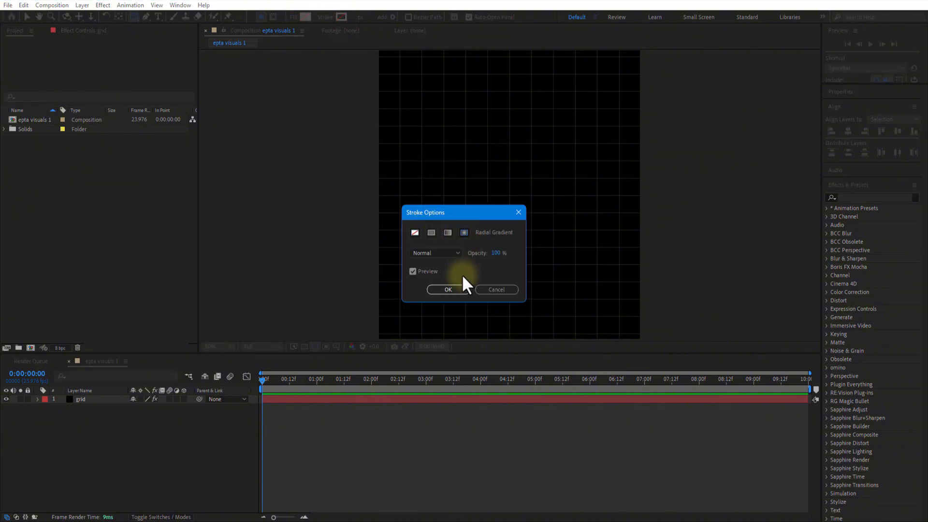
{"action": "left_click", "coordinate": [448, 289]}
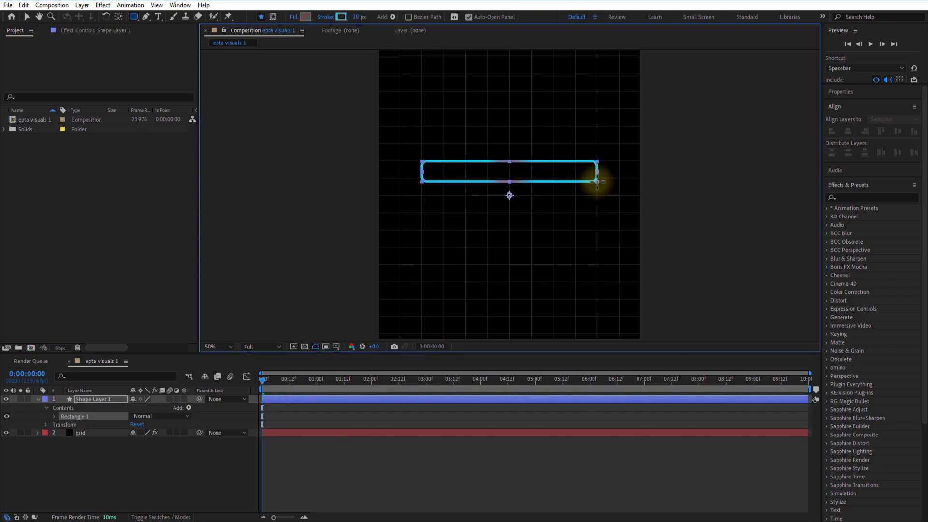
{"action": "left_click", "coordinate": [896, 131]}
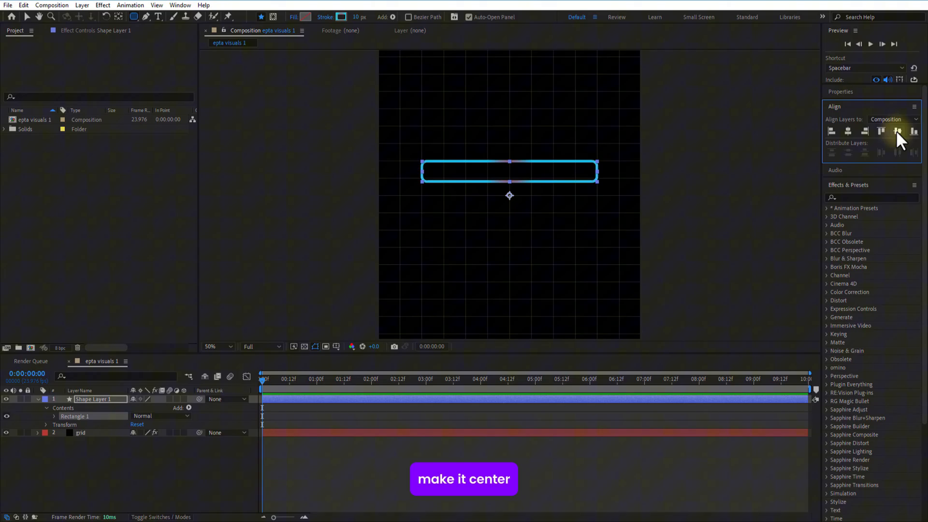
{"action": "left_click", "coordinate": [897, 132]}
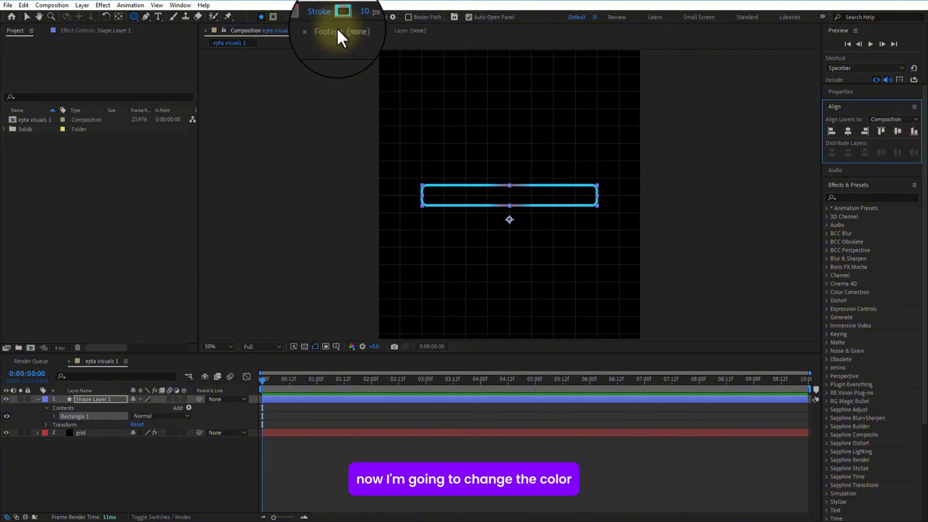
{"action": "left_click", "coordinate": [342, 16]}
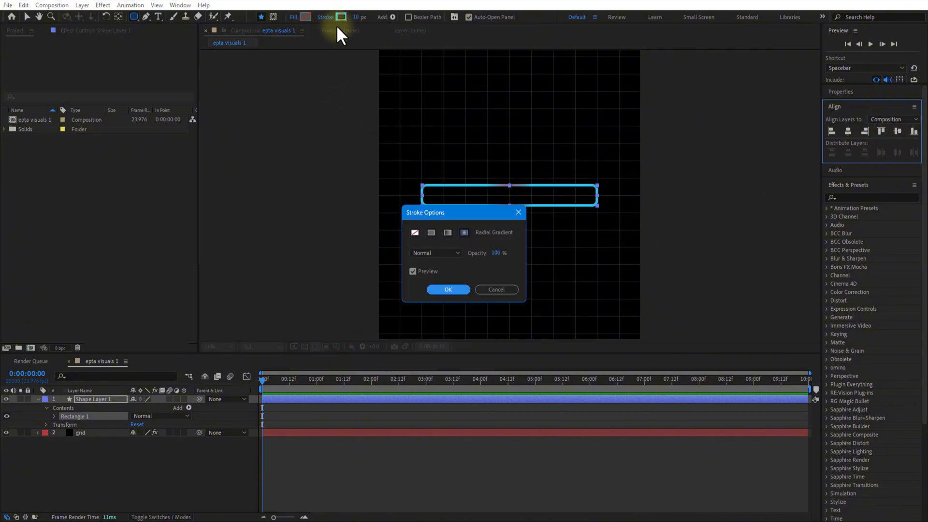
{"action": "left_click", "coordinate": [448, 289]}
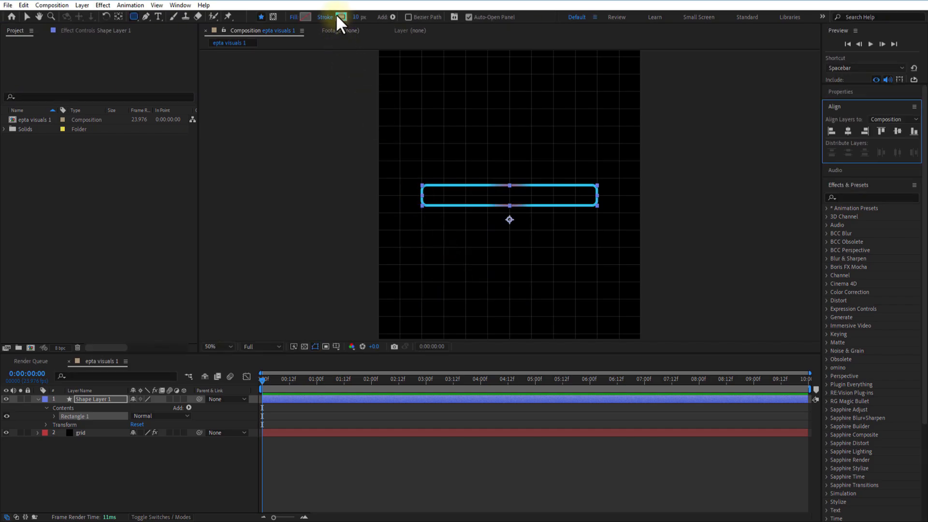
Set the bar's stroke gradient from white to light grey at 2 px width.
{"action": "left_click", "coordinate": [342, 17]}
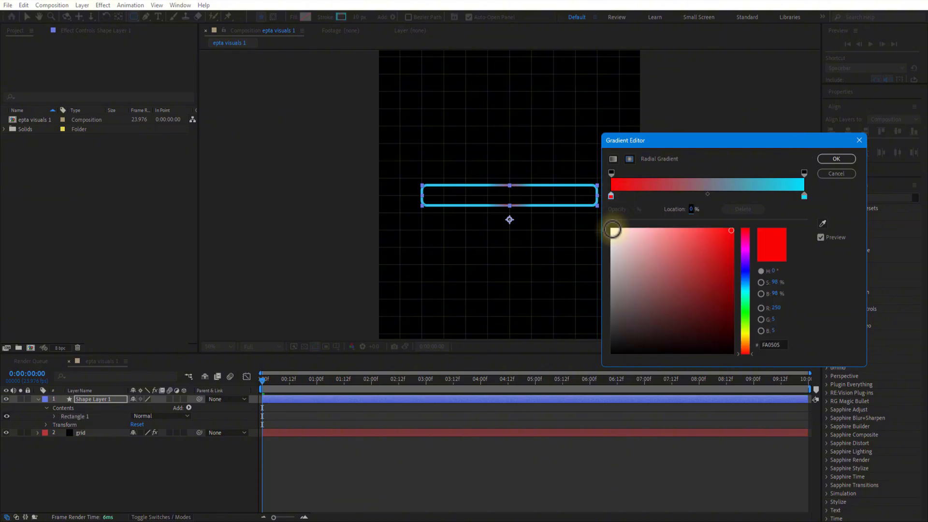
{"action": "left_click", "coordinate": [804, 188]}
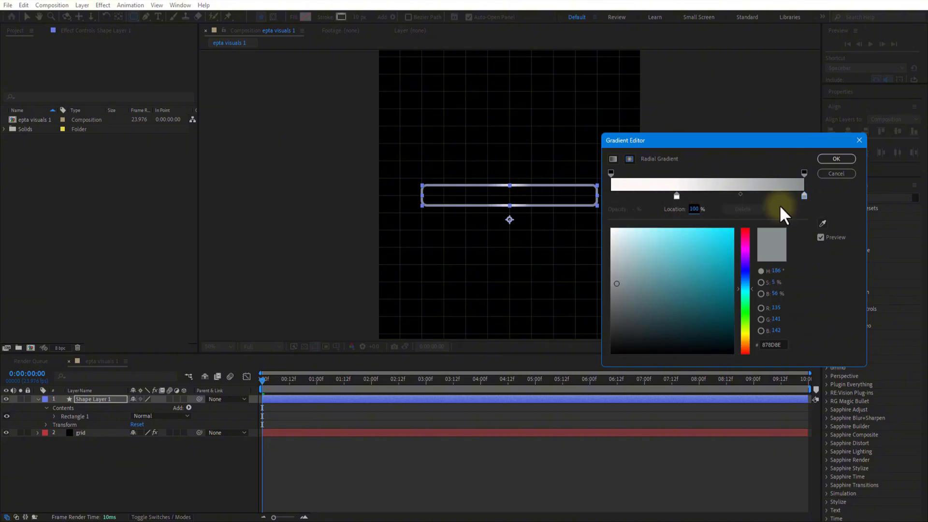
{"action": "left_click", "coordinate": [618, 255]}
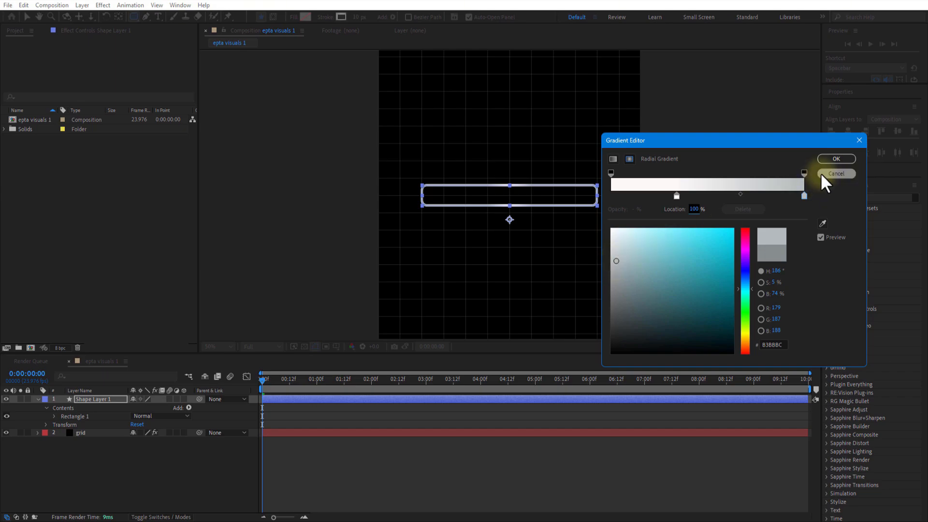
{"action": "left_click", "coordinate": [834, 158]}
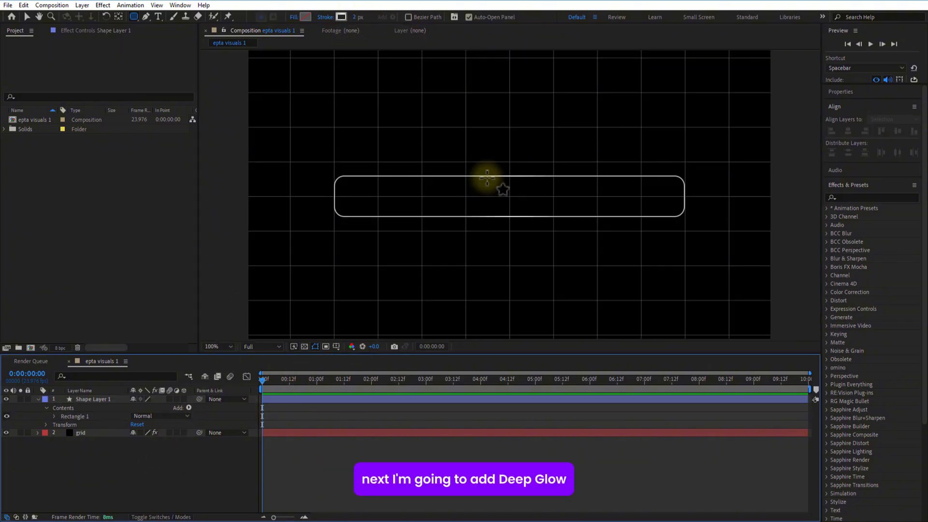
Search 'glow' and apply Deep Glow to Shape Layer 1.
{"action": "left_click", "coordinate": [215, 346]}
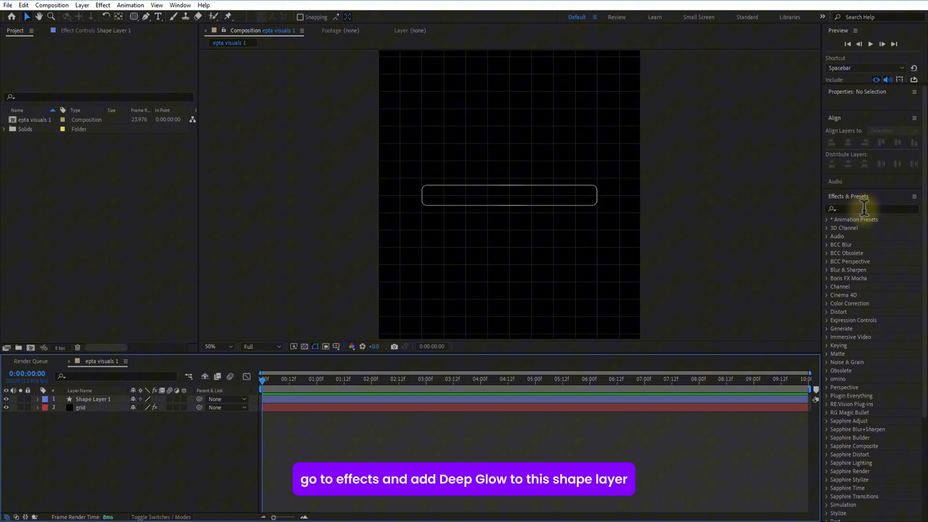
{"action": "type", "text": "g"}
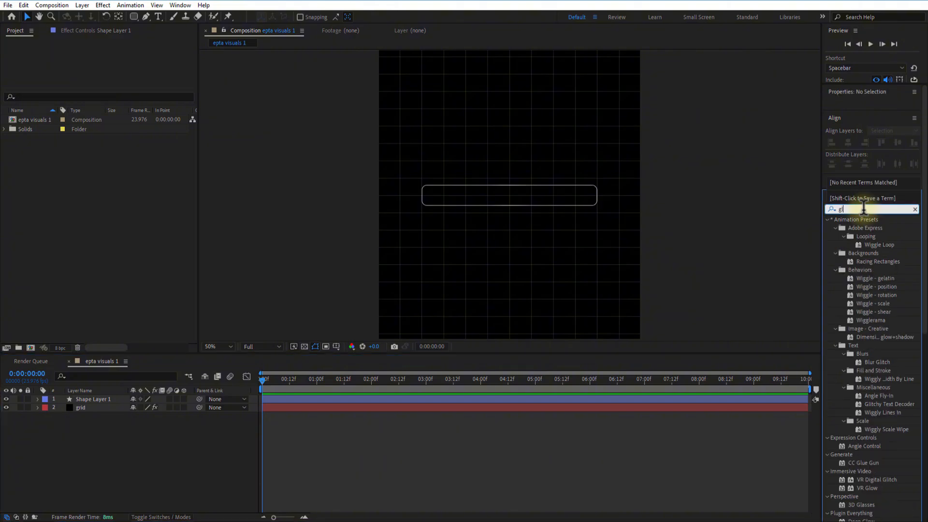
{"action": "type", "text": "low"}
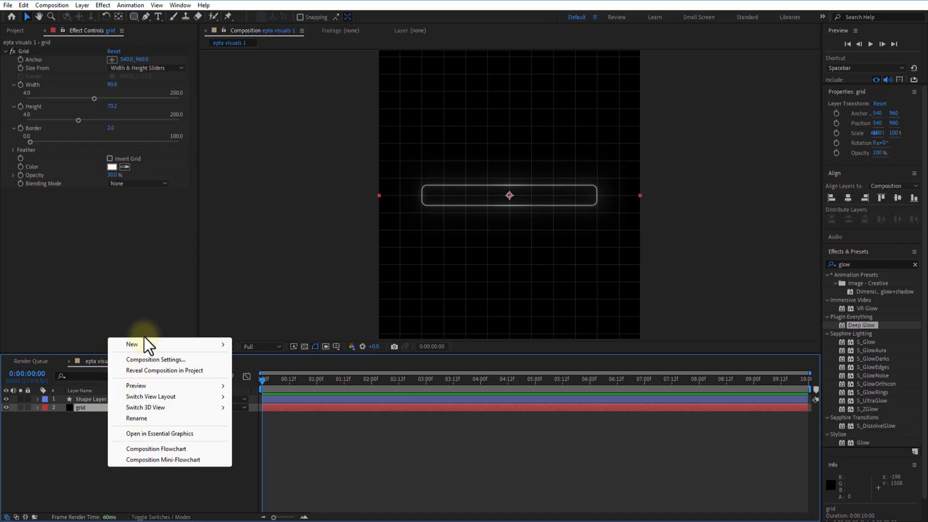
Add a black bg solid with an inverted dome mask feathered to 26.
{"action": "left_click", "coordinate": [132, 343]}
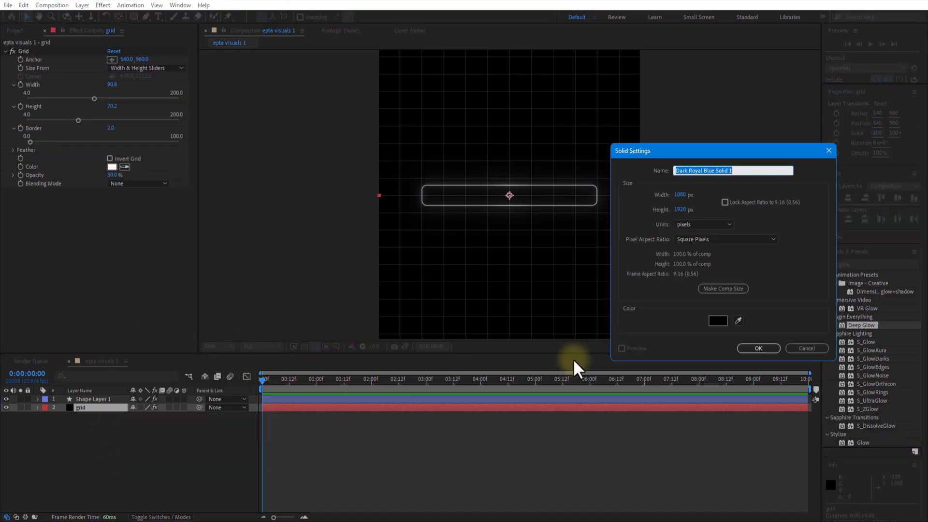
{"action": "left_click", "coordinate": [757, 348]}
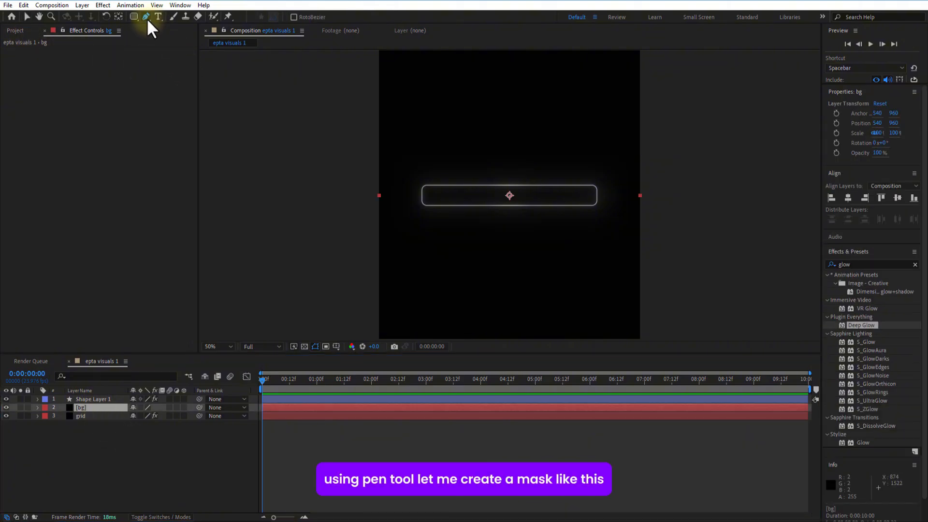
{"action": "left_click", "coordinate": [450, 192]}
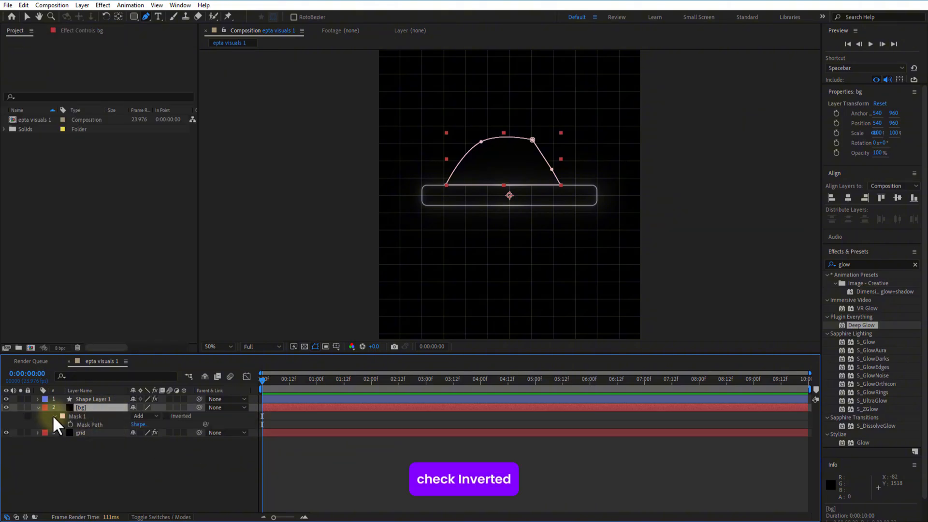
{"action": "left_click", "coordinate": [55, 416]}
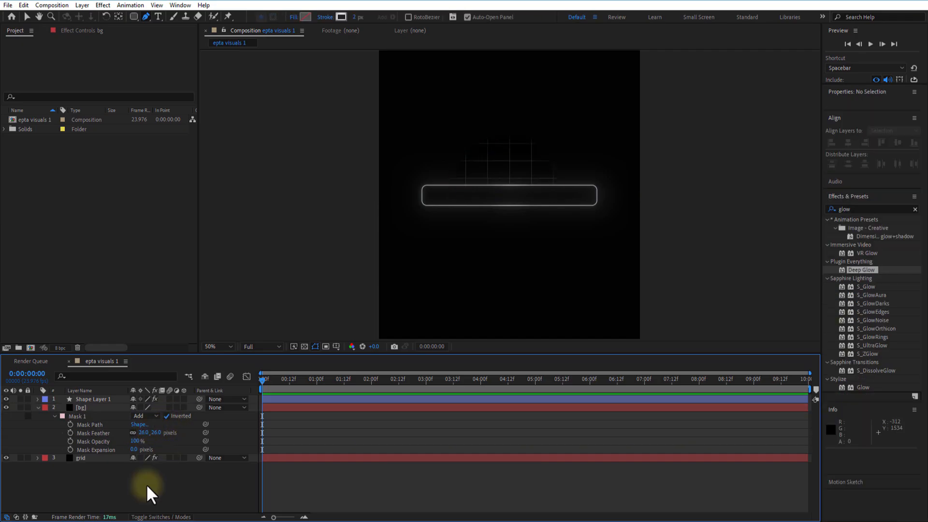
{"action": "left_click", "coordinate": [93, 398]}
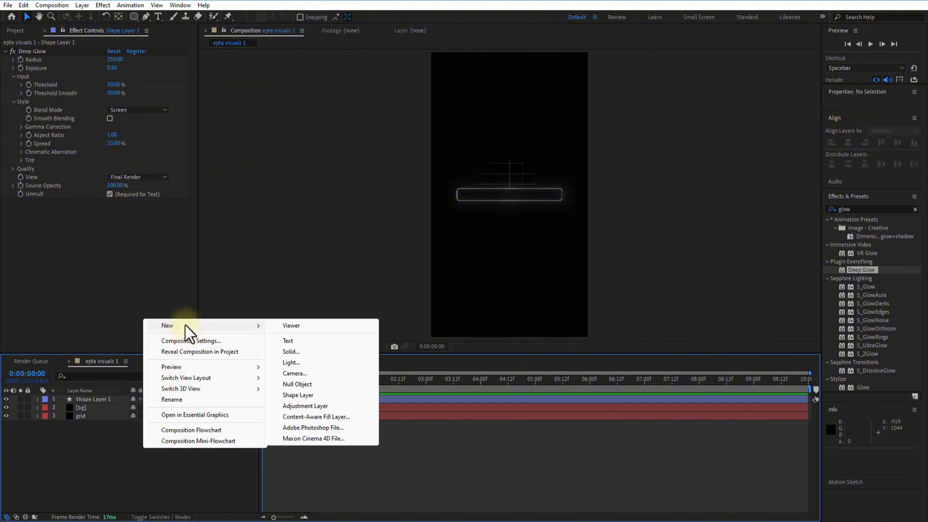
Add a 'light 1' solid filled with the Fractal Noise effect.
{"action": "left_click", "coordinate": [290, 351]}
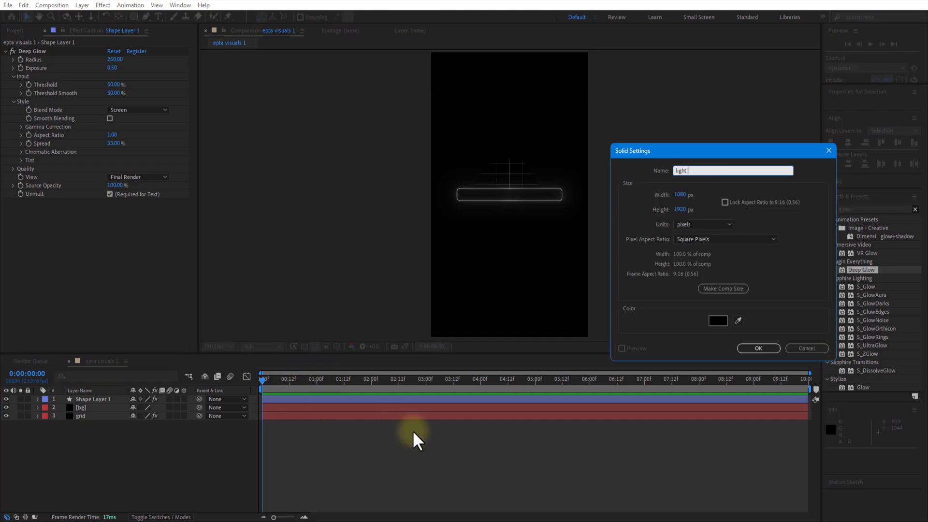
{"action": "left_click", "coordinate": [757, 348]}
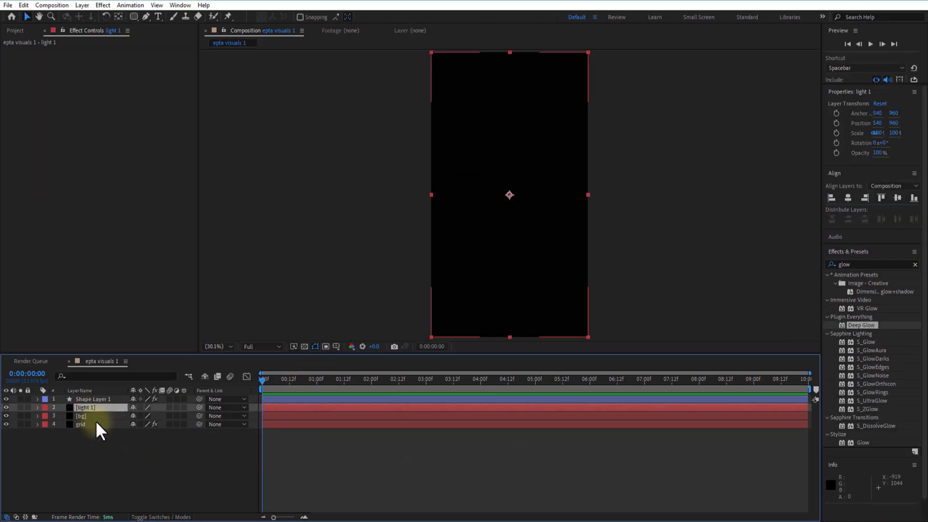
{"action": "left_click", "coordinate": [869, 264]}
{"action": "type", "text": "fracta"}
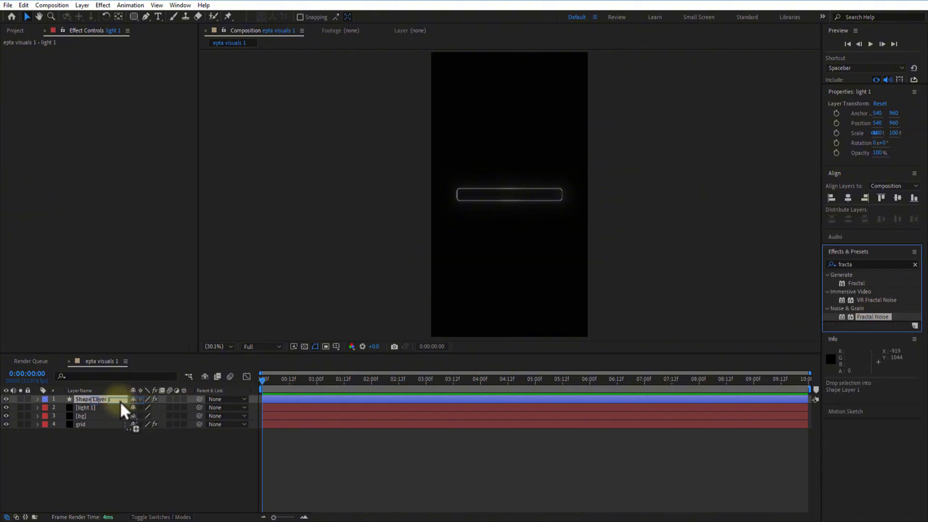
{"action": "double_click", "coordinate": [871, 317]}
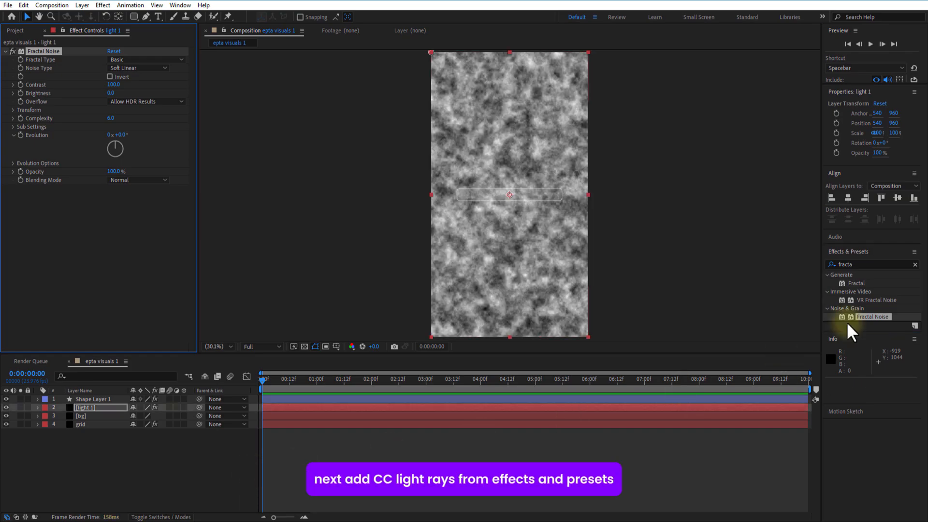
{"action": "left_click", "coordinate": [915, 264]}
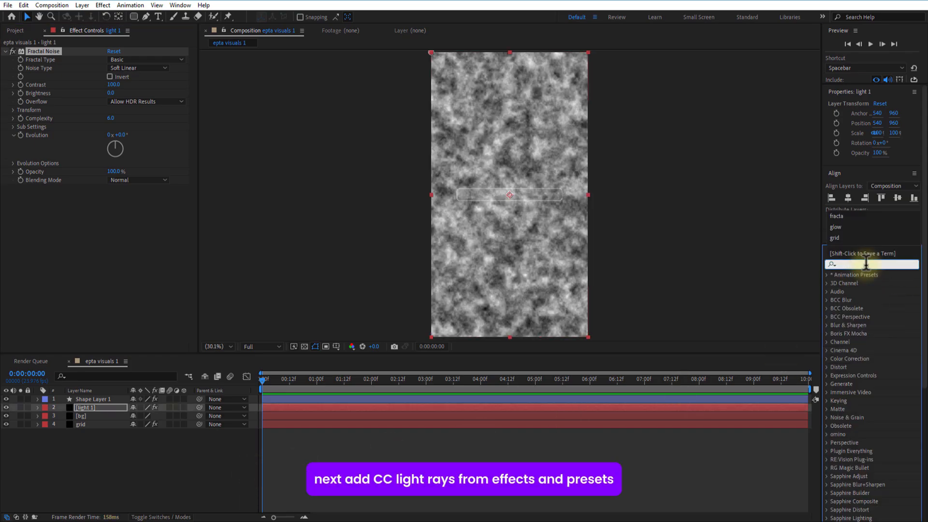
{"action": "type", "text": "cc lig"}
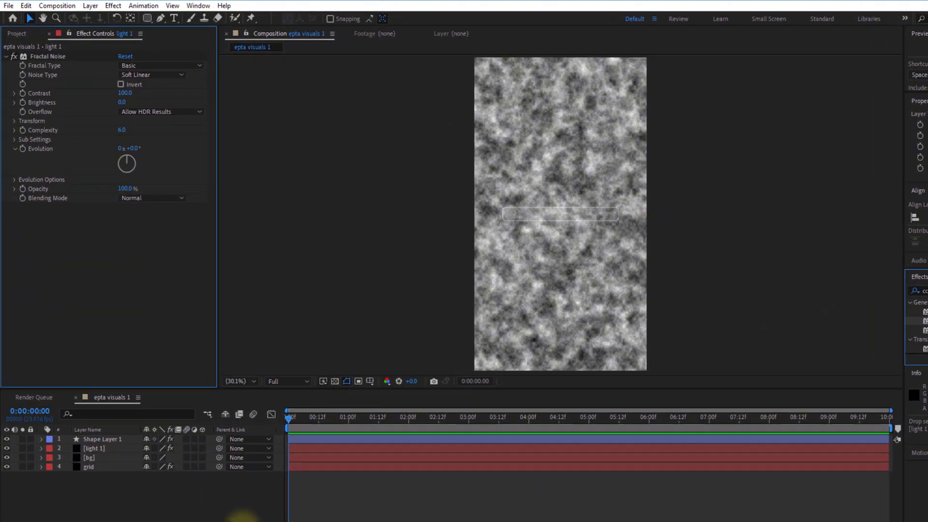
Set CC Light Rays transfer mode to None and preview the rays later in time.
{"action": "left_click", "coordinate": [169, 335]}
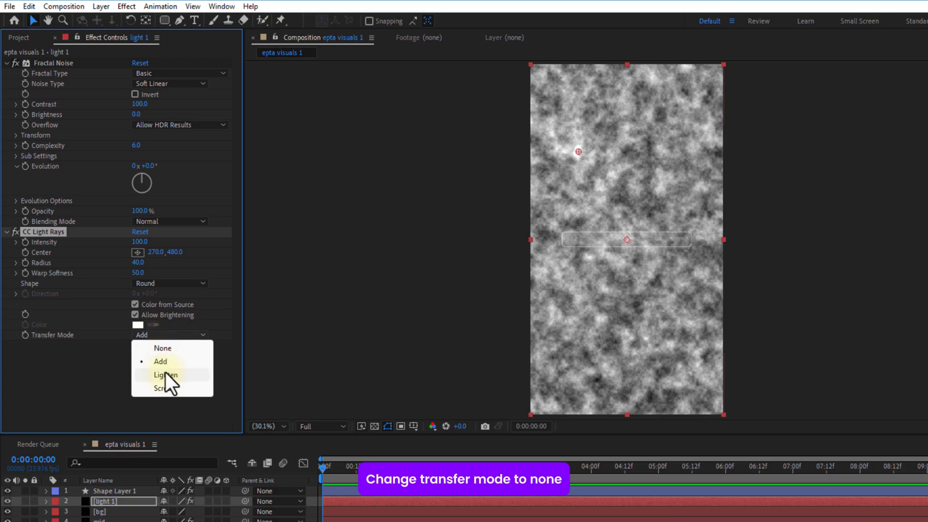
{"action": "left_click", "coordinate": [163, 348]}
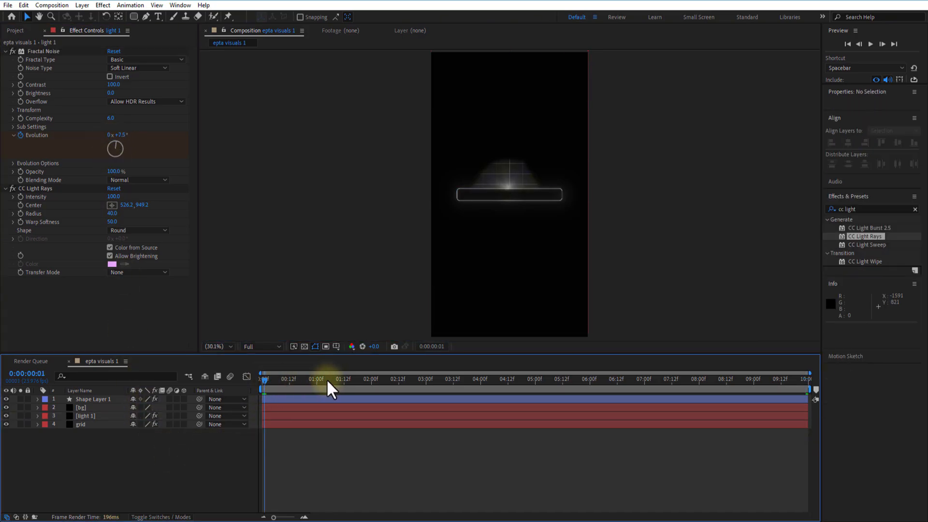
{"action": "left_click", "coordinate": [432, 379]}
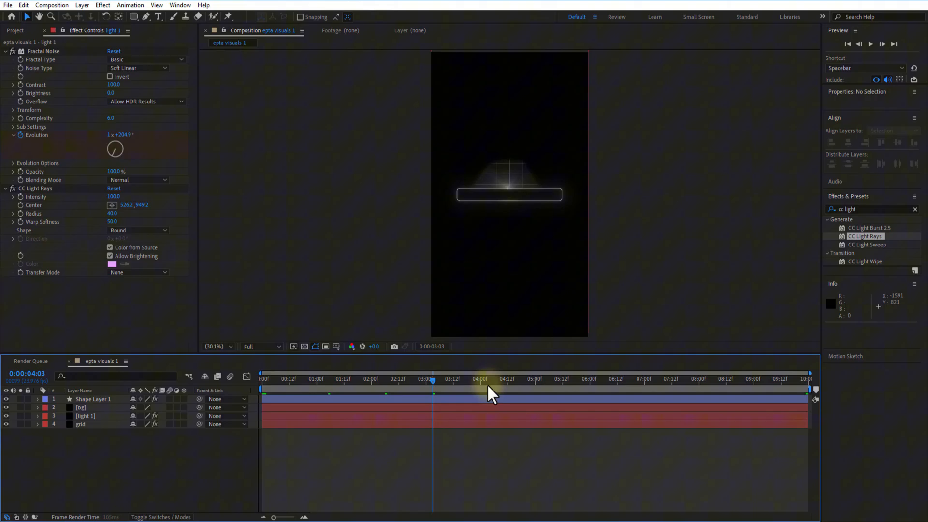
Tint the light 1 rays magenta with Tint, then add Deep Glow.
{"action": "left_click", "coordinate": [85, 416]}
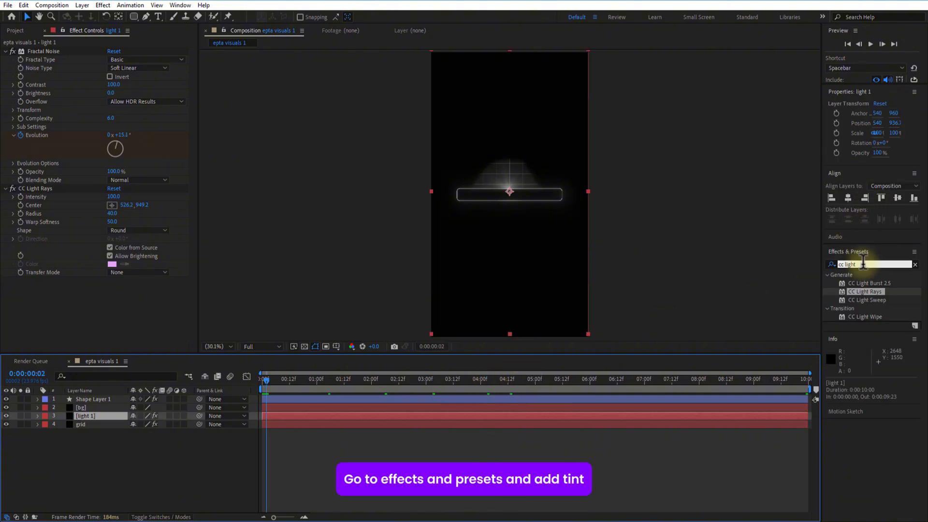
{"action": "type", "text": "tint"}
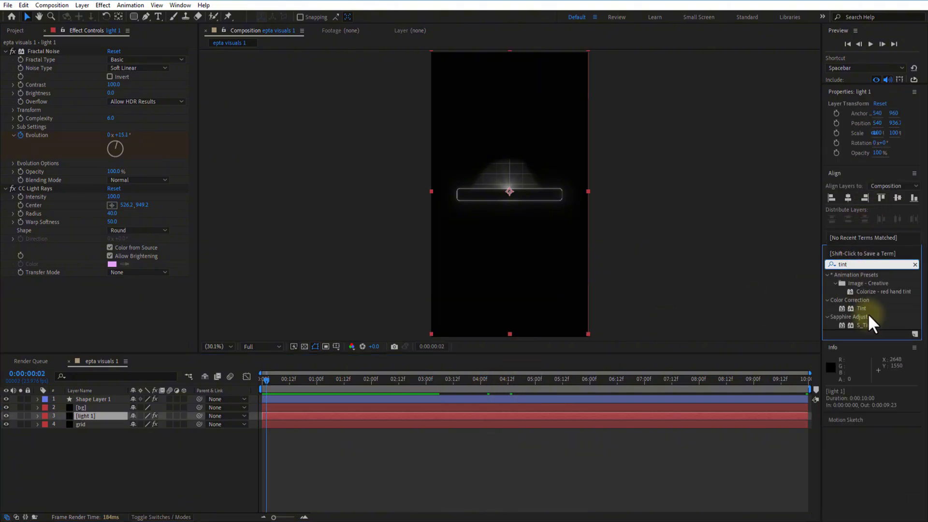
{"action": "double_click", "coordinate": [863, 308]}
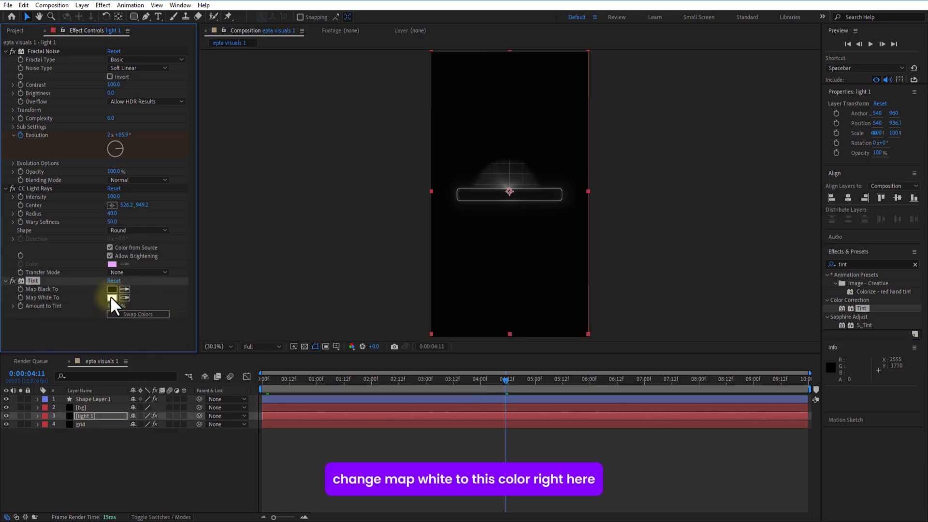
{"action": "left_click", "coordinate": [113, 297]}
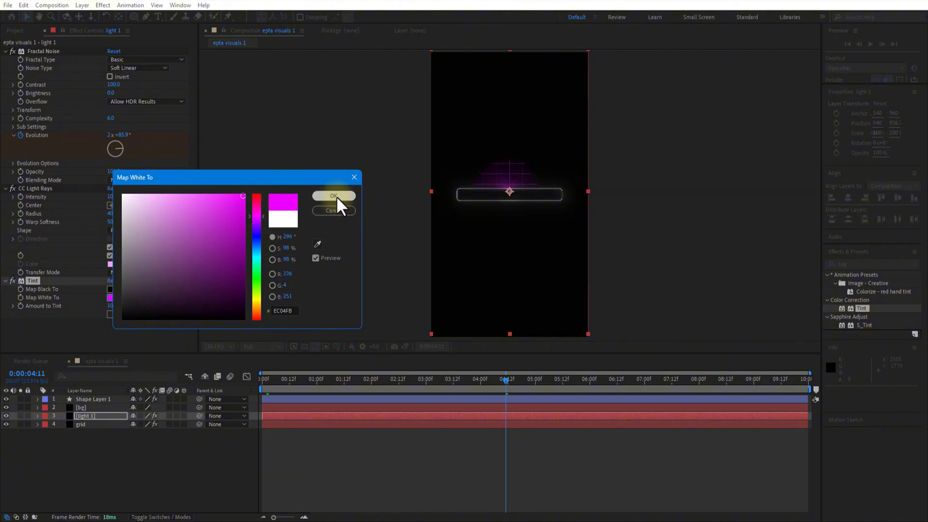
{"action": "left_click", "coordinate": [334, 195]}
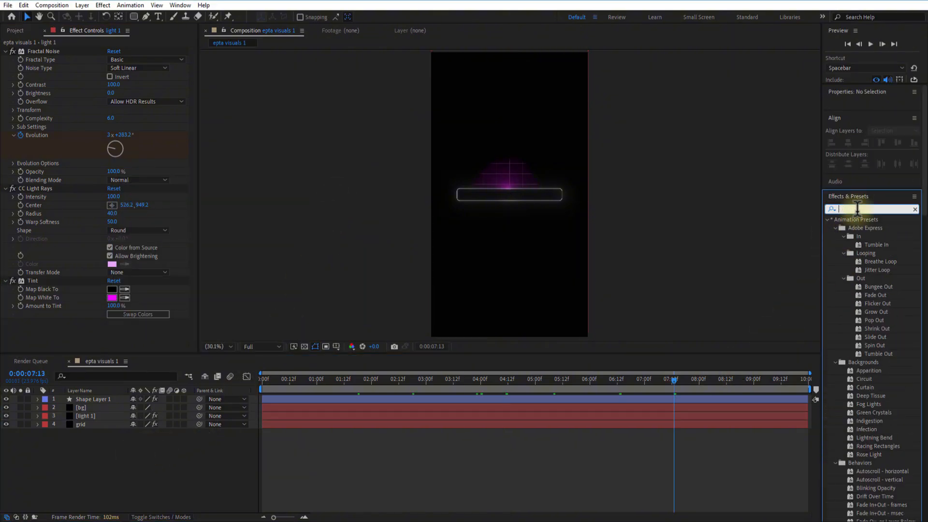
{"action": "type", "text": "glow"}
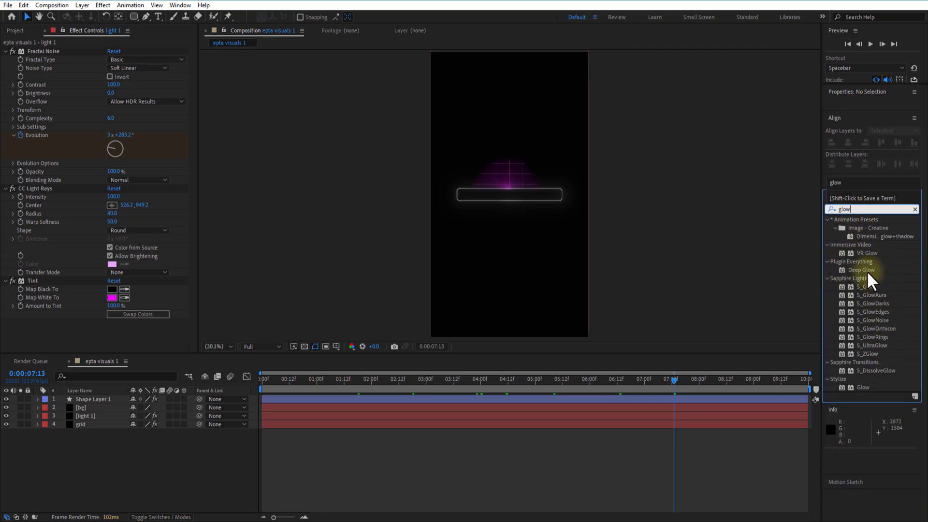
{"action": "double_click", "coordinate": [861, 270]}
{"action": "type", "text": "top"}
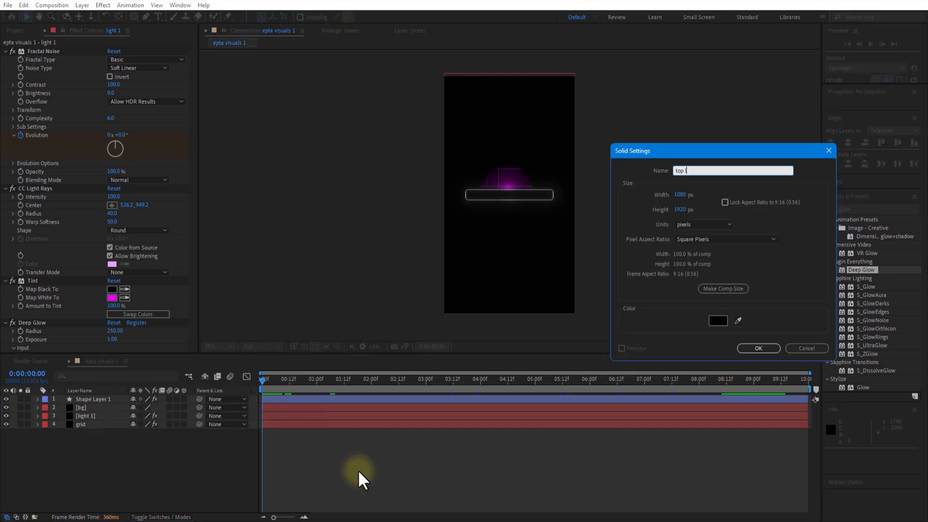
Create a 'top light' solid with Fractal Noise and CC Light Rays, transfer mode None.
{"action": "left_click", "coordinate": [757, 348]}
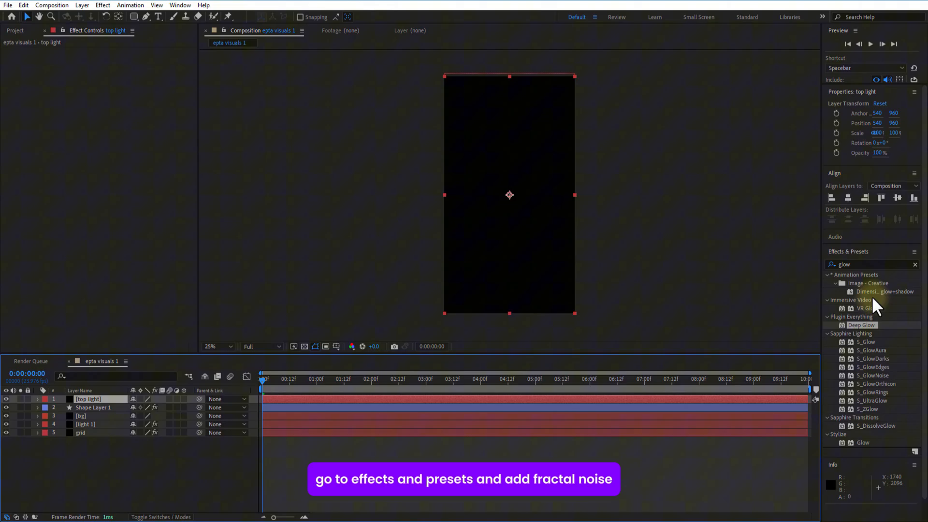
{"action": "type", "text": "fracta"}
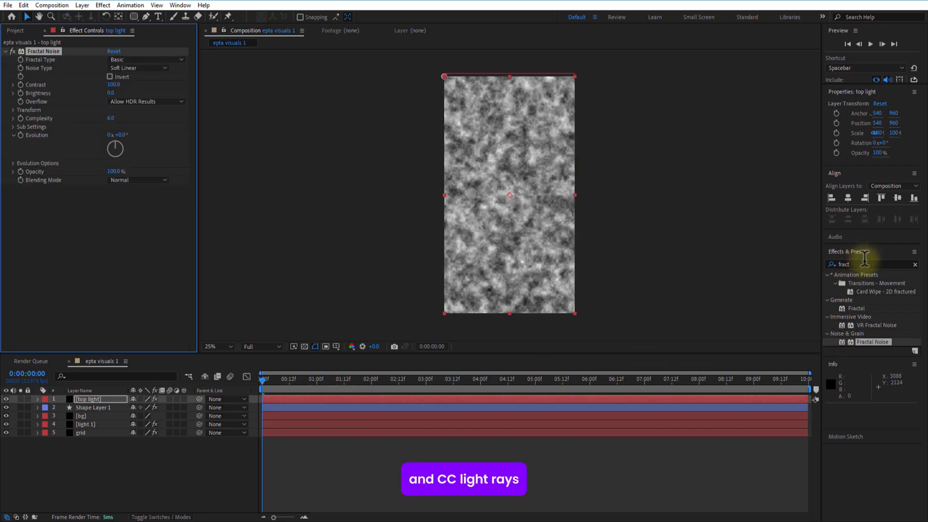
{"action": "type", "text": "cc light"}
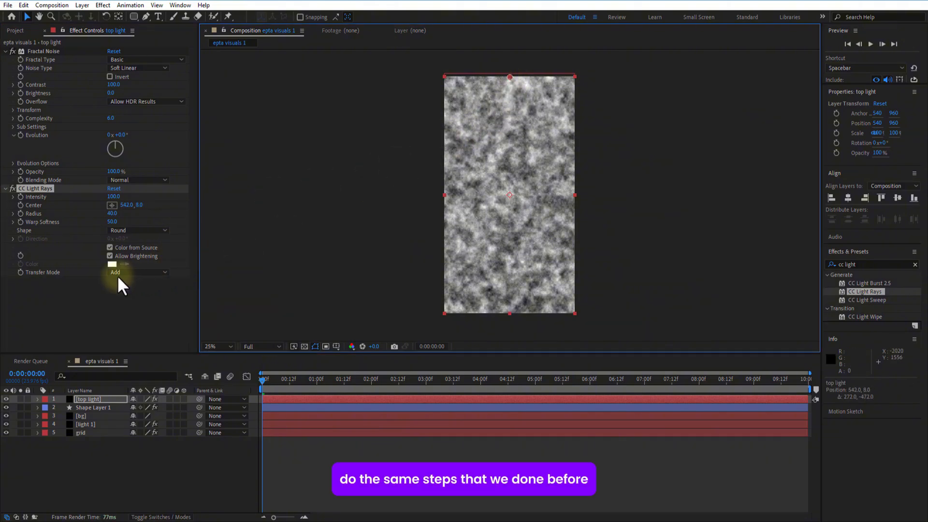
{"action": "left_click", "coordinate": [137, 272]}
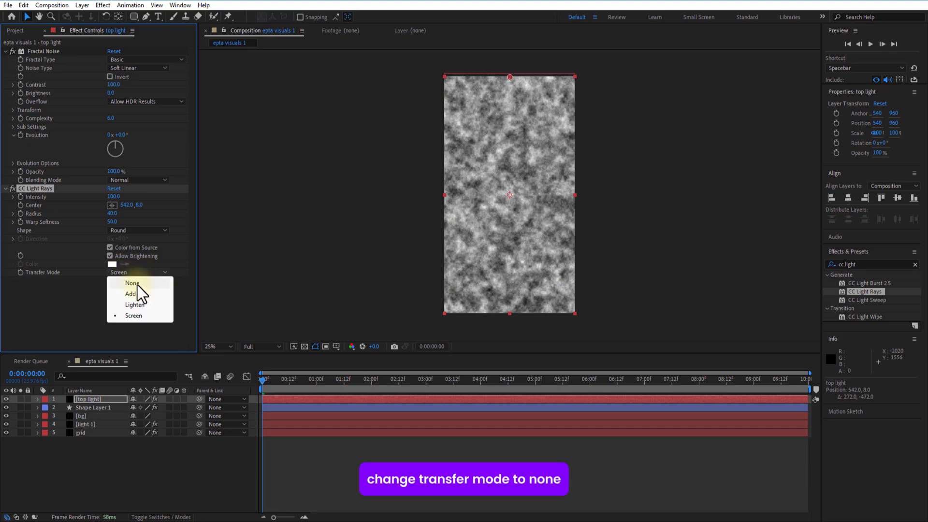
{"action": "left_click", "coordinate": [131, 282]}
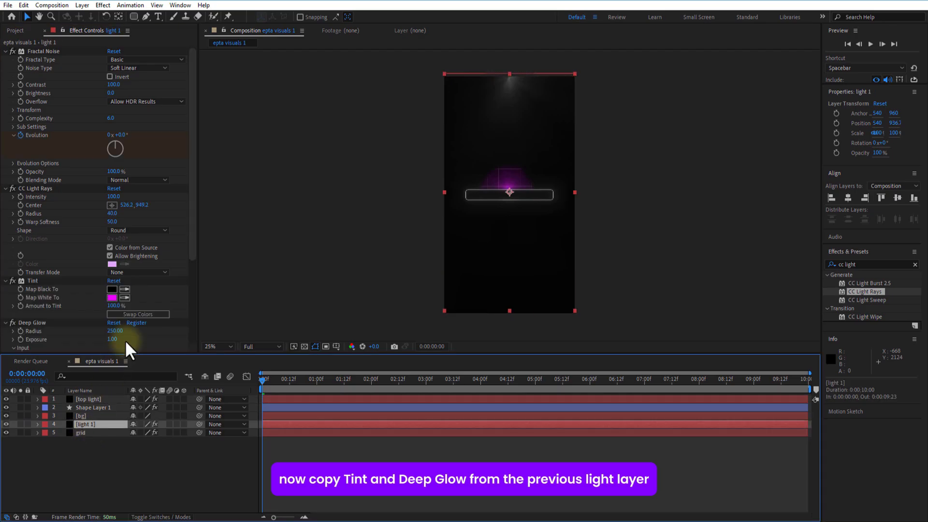
Map light 1's white to purple and copy its Tint and Deep Glow effects.
{"action": "left_click", "coordinate": [113, 297]}
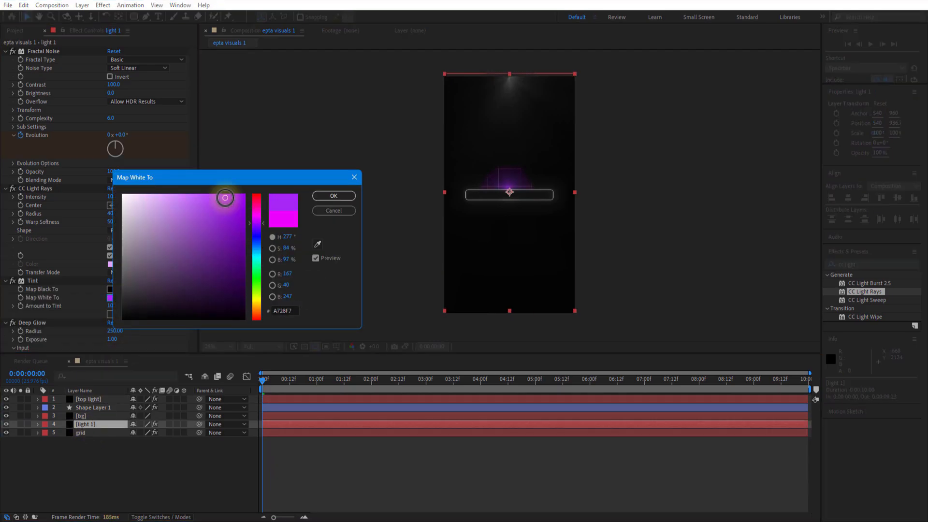
{"action": "left_click", "coordinate": [333, 196]}
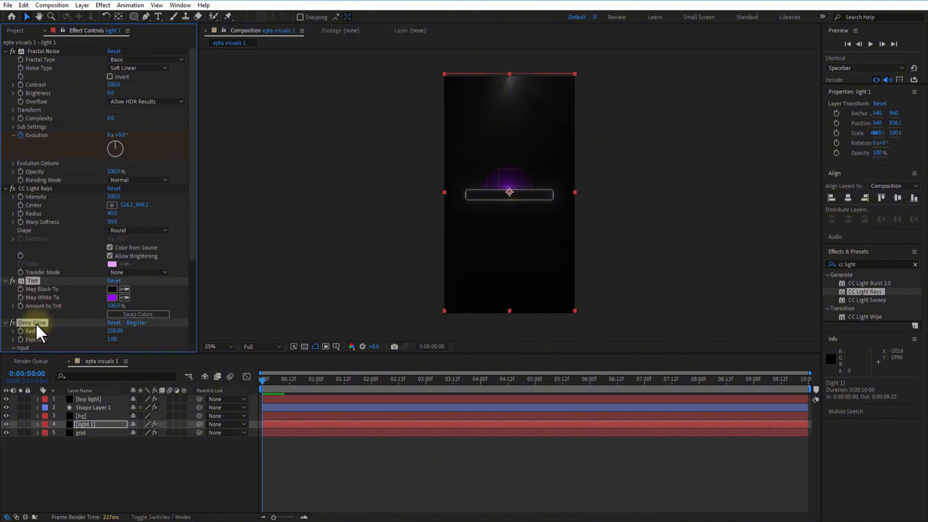
{"action": "left_click", "coordinate": [88, 398]}
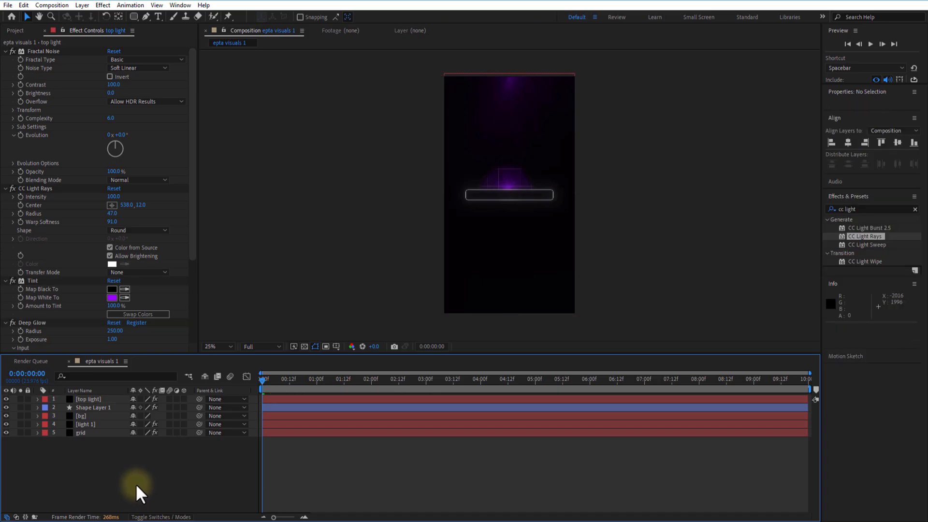
{"action": "left_click", "coordinate": [87, 399]}
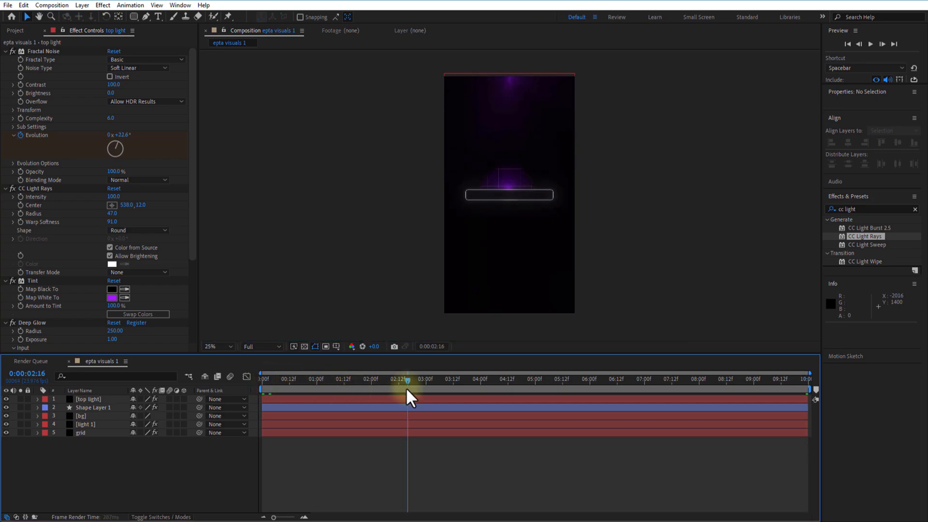
Keyframe the CC Light Sweep Center across the bar and set Sweep Intensity to 70.
{"action": "left_click", "coordinate": [572, 379]}
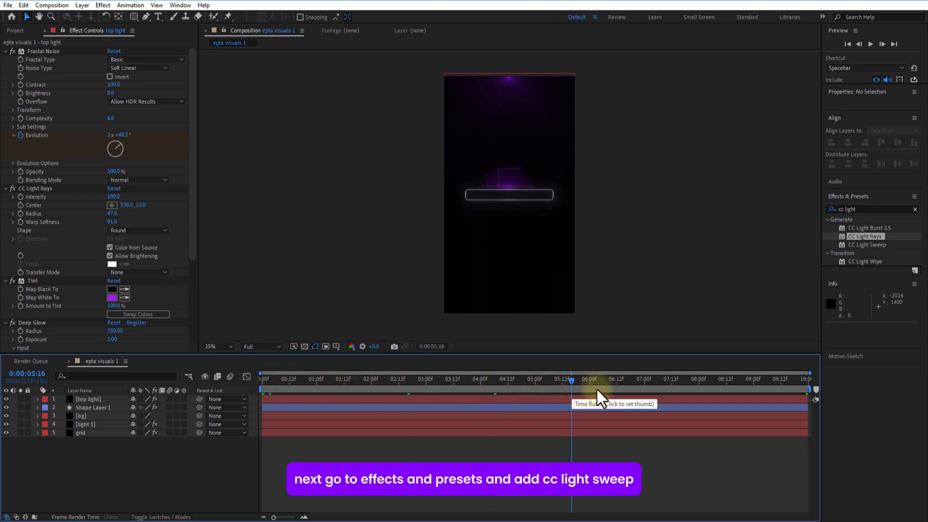
{"action": "left_click", "coordinate": [93, 407]}
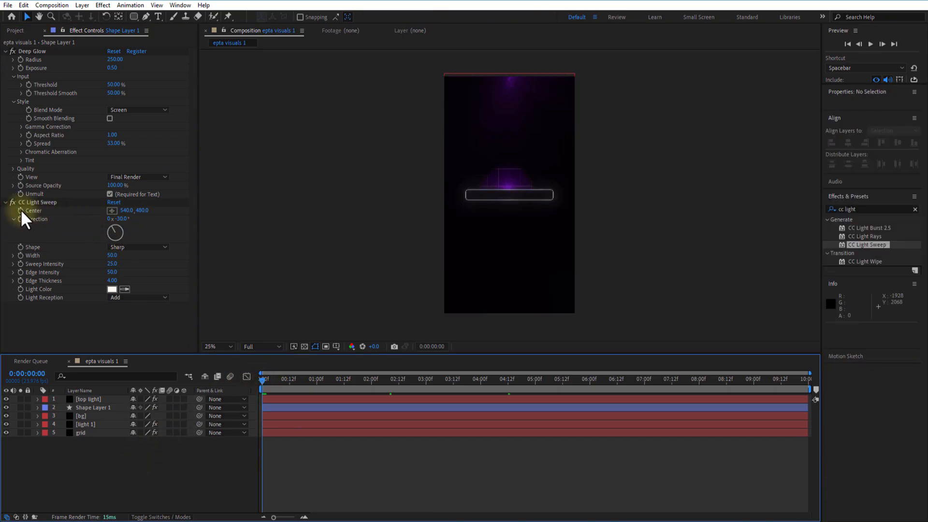
{"action": "left_click", "coordinate": [93, 409]}
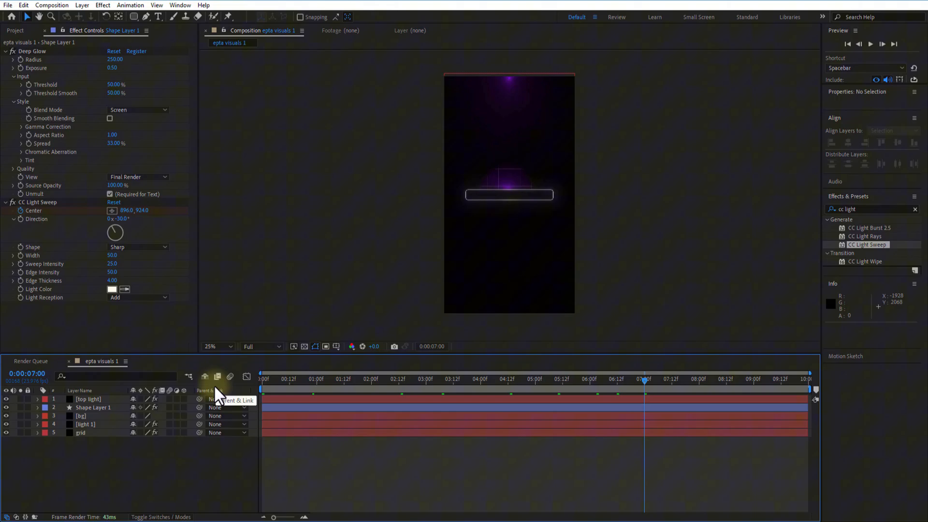
{"action": "key", "text": "u"}
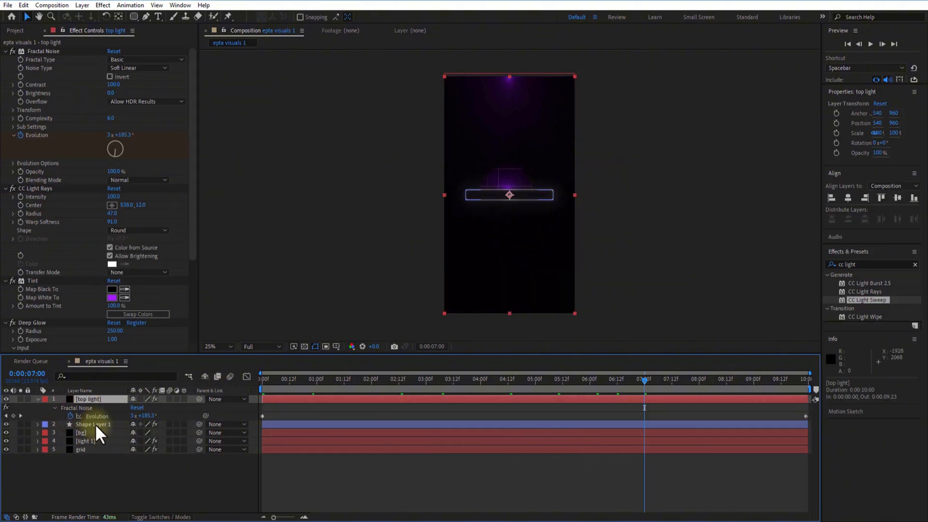
{"action": "left_click", "coordinate": [93, 424]}
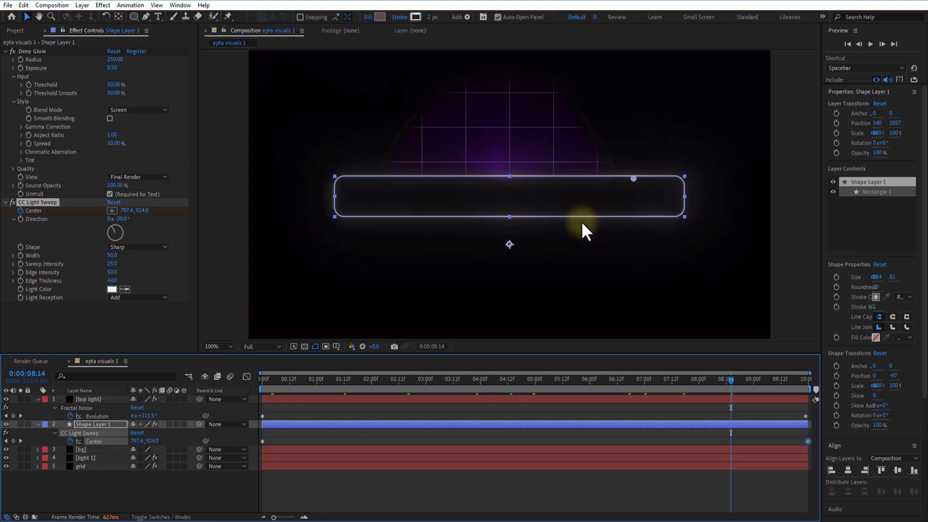
{"action": "mouse_move", "coordinate": [116, 266]}
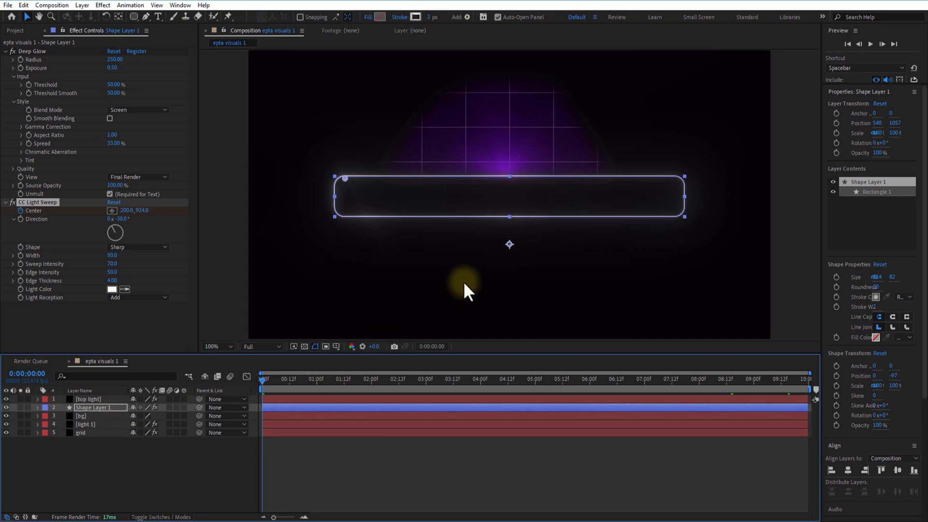
Fit the composition in view and type '2024' above the progress bar.
{"action": "left_click", "coordinate": [217, 346]}
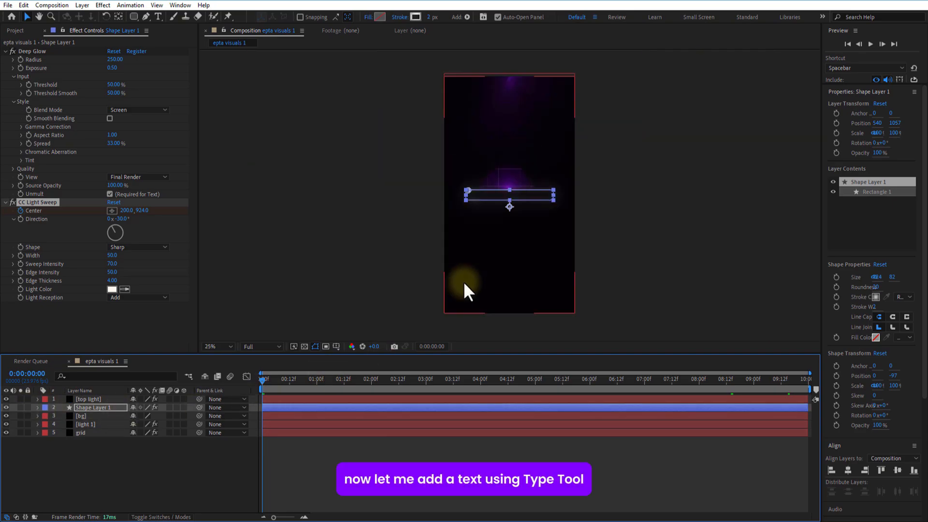
{"action": "left_click", "coordinate": [158, 16]}
{"action": "type", "text": "2024"}
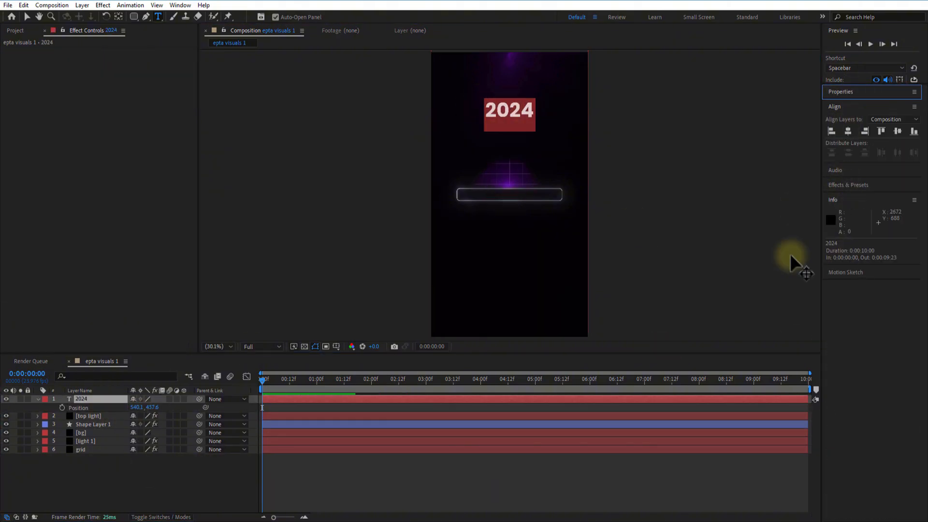
{"action": "left_click", "coordinate": [177, 474]}
{"action": "type", "text": "0"}
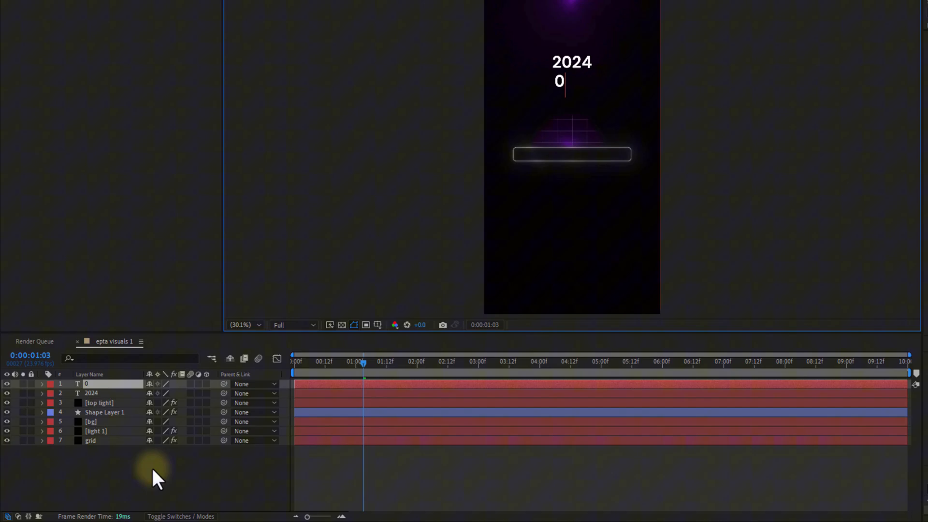
Add an addCommas expression to the 0 layer's Source Text.
{"action": "left_click", "coordinate": [40, 383]}
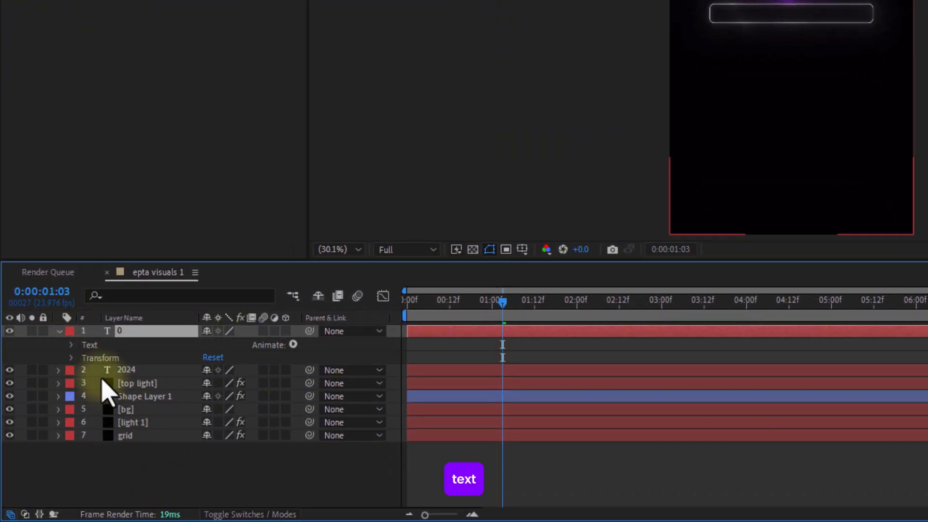
{"action": "left_click", "coordinate": [97, 358]}
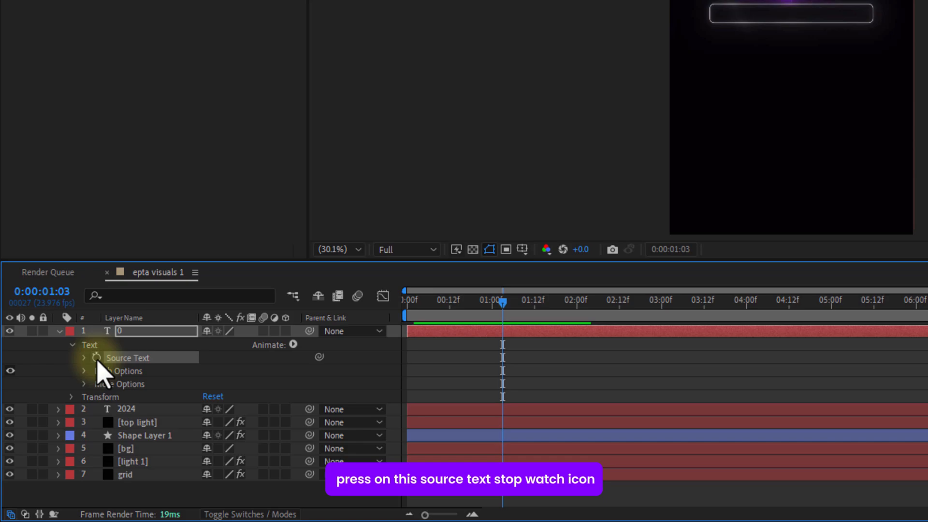
{"action": "left_click", "coordinate": [96, 357]}
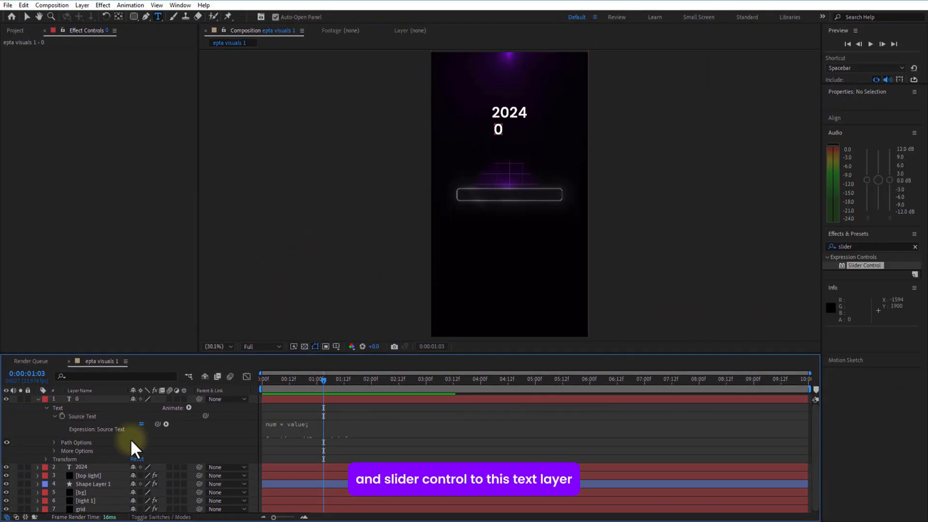
{"action": "mouse_move", "coordinate": [864, 370]}
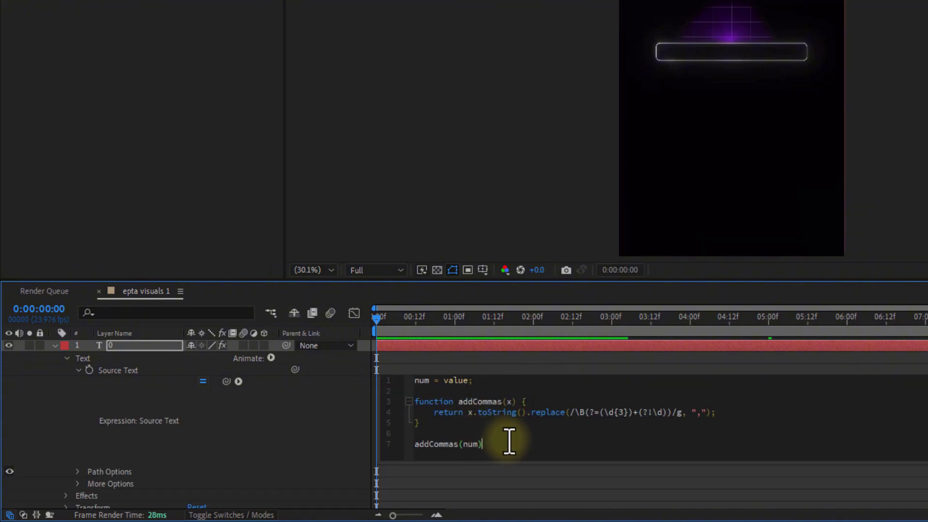
{"action": "left_click", "coordinate": [445, 379]}
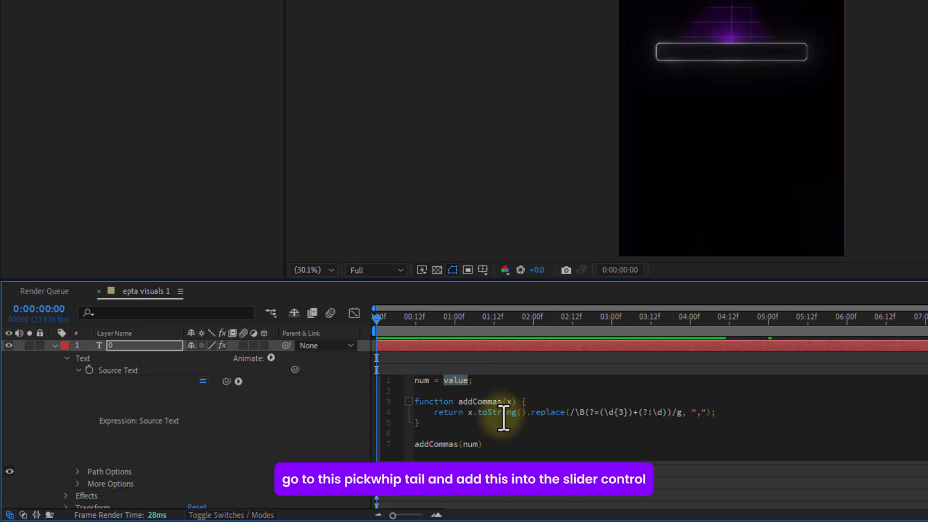
{"action": "mouse_move", "coordinate": [226, 380]}
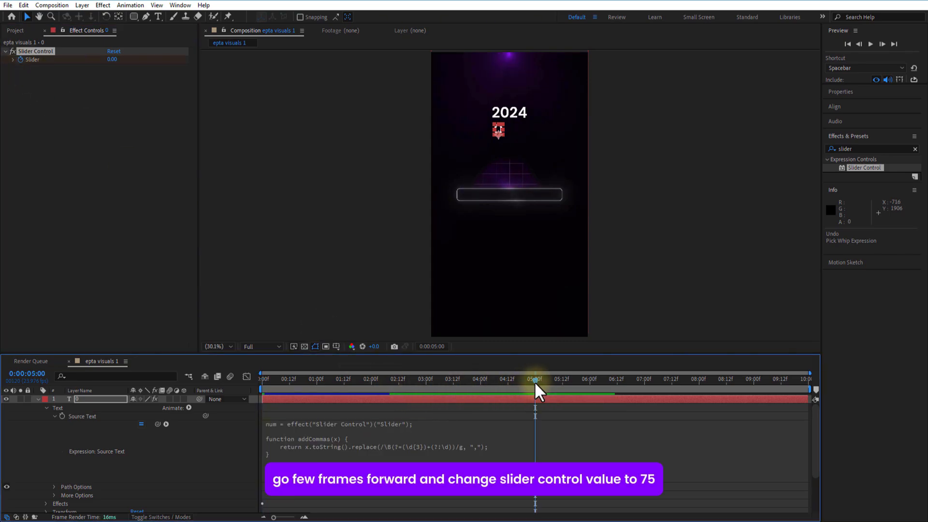
Keyframe a higher slider value and append .value.toFixed(0) to the expression.
{"action": "double_click", "coordinate": [112, 59]}
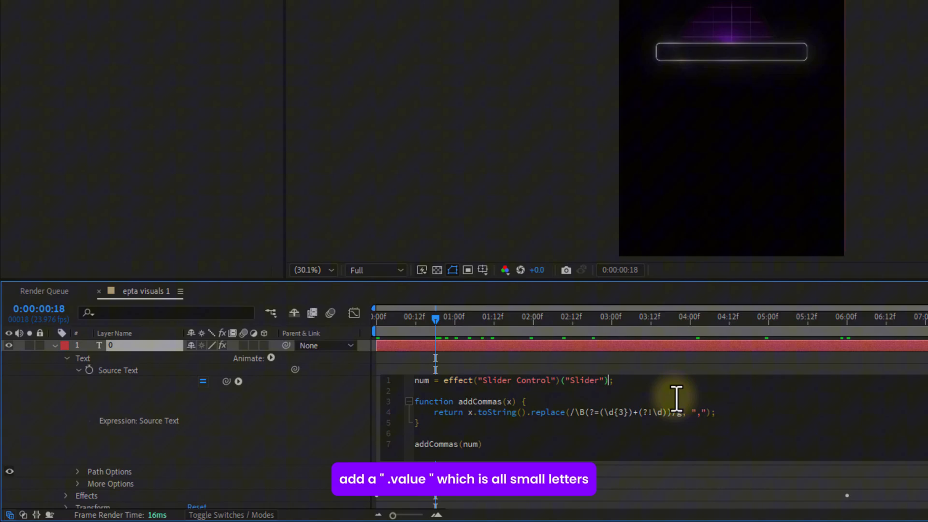
{"action": "type", "text": ".value."}
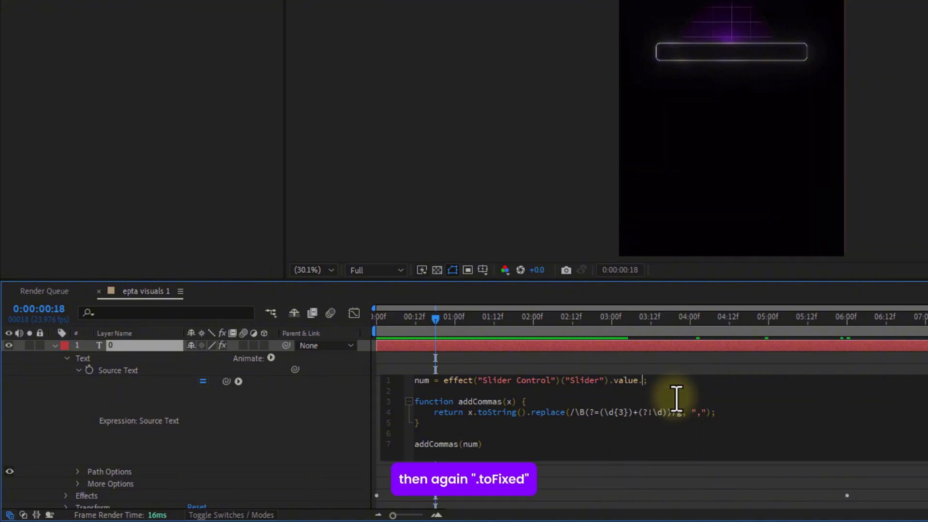
{"action": "type", "text": "toFixed("}
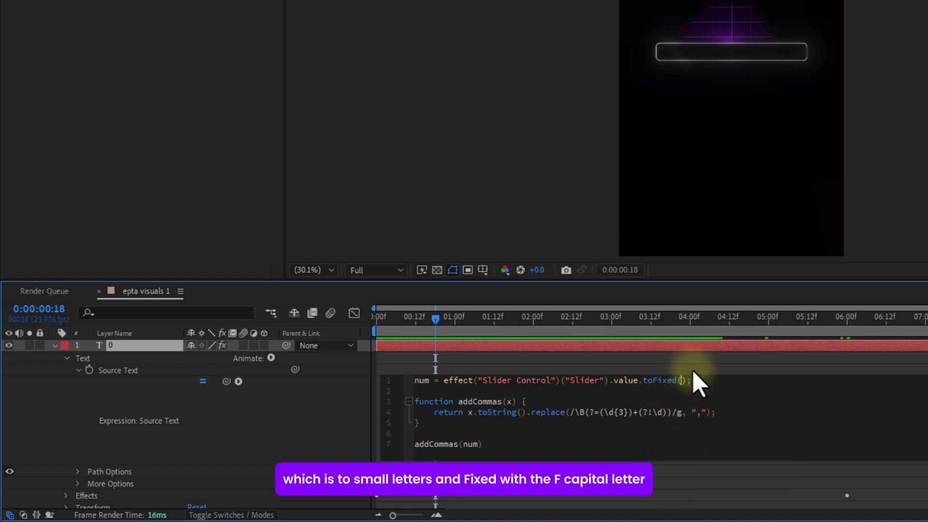
{"action": "type", "text": "0"}
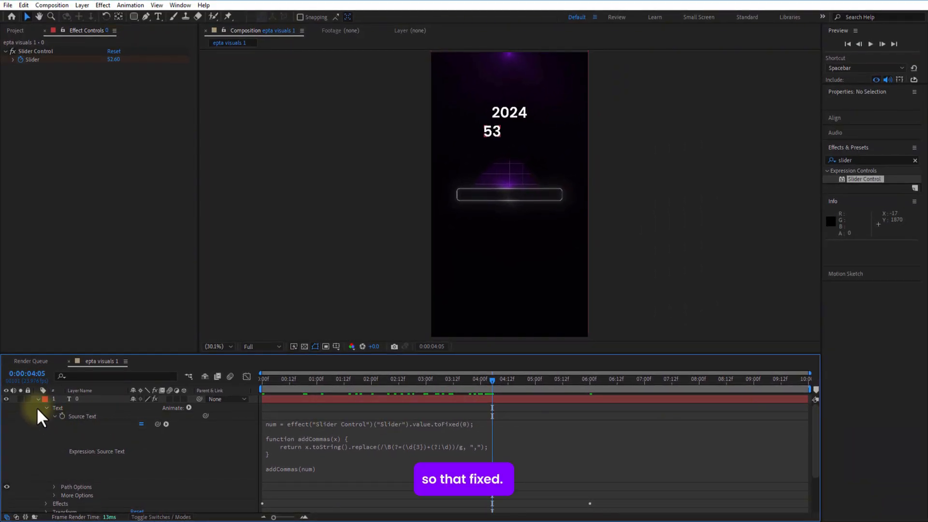
{"action": "left_click", "coordinate": [38, 399]}
{"action": "type", "text": "is"}
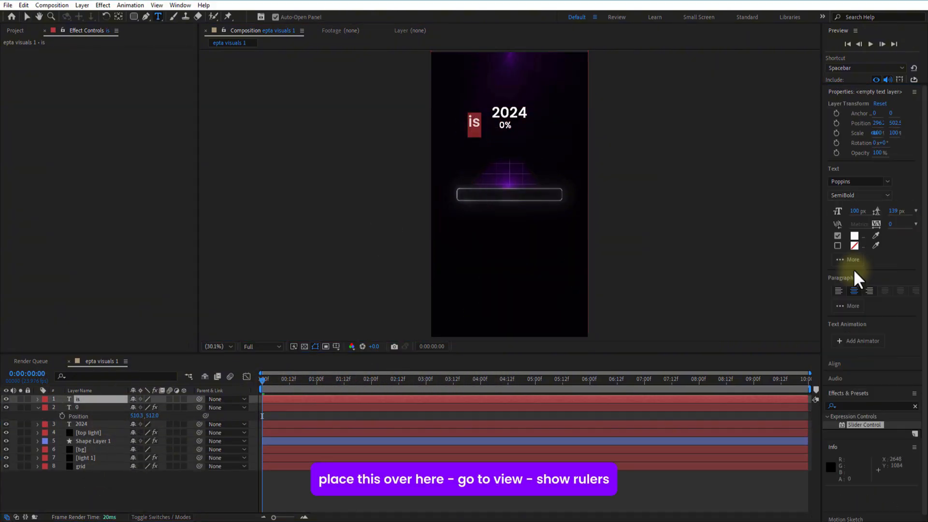
Show rulers from the View menu to position the 'is' and 'complete' text.
{"action": "left_click", "coordinate": [157, 5]}
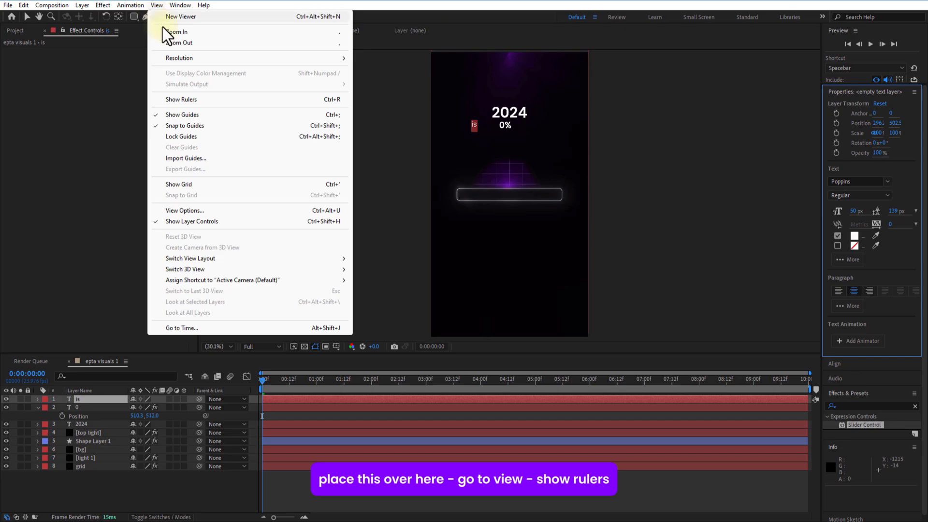
{"action": "left_click", "coordinate": [181, 99]}
{"action": "type", "text": "te"}
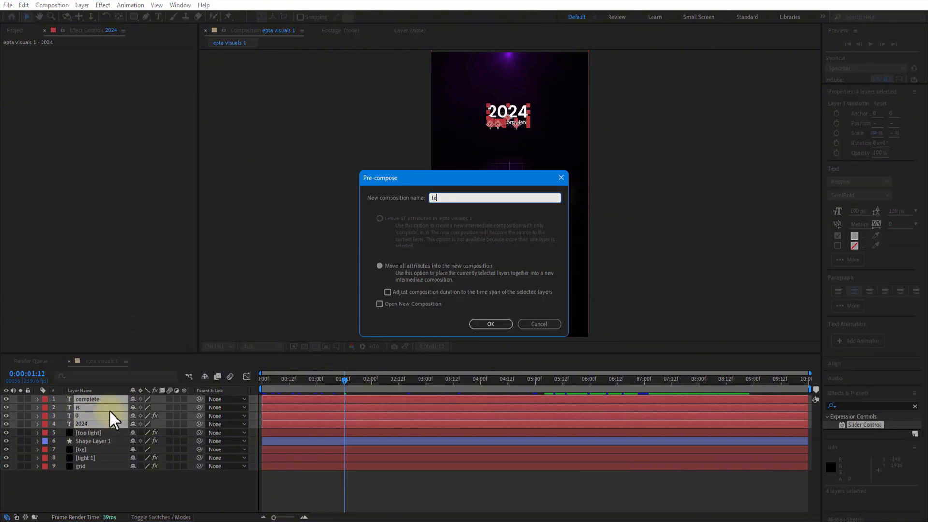
Precompose the text layers as 'text' and apply Gradient Ramp and CC Light Sweep.
{"action": "left_click", "coordinate": [490, 324]}
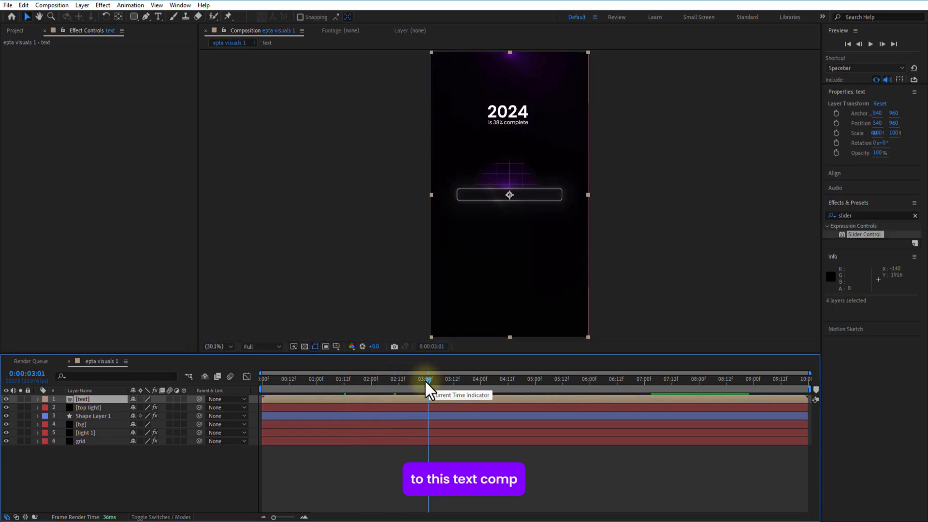
{"action": "left_click", "coordinate": [914, 215]}
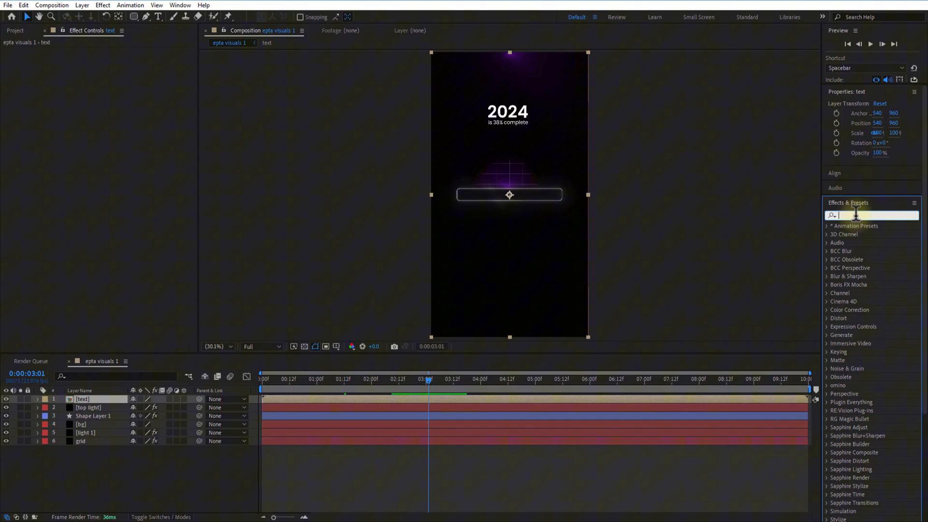
{"action": "type", "text": "ramp"}
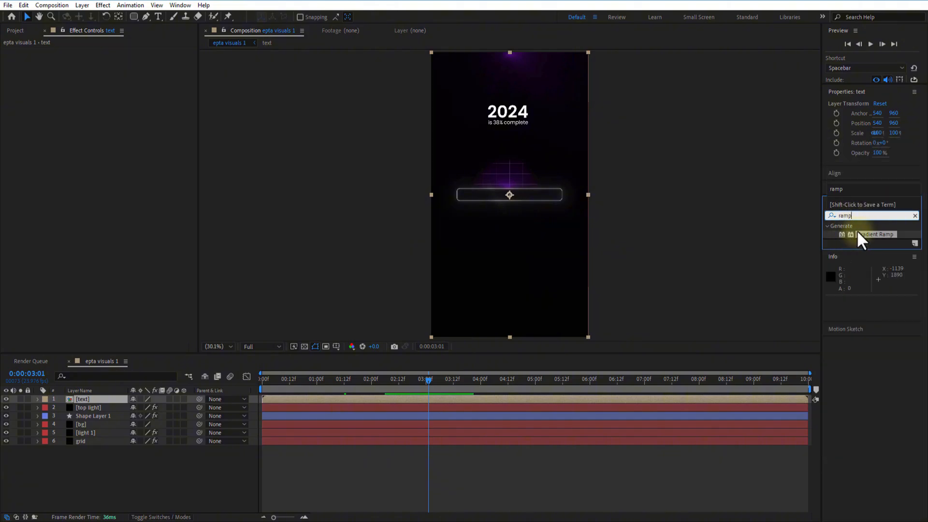
{"action": "double_click", "coordinate": [876, 235]}
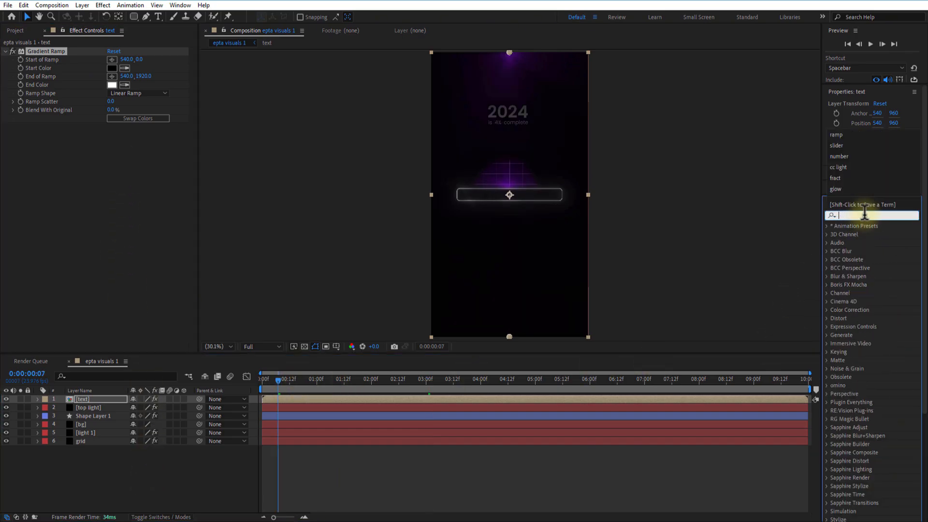
{"action": "type", "text": "cc li"}
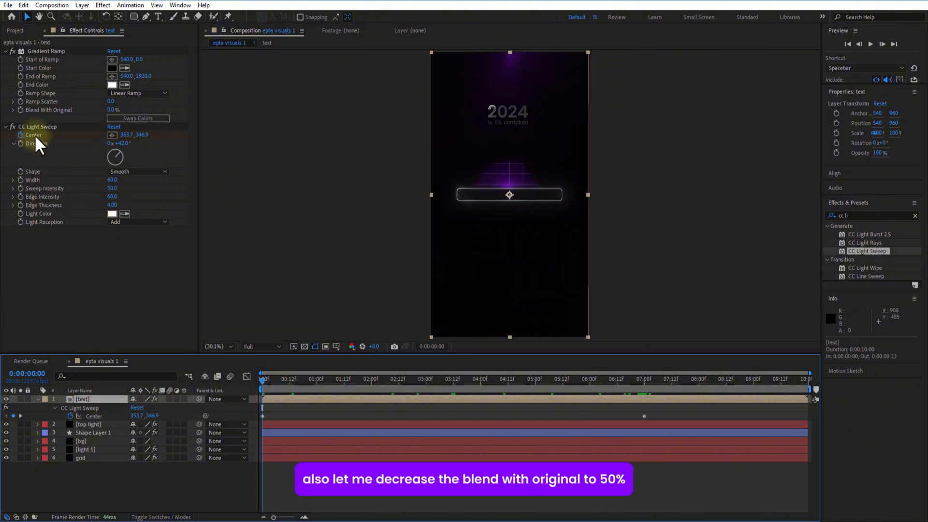
{"action": "left_click", "coordinate": [111, 110]}
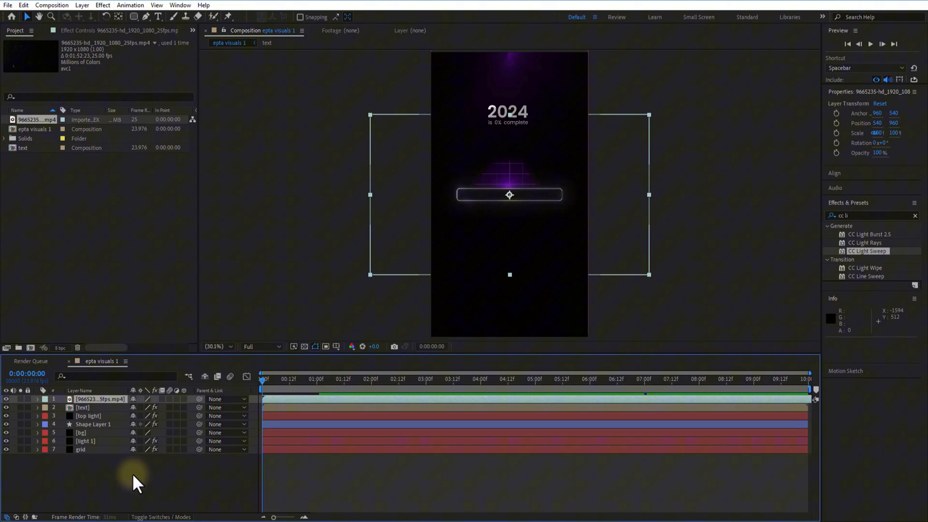
Set the particle footage layer's blend mode to Screen.
{"action": "left_click", "coordinate": [37, 399]}
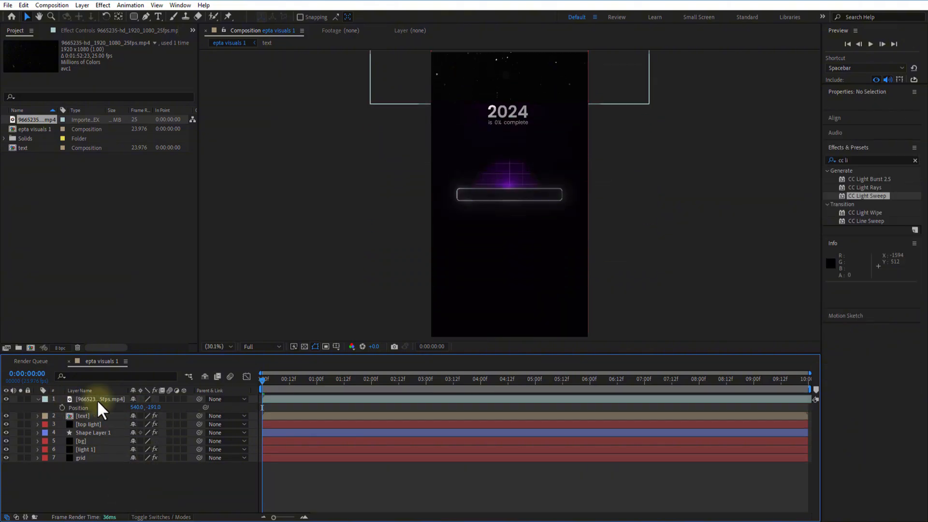
{"action": "key", "text": "f4"}
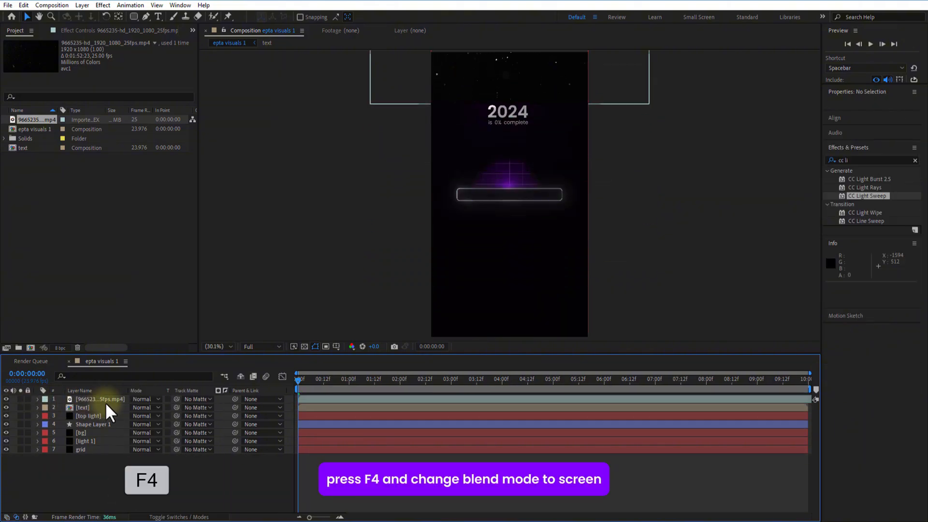
{"action": "left_click", "coordinate": [144, 398]}
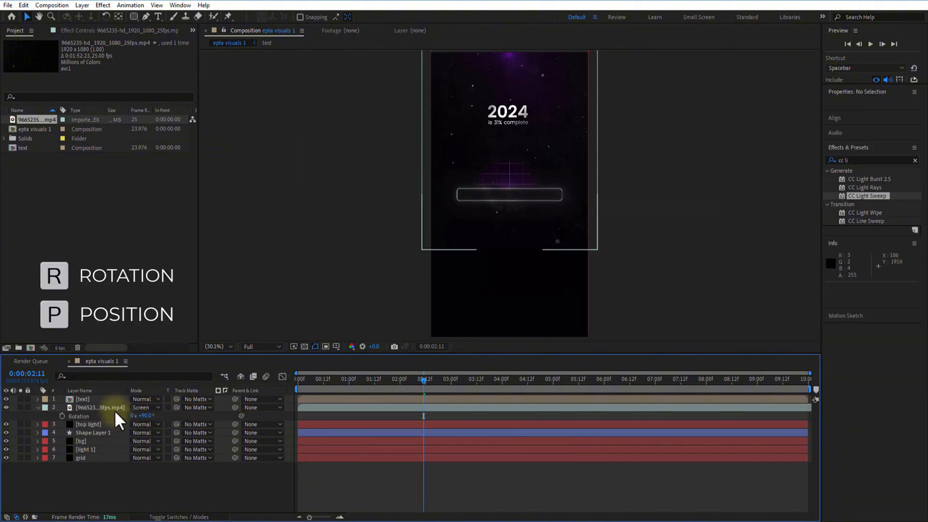
Invert the footage's mask and raise its feather/expansion to 45.
{"action": "key", "text": "p"}
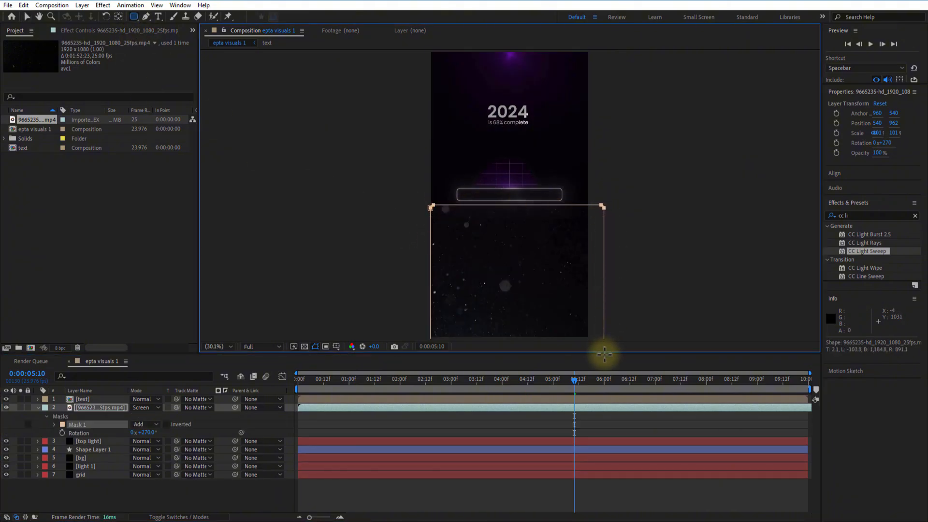
{"action": "left_click", "coordinate": [168, 424]}
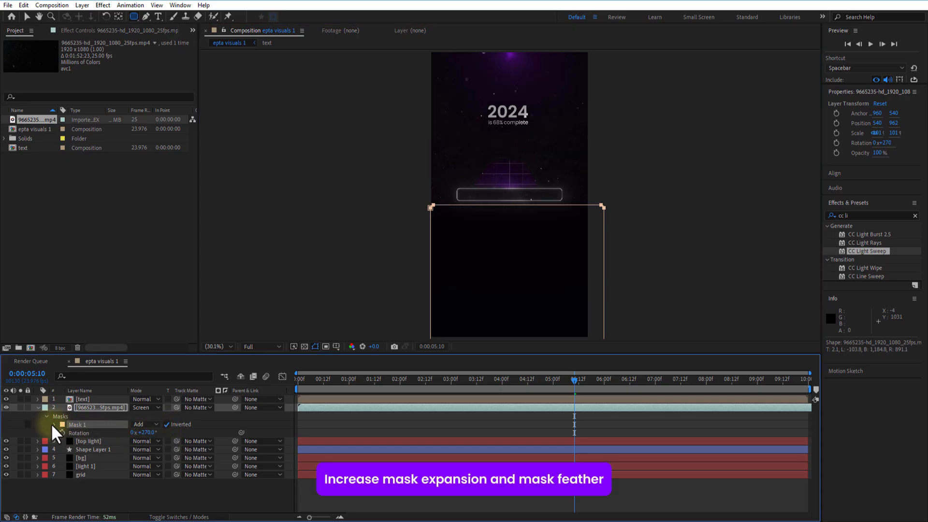
{"action": "left_click", "coordinate": [54, 424]}
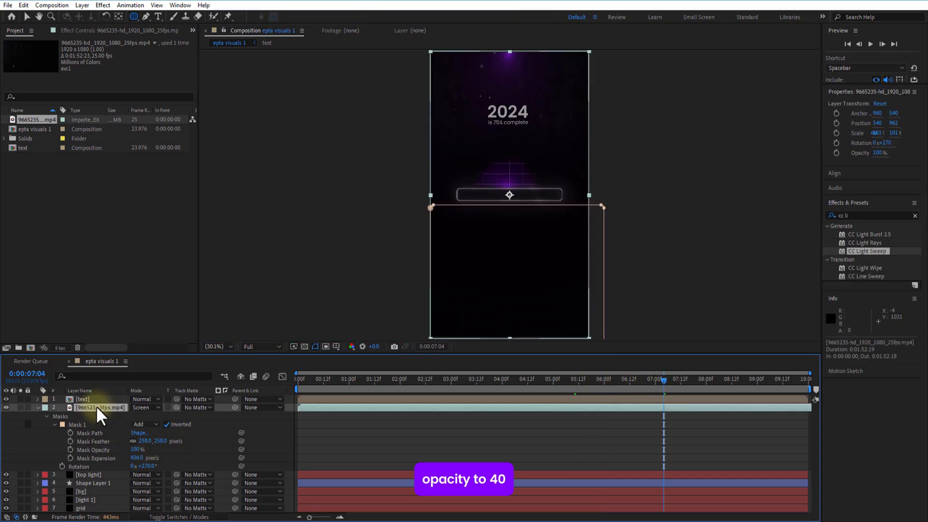
{"action": "type", "text": "45"}
{"action": "type", "text": "tint"}
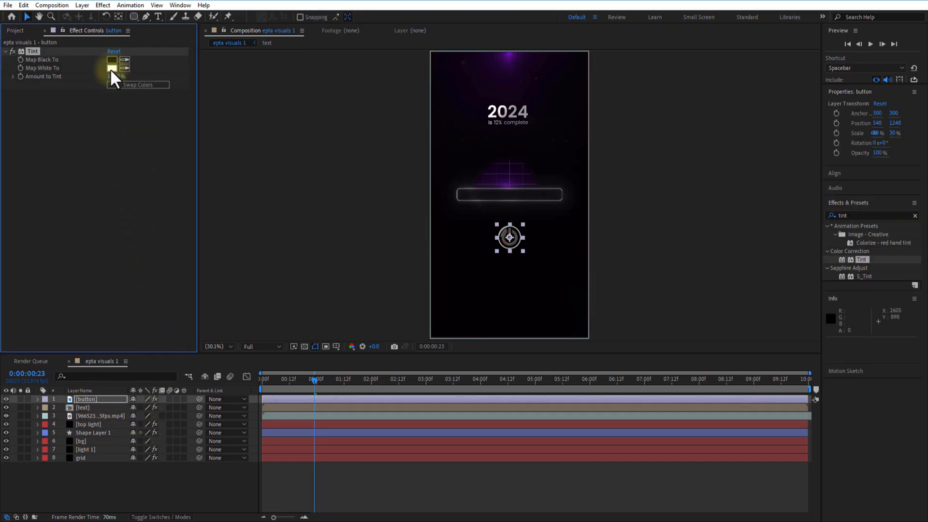
Map the power button's white to purple in its Tint effect.
{"action": "left_click", "coordinate": [113, 68]}
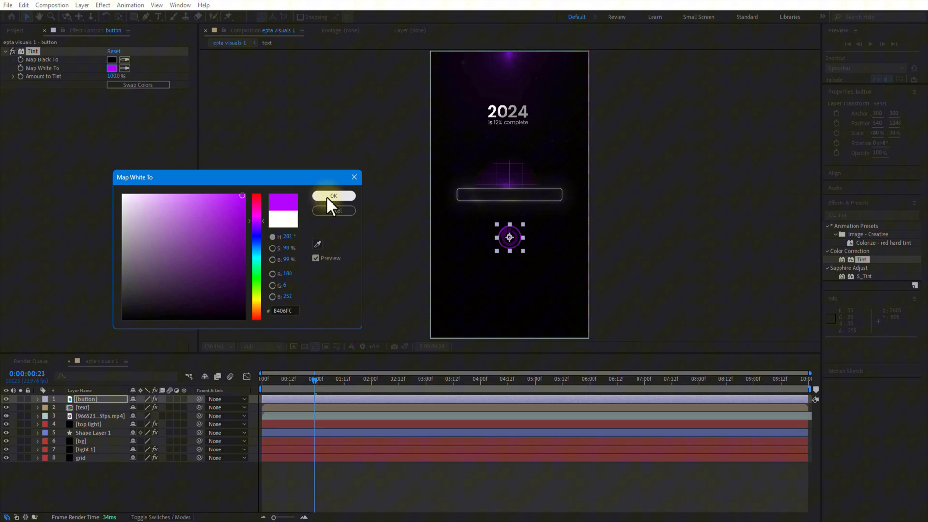
{"action": "left_click", "coordinate": [333, 195]}
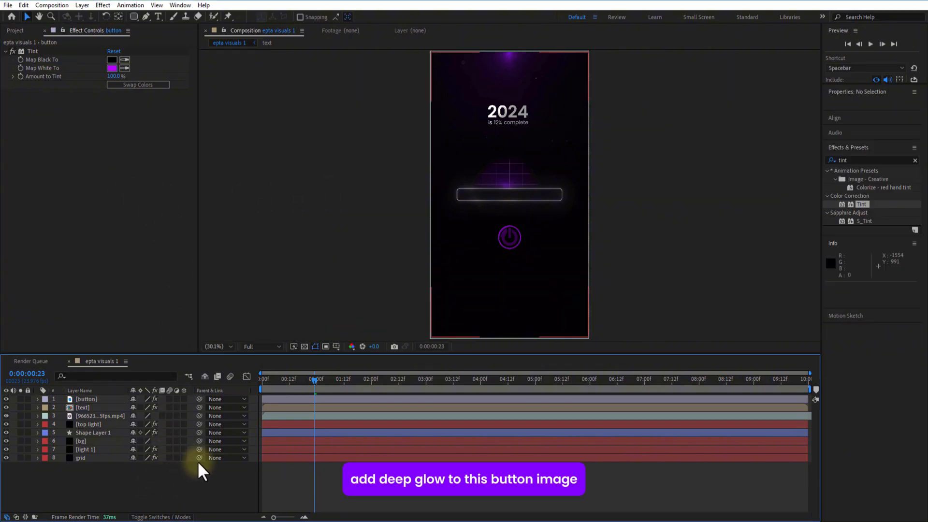
{"action": "type", "text": "glo"}
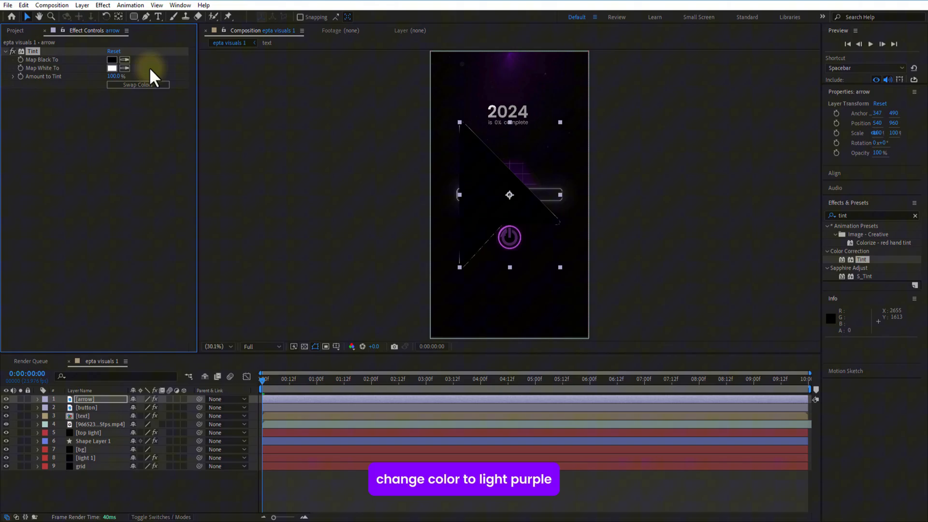
Set the arrow's Tint Map Black To a light purple.
{"action": "left_click", "coordinate": [112, 58]}
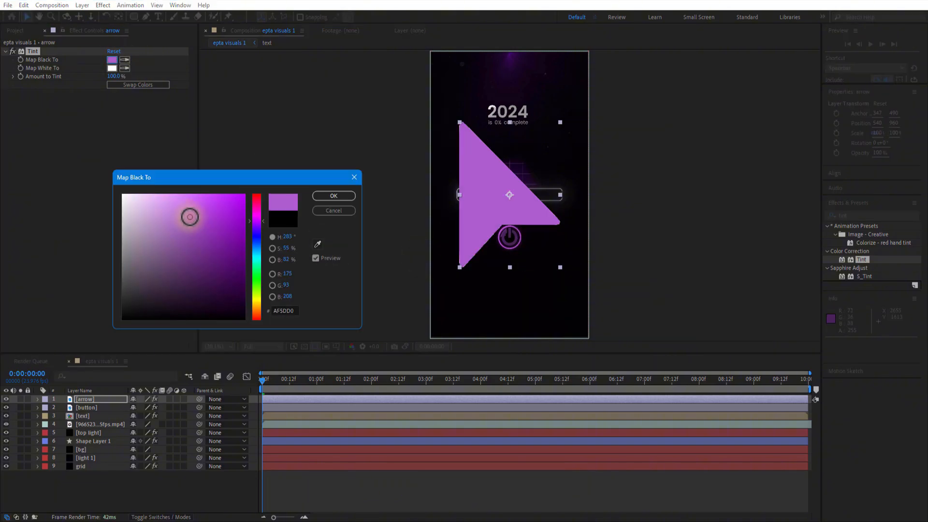
{"action": "left_click", "coordinate": [112, 68]}
{"action": "type", "text": "glow"}
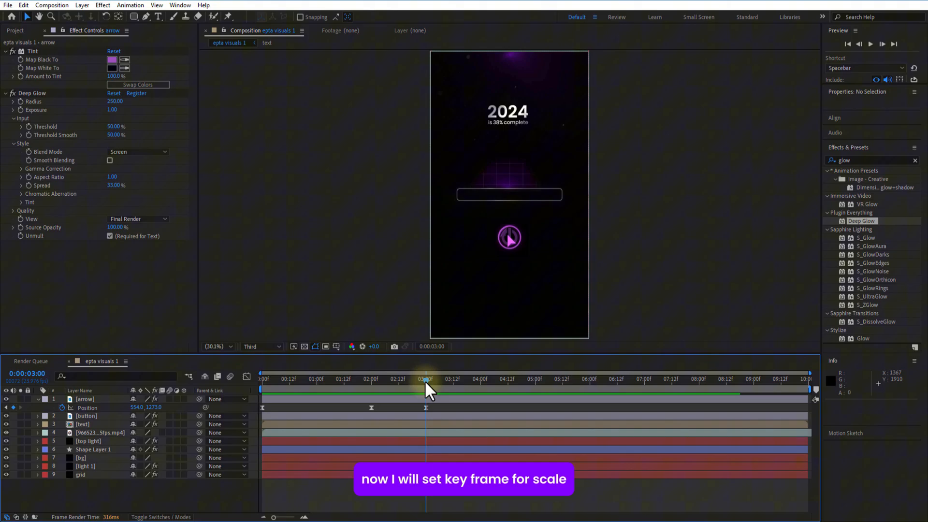
Keyframe button and arrow Scale at 3s, 4s and 5s, shrinking the middle value.
{"action": "left_click", "coordinate": [86, 415]}
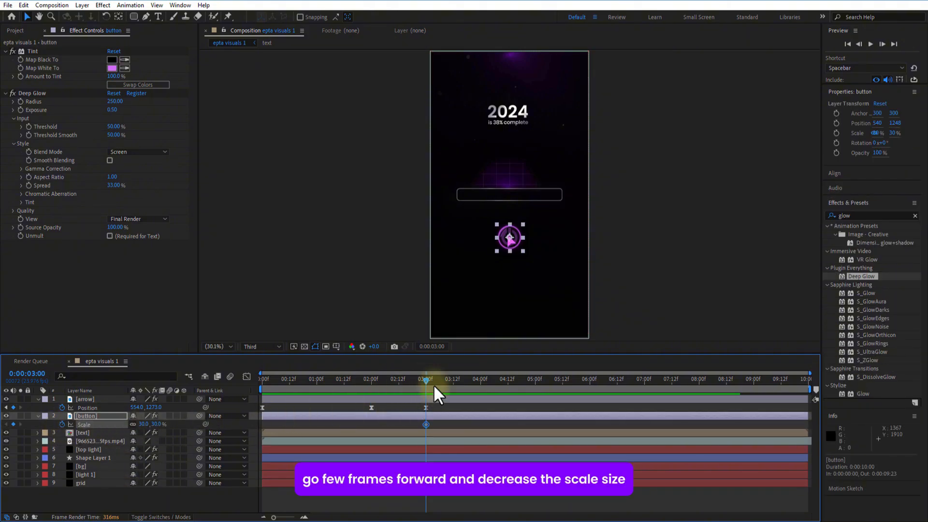
{"action": "left_click", "coordinate": [479, 378]}
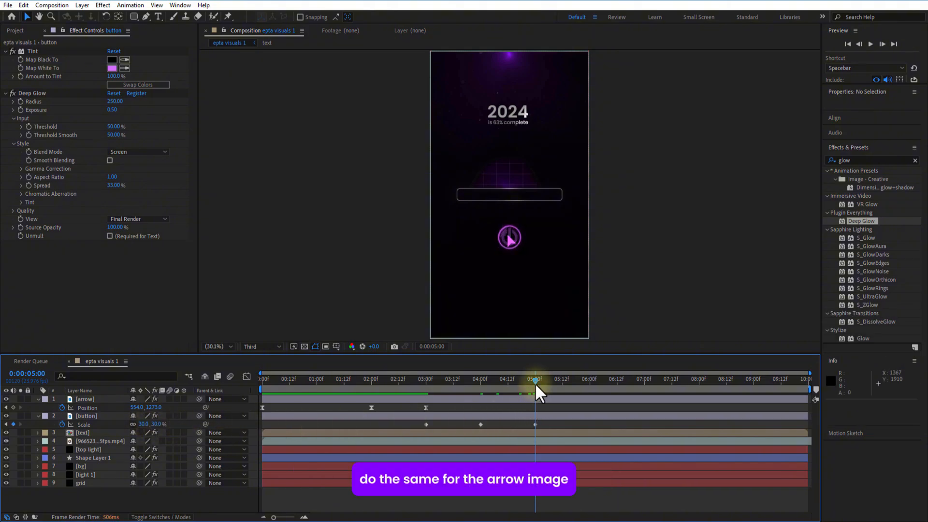
{"action": "left_click", "coordinate": [84, 398]}
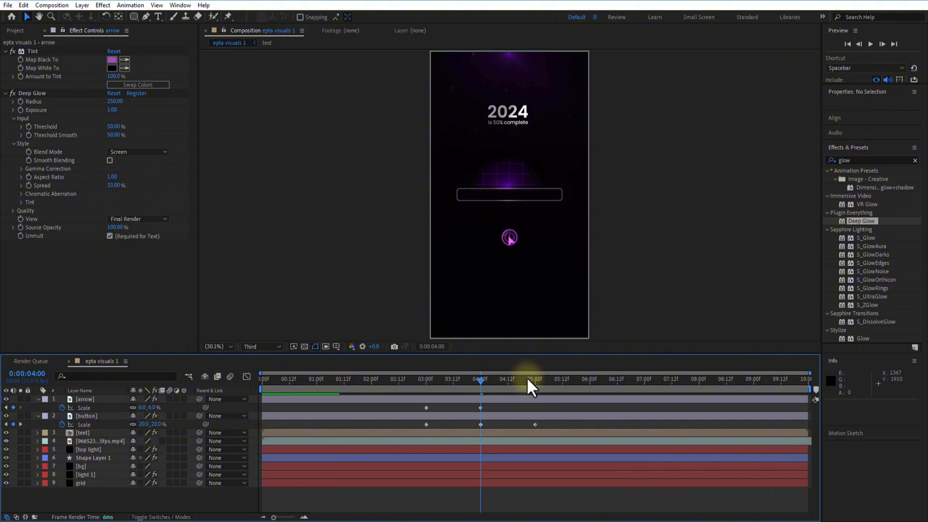
{"action": "left_click", "coordinate": [407, 378]}
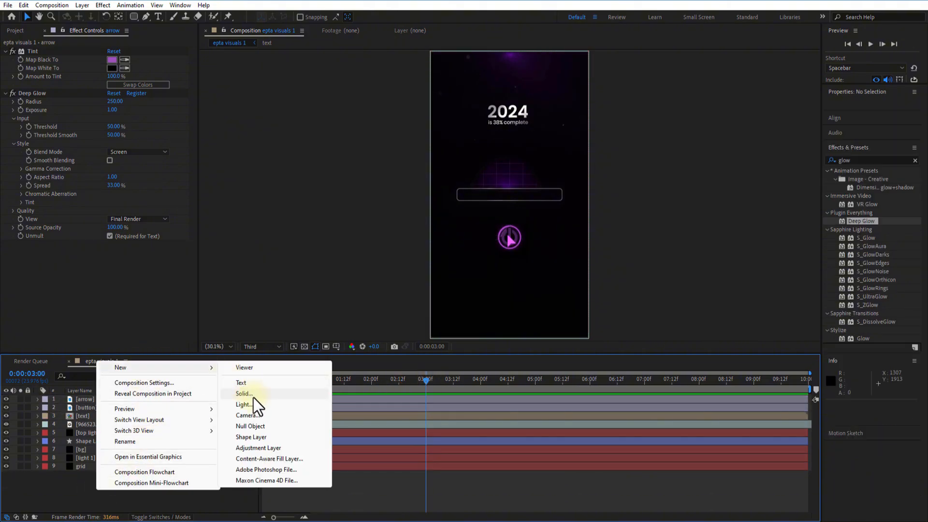
Create the 'button light' solid and apply Fractal Noise to it.
{"action": "left_click", "coordinate": [243, 394]}
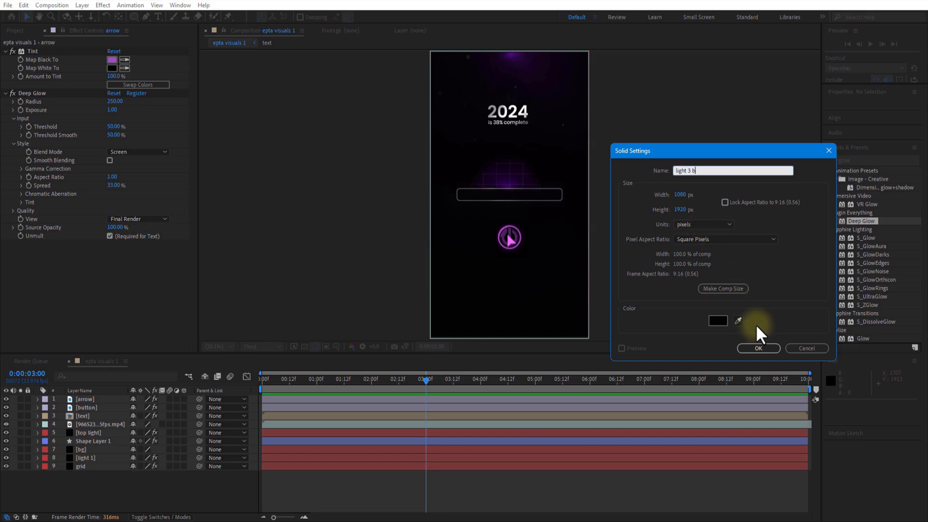
{"action": "left_click", "coordinate": [758, 348]}
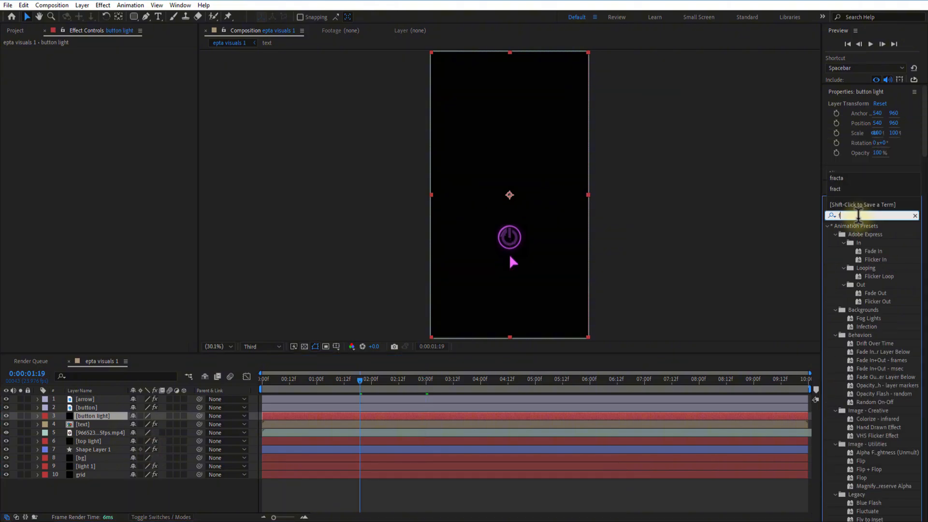
{"action": "type", "text": "racta"}
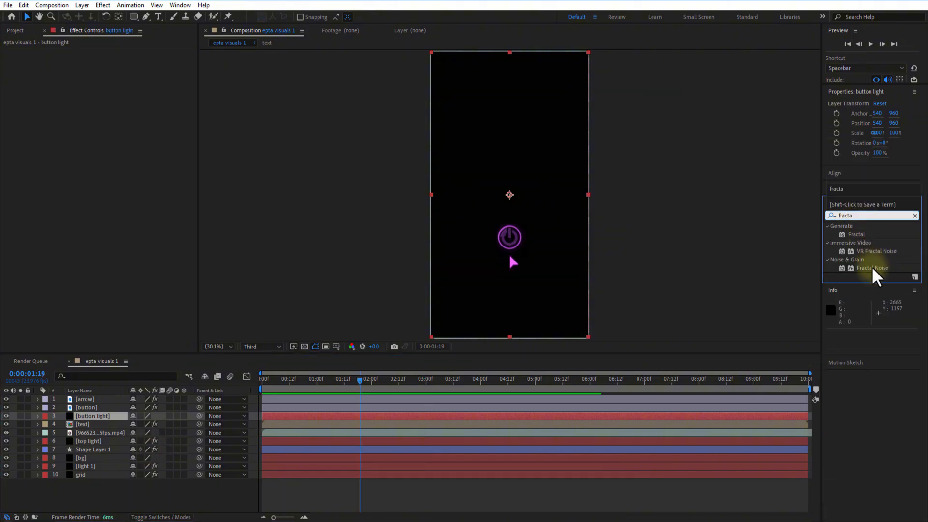
{"action": "double_click", "coordinate": [872, 267]}
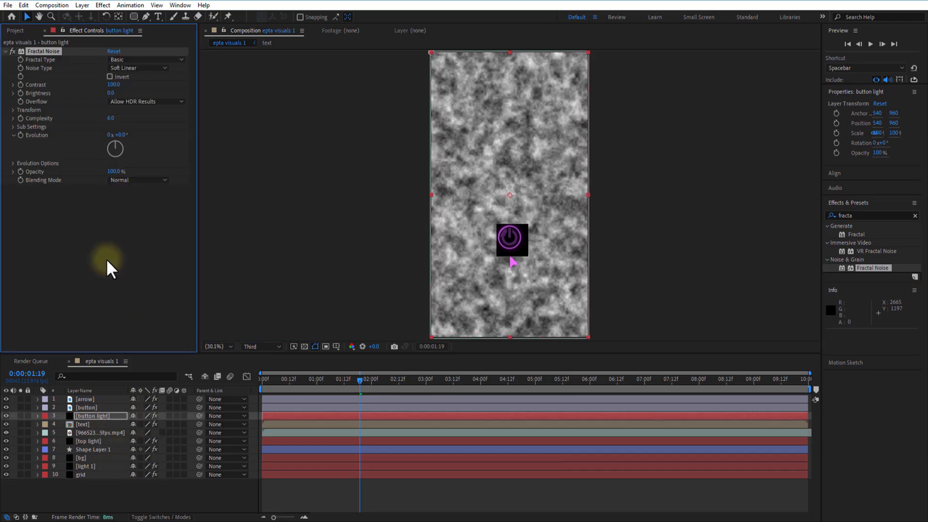
Add CC Light Rays to the solid with Transfer Mode set to None.
{"action": "left_click", "coordinate": [916, 215]}
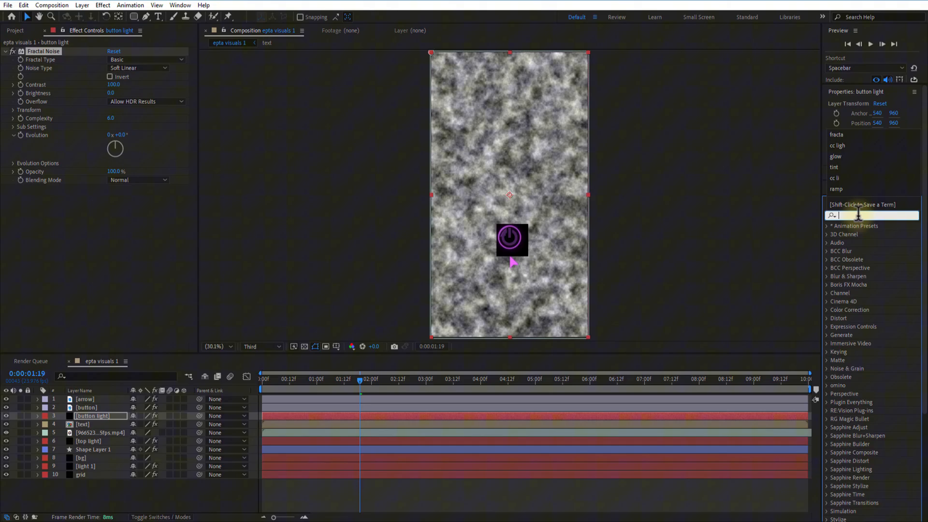
{"action": "type", "text": "cc li"}
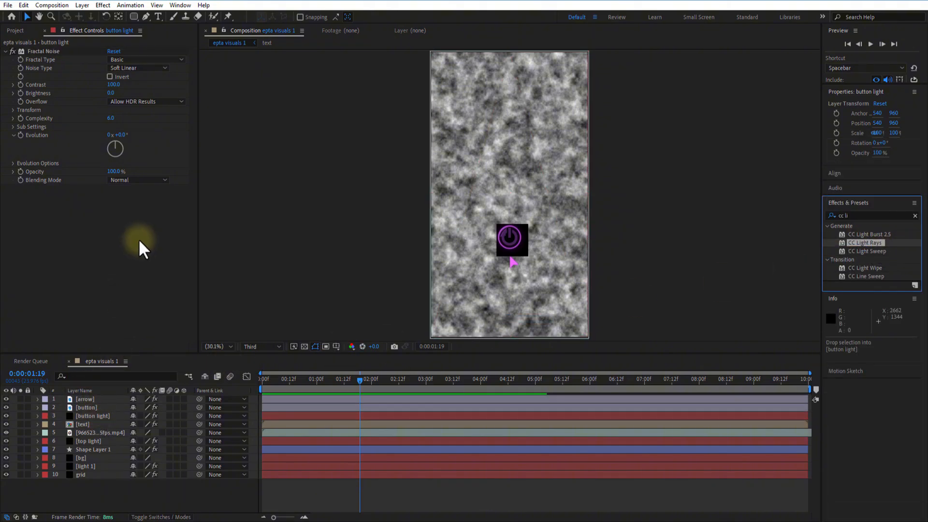
{"action": "left_click", "coordinate": [139, 272]}
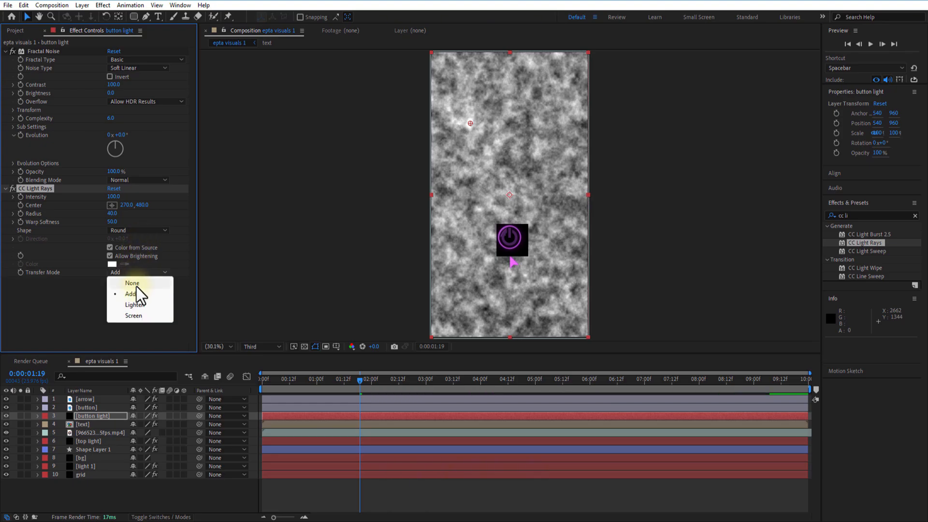
{"action": "left_click", "coordinate": [132, 283]}
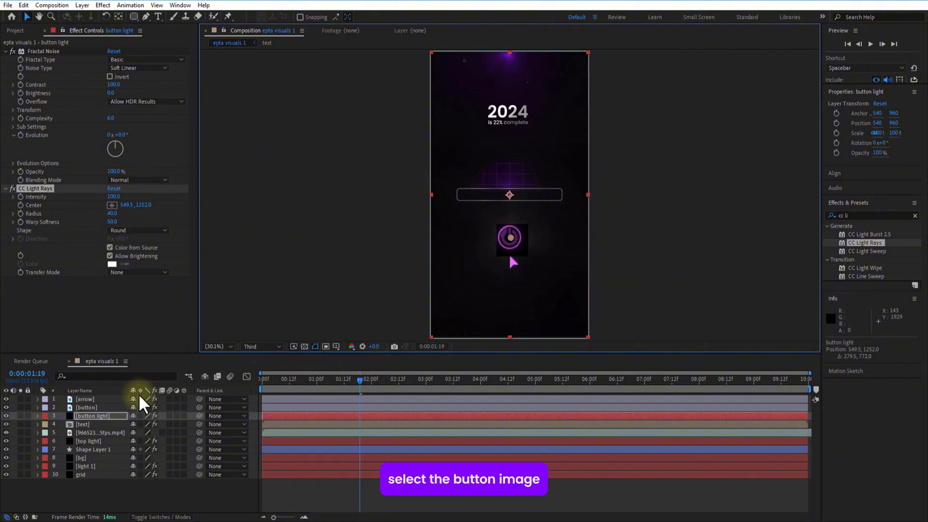
Enable Unmult in the button layer's Deep Glow.
{"action": "left_click", "coordinate": [87, 406]}
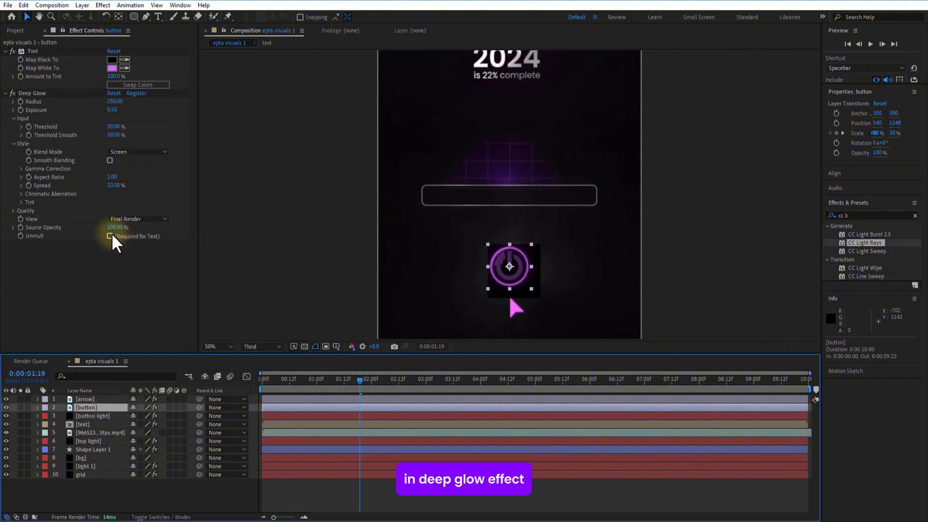
{"action": "left_click", "coordinate": [110, 237]}
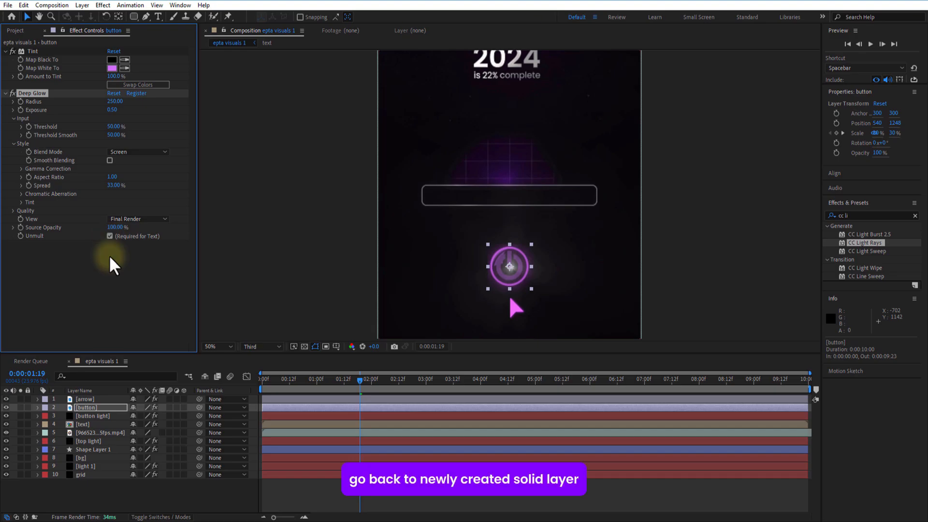
{"action": "left_click", "coordinate": [136, 491]}
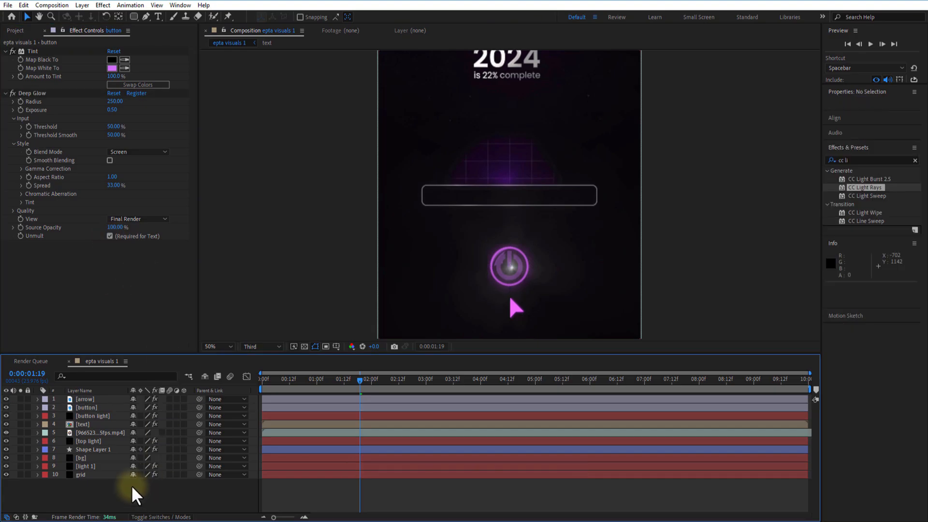
Change the button light's CC Light Rays shape to Square.
{"action": "left_click", "coordinate": [93, 415]}
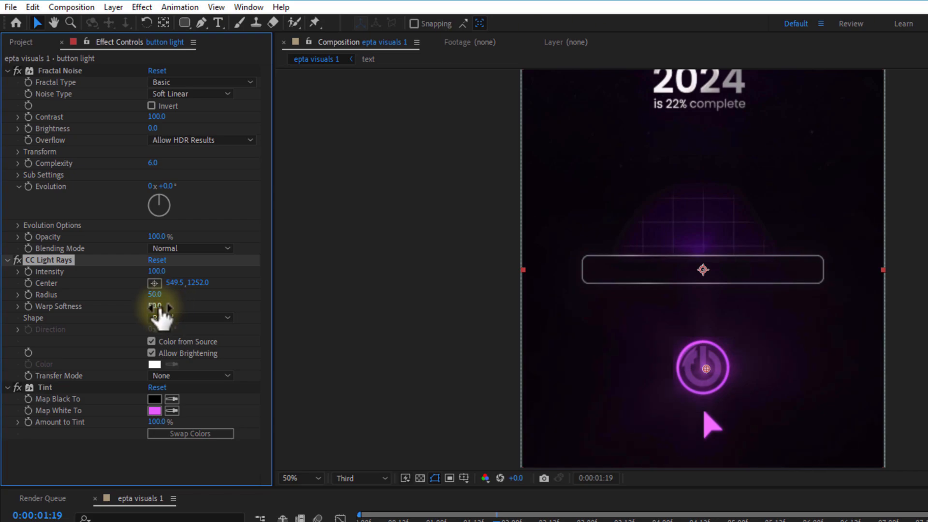
{"action": "left_click", "coordinate": [190, 318]}
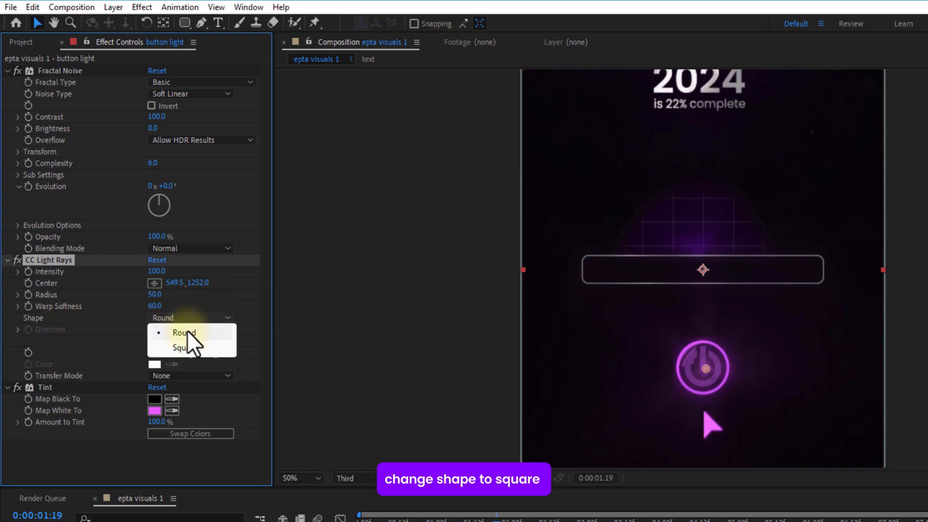
{"action": "left_click", "coordinate": [181, 348]}
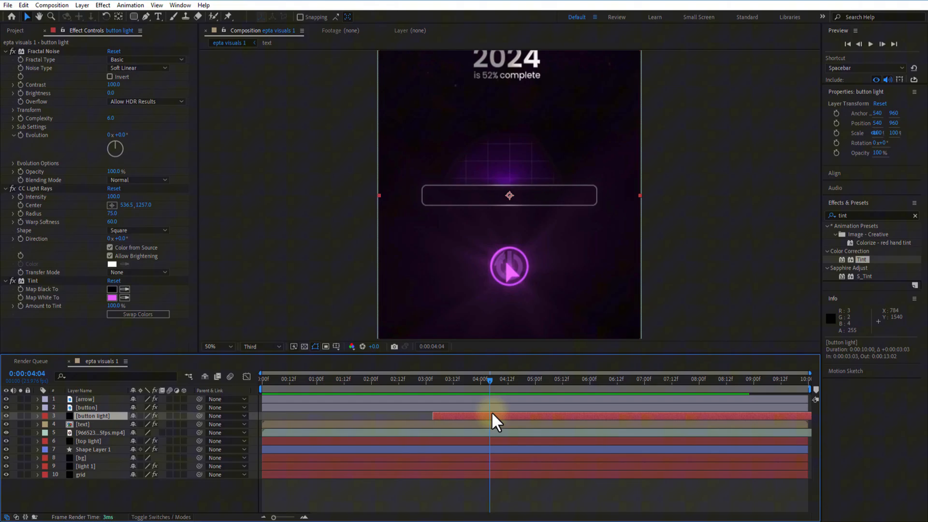
Cut the button light layer down to a brief flash around 3–4 seconds, then preview.
{"action": "key", "text": "ctrl+shift+d"}
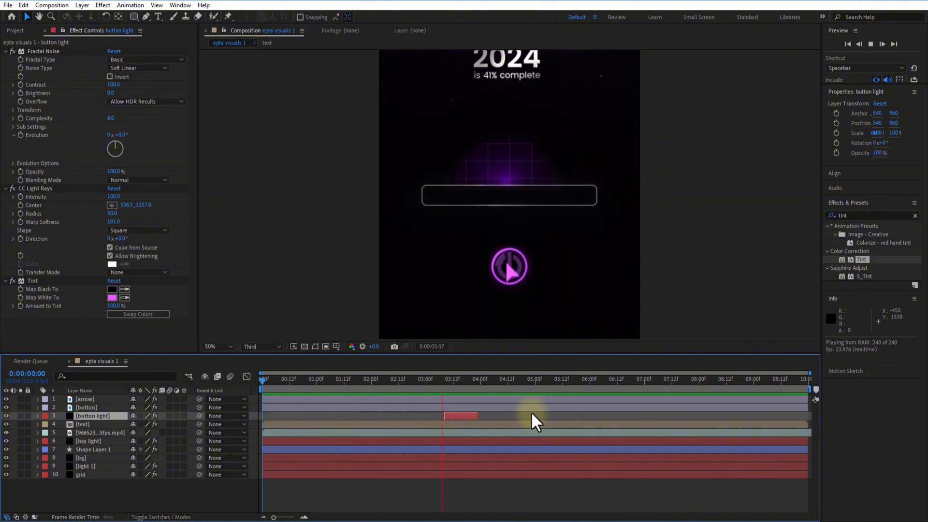
{"action": "left_click", "coordinate": [84, 399]}
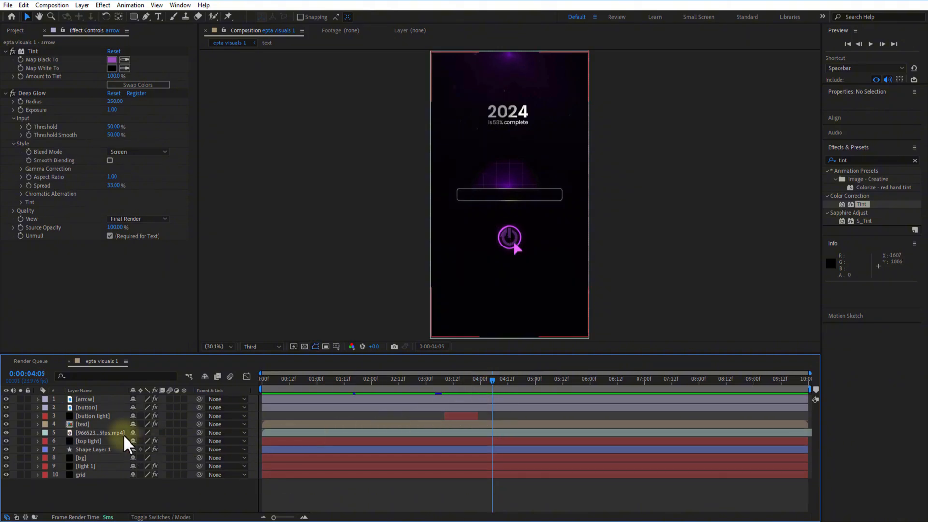
Apply CC Light Sweep to the button and keyframe its Center at 0s and 7s.
{"action": "left_click", "coordinate": [86, 407]}
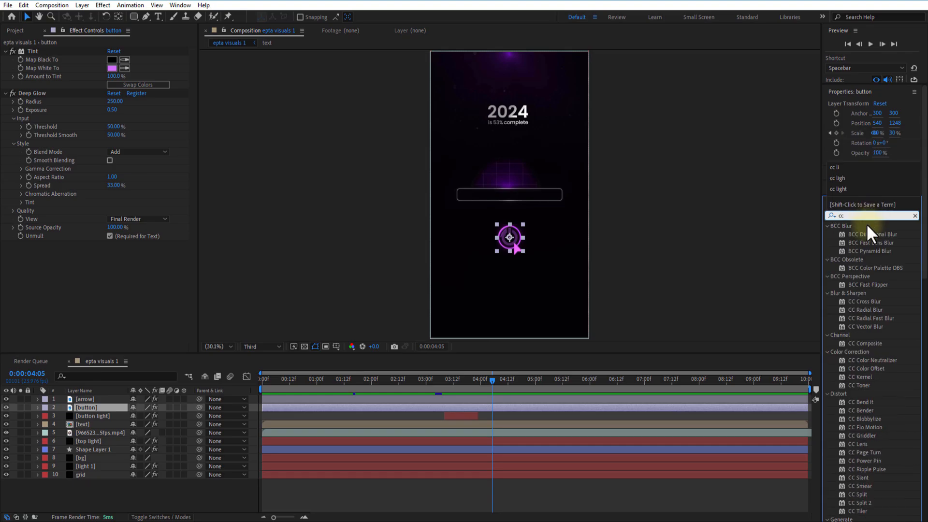
{"action": "type", "text": "li"}
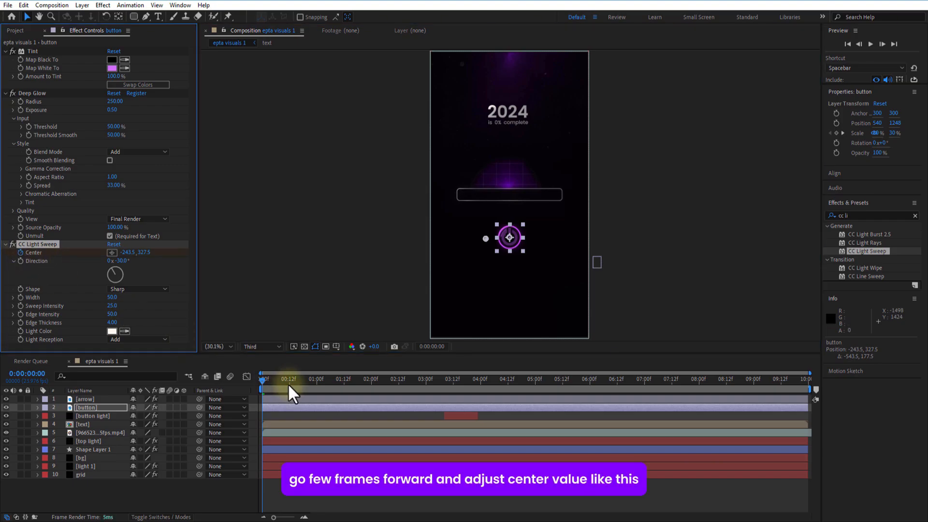
{"action": "left_click", "coordinate": [645, 378]}
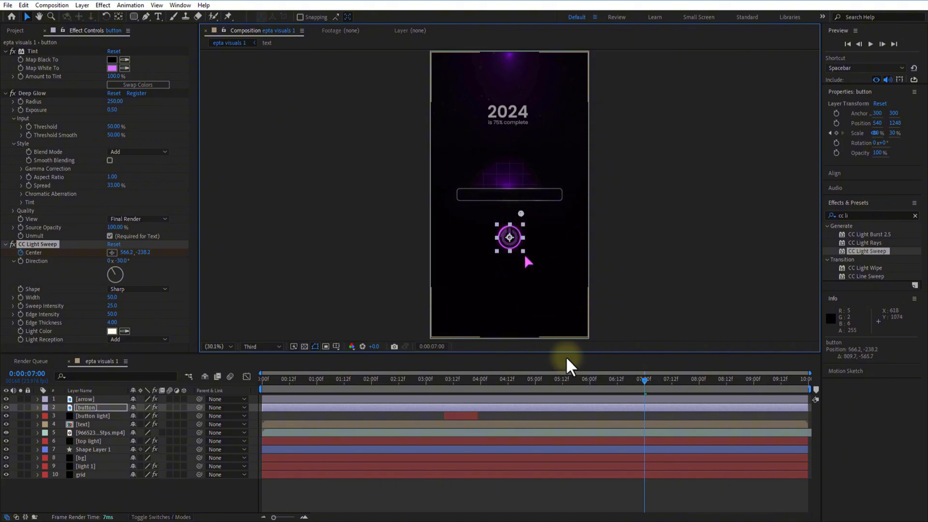
{"action": "left_click", "coordinate": [85, 398]}
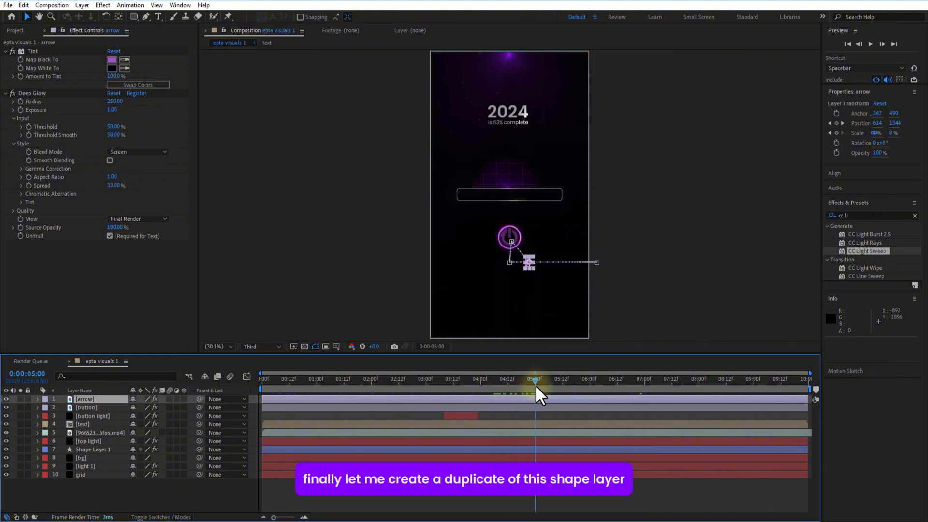
{"action": "left_click", "coordinate": [547, 423]}
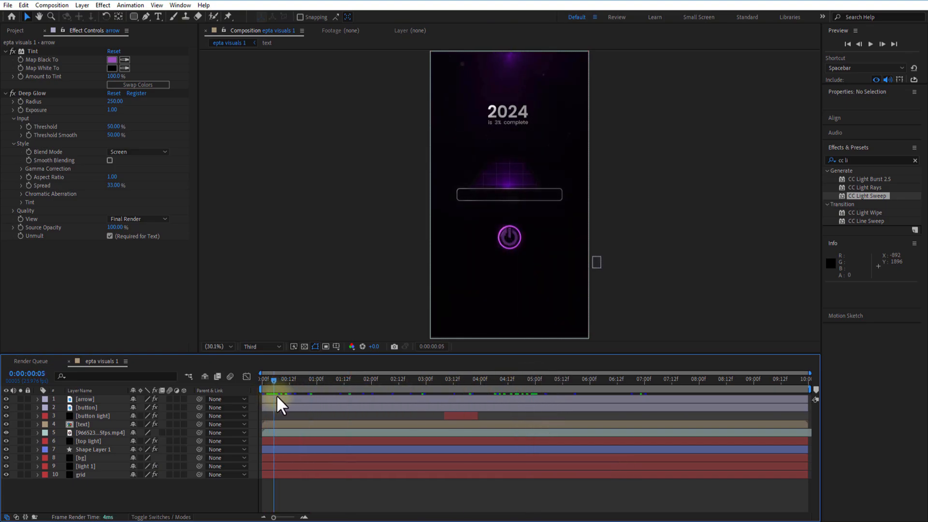
Duplicate Shape Layer 1, set the copy's fill to Radial Gradient, keyframe Start Point.
{"action": "key", "text": "ctrl+d"}
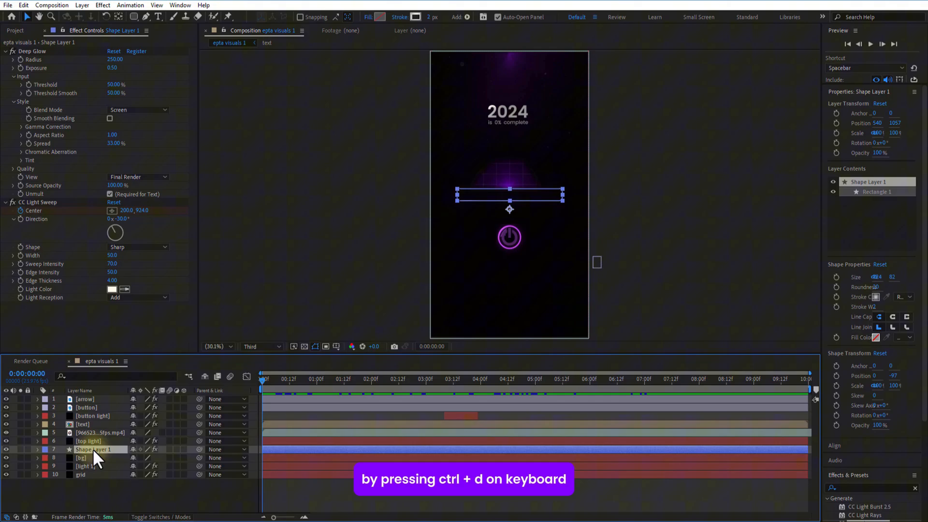
{"action": "key", "text": "ctrl+d"}
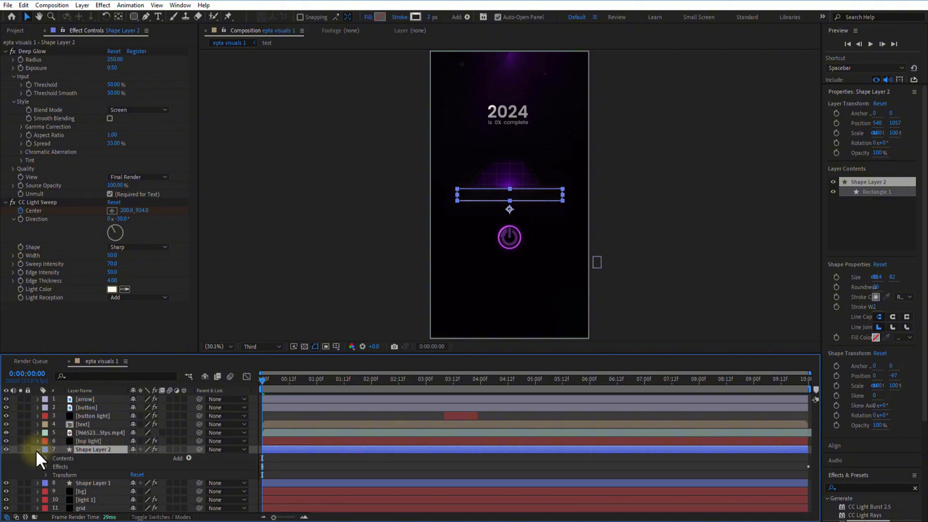
{"action": "mouse_move", "coordinate": [396, 16]}
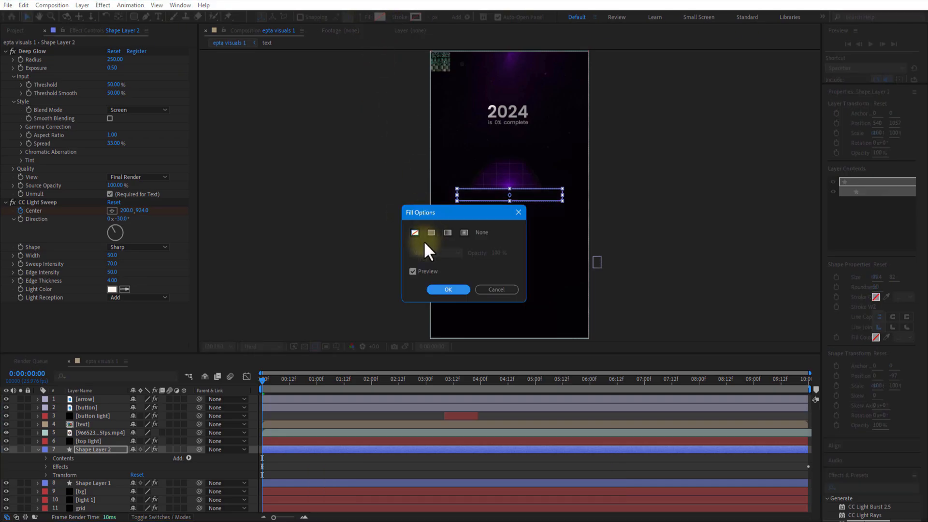
{"action": "left_click", "coordinate": [448, 289]}
{"action": "type", "text": "4-"}
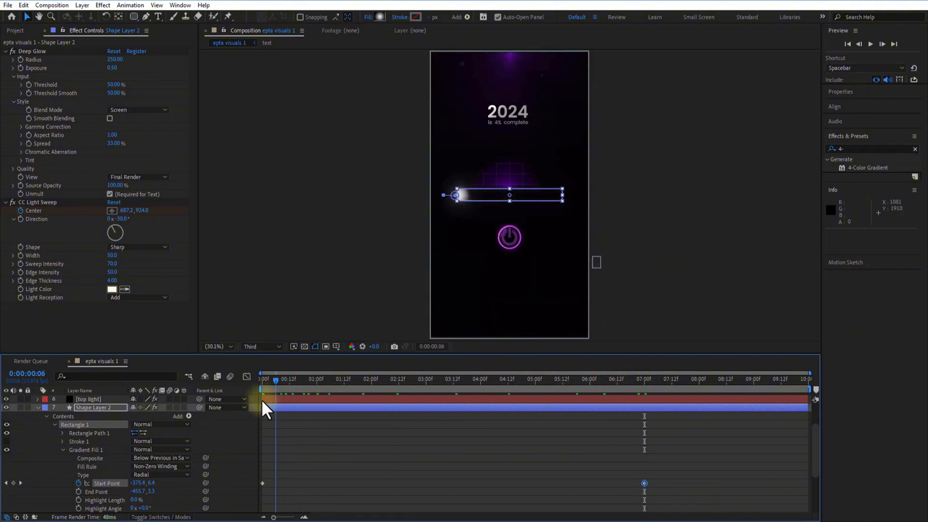
{"action": "left_click", "coordinate": [504, 378]}
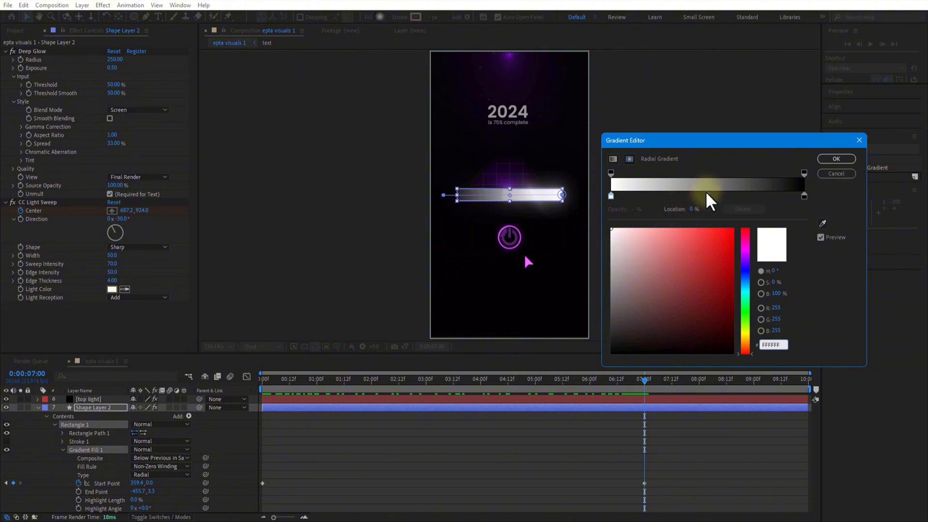
Recolour Gradient Fill 1's stops so the bar fades from white into purple-blue.
{"action": "left_click", "coordinate": [611, 174]}
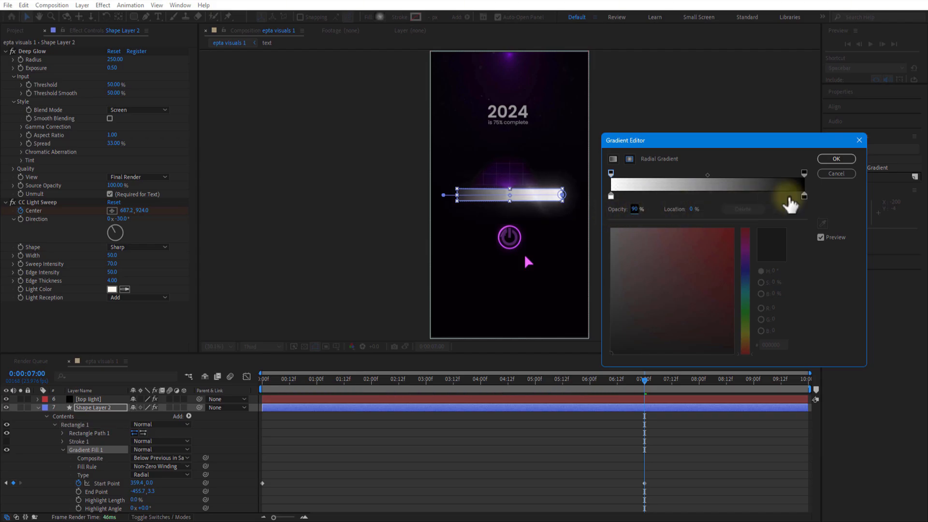
{"action": "left_click", "coordinate": [803, 196]}
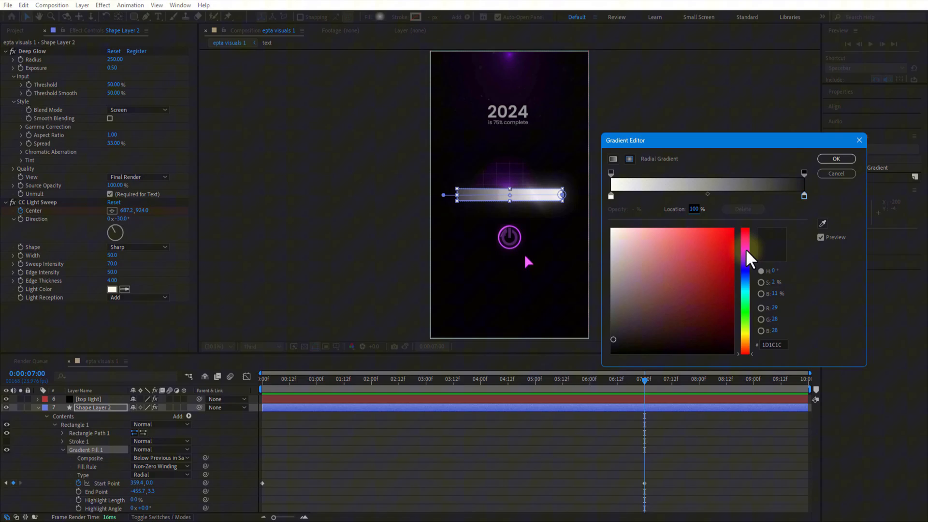
{"action": "left_click", "coordinate": [611, 173]}
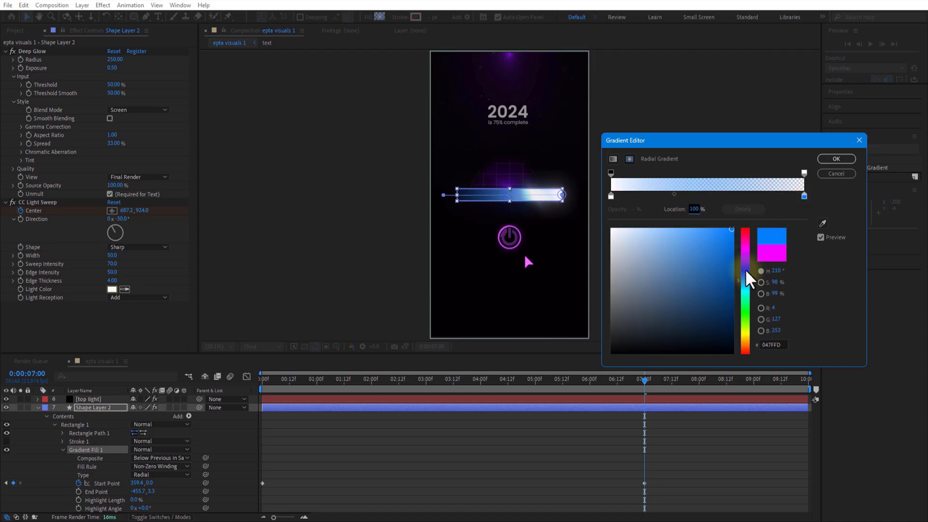
{"action": "left_click", "coordinate": [746, 263]}
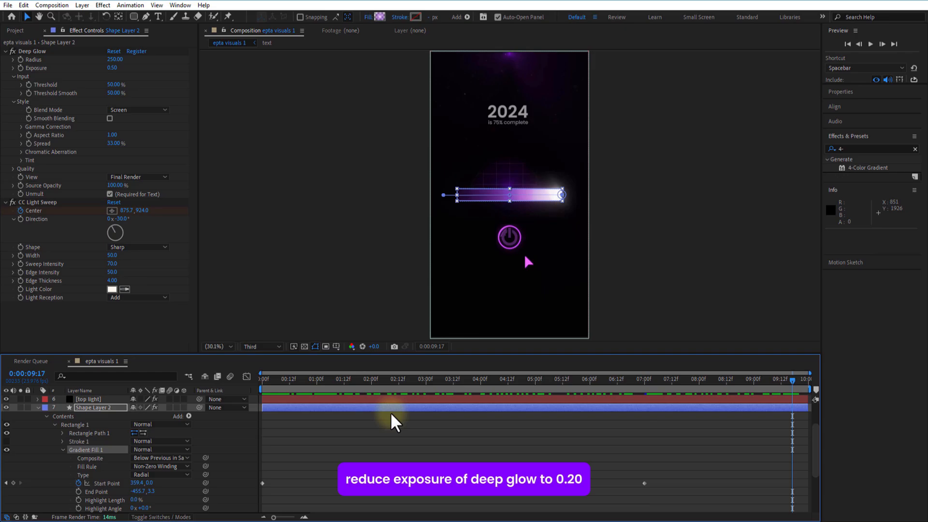
Lower the bar's Deep Glow Exposure to 0.20.
{"action": "left_click", "coordinate": [112, 68]}
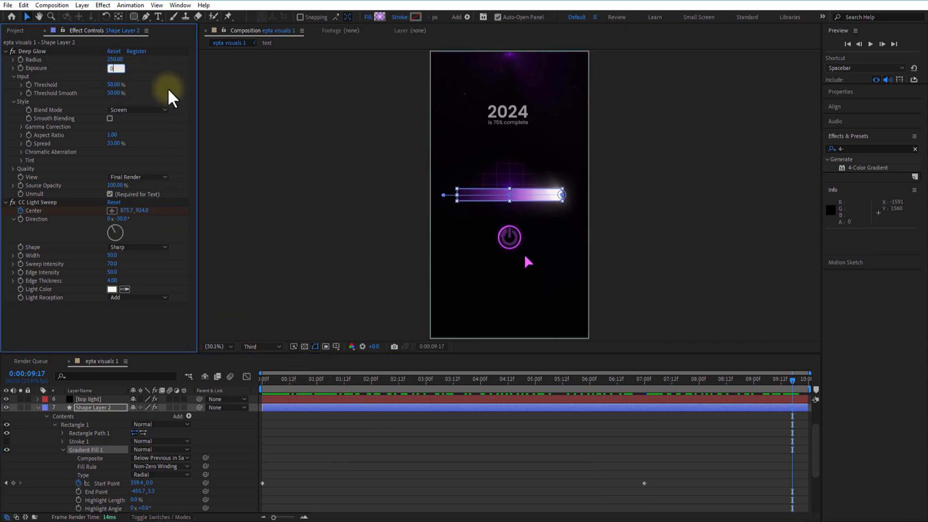
{"action": "left_click", "coordinate": [295, 379]}
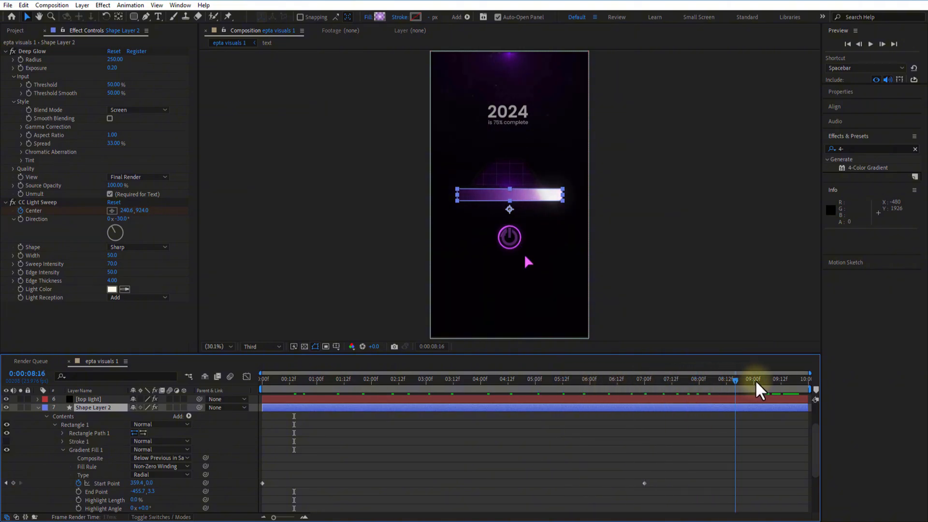
{"action": "left_click", "coordinate": [400, 379]}
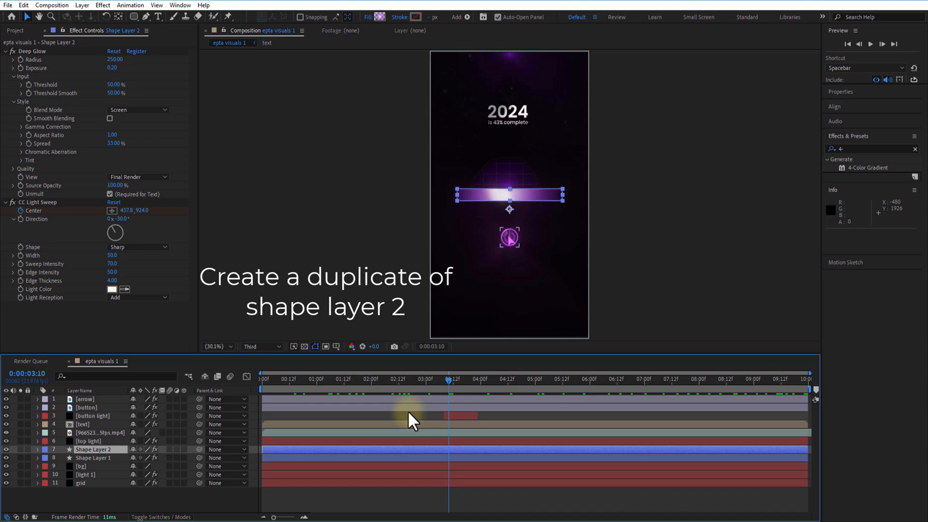
{"action": "mouse_move", "coordinate": [575, 421]}
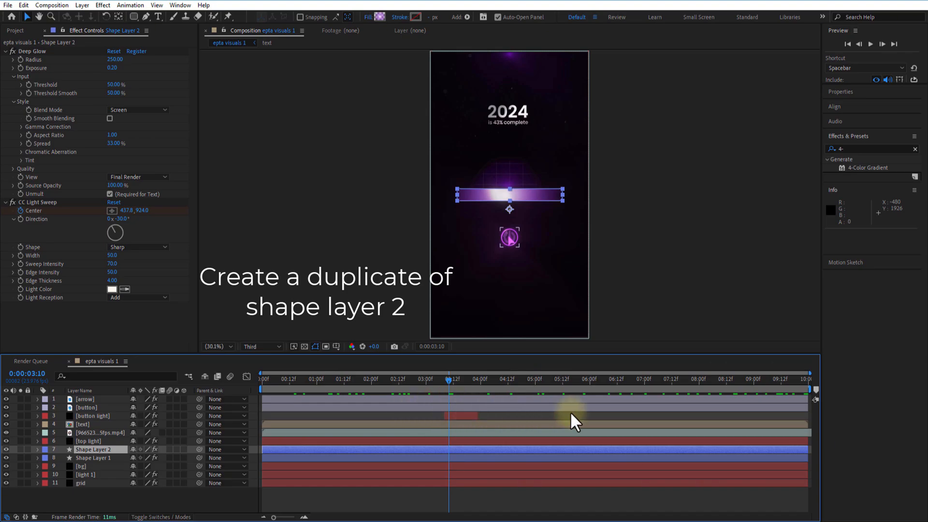
Duplicate Shape Layer 2 and pre-compose the copy as 'energy'.
{"action": "key", "text": "ctrl+d"}
{"action": "type", "text": "fracta"}
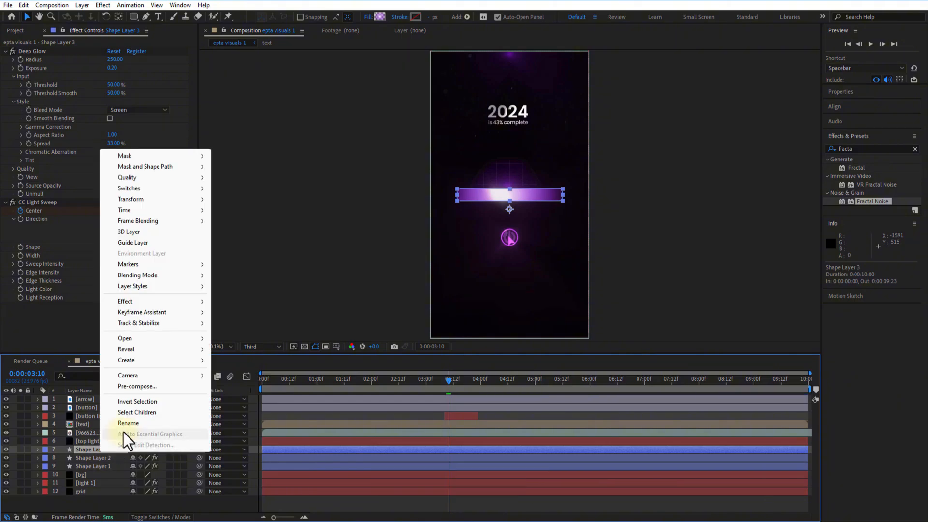
{"action": "left_click", "coordinate": [137, 385]}
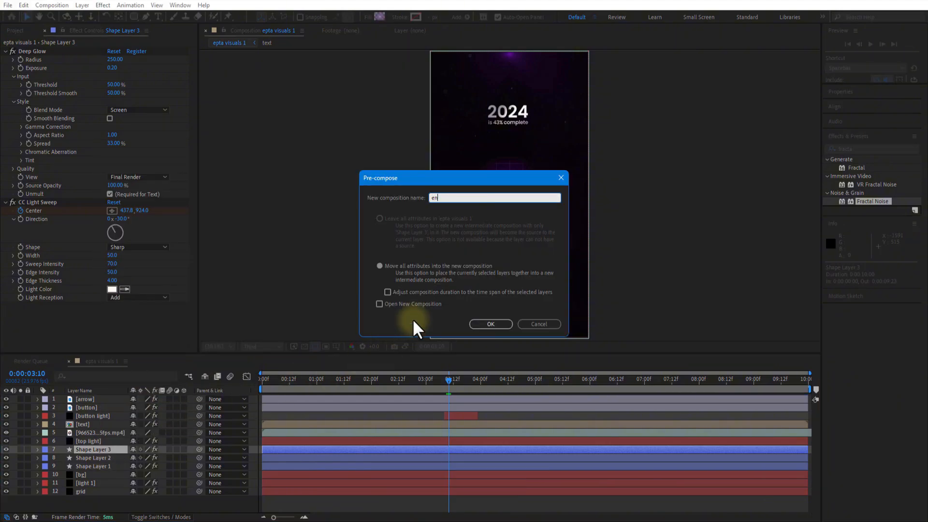
{"action": "left_click", "coordinate": [490, 324]}
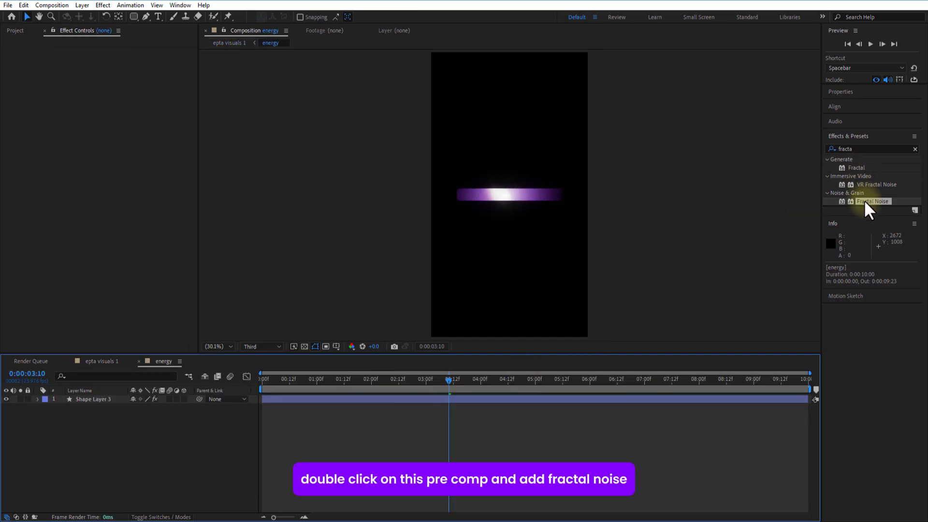
Apply Fractal Noise with Wrap Back overflow and non-uniform scaling, then add Fast Box Blur.
{"action": "double_click", "coordinate": [872, 201]}
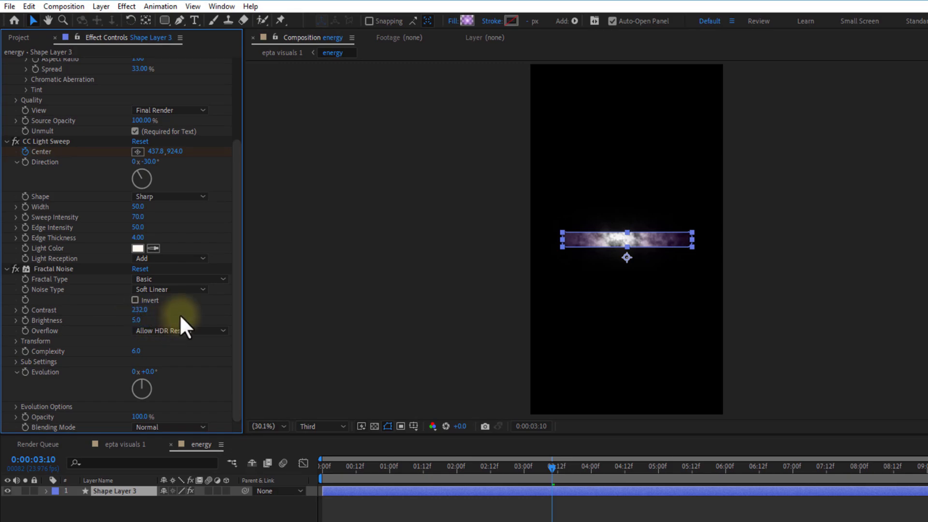
{"action": "left_click", "coordinate": [177, 330]}
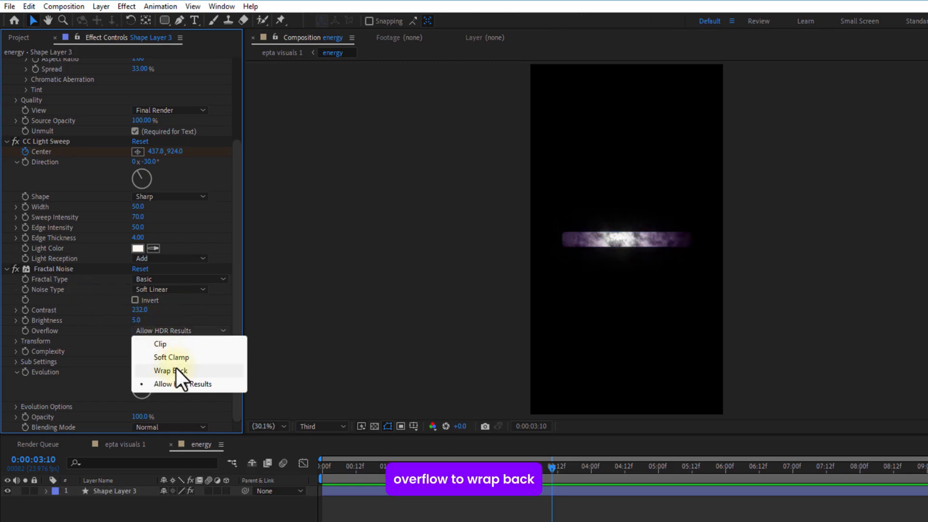
{"action": "left_click", "coordinate": [171, 371]}
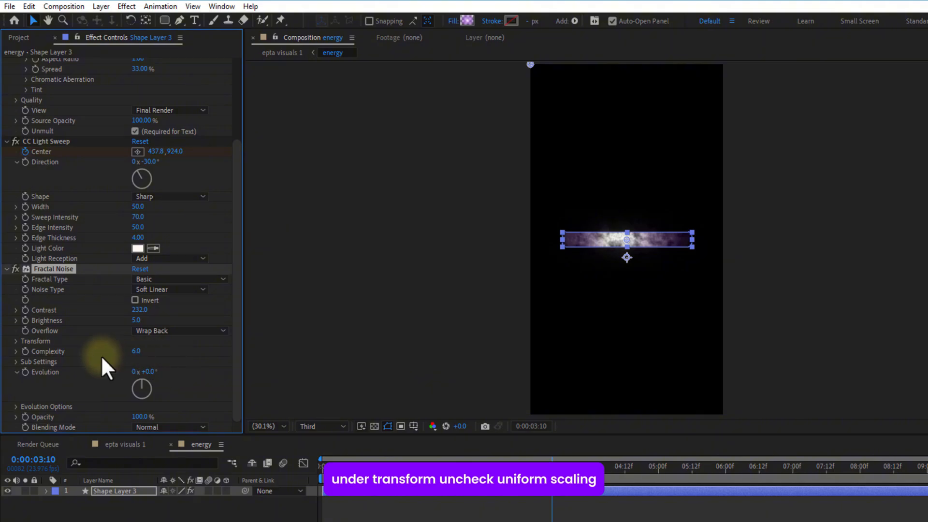
{"action": "left_click", "coordinate": [16, 341]}
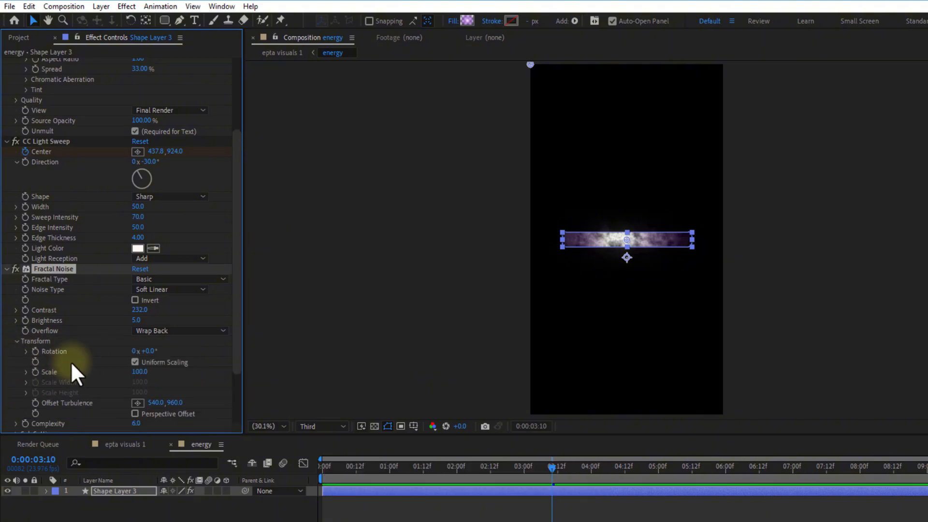
{"action": "left_click", "coordinate": [135, 362]}
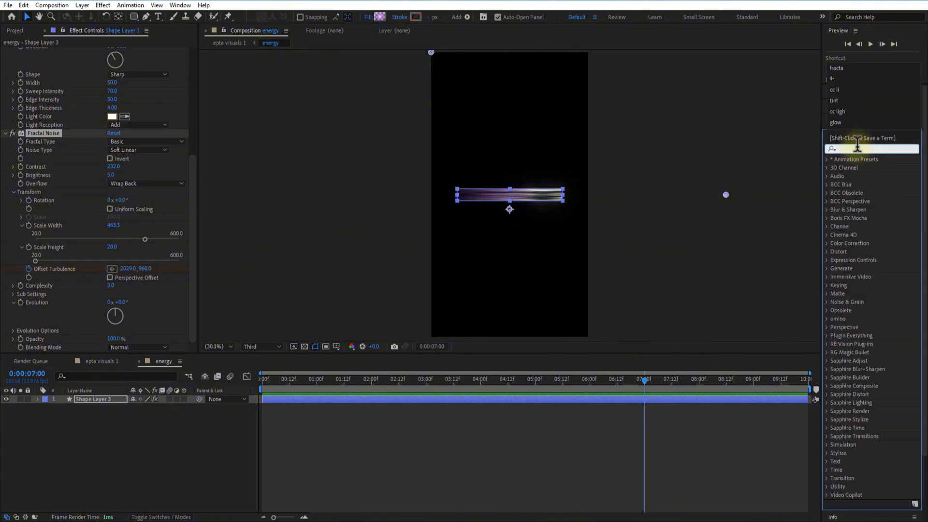
{"action": "type", "text": "fast"}
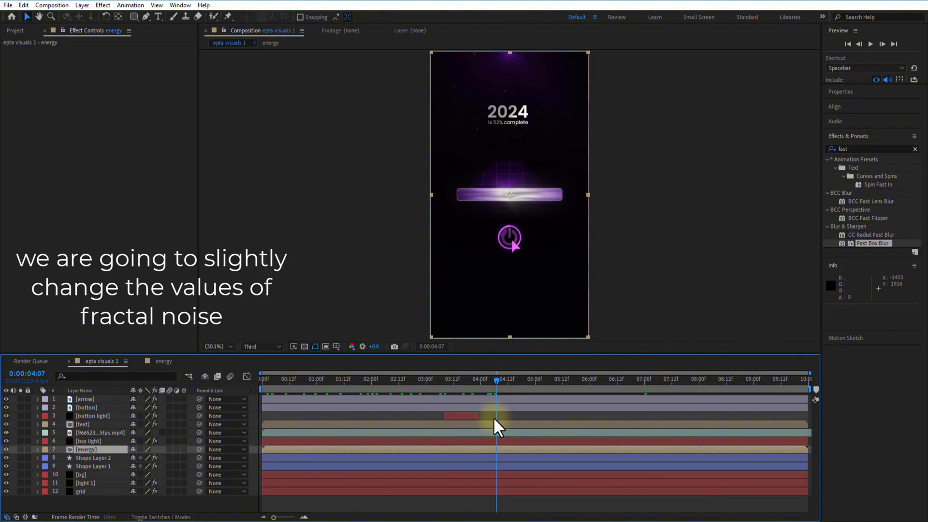
Set energy's noise to Small Bumps, Contrast 246, Scale 4278.3×17, and keyframe Evolution.
{"action": "left_click", "coordinate": [184, 289]}
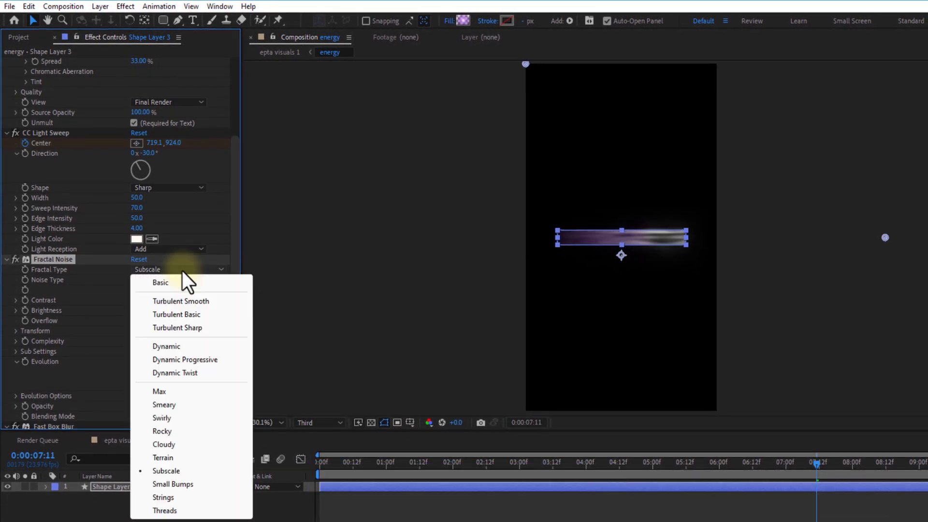
{"action": "left_click", "coordinate": [173, 485]}
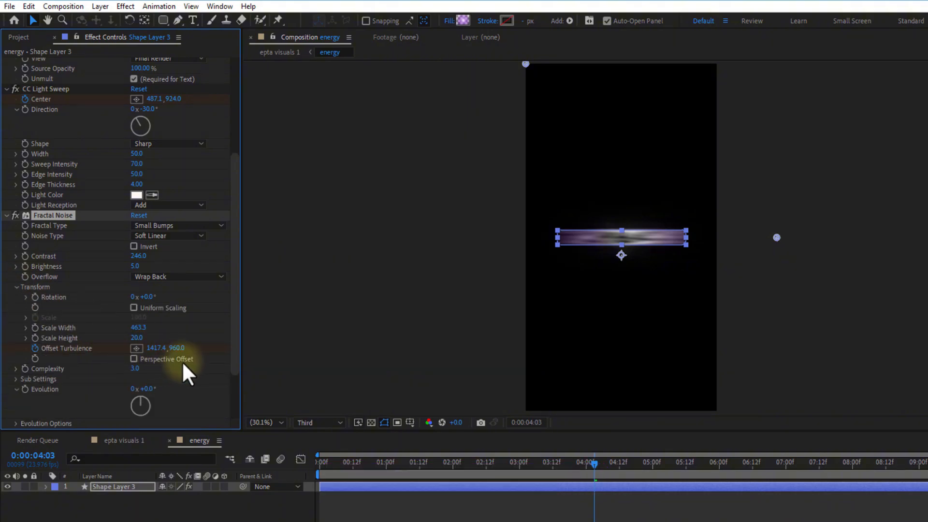
{"action": "left_click", "coordinate": [27, 327]}
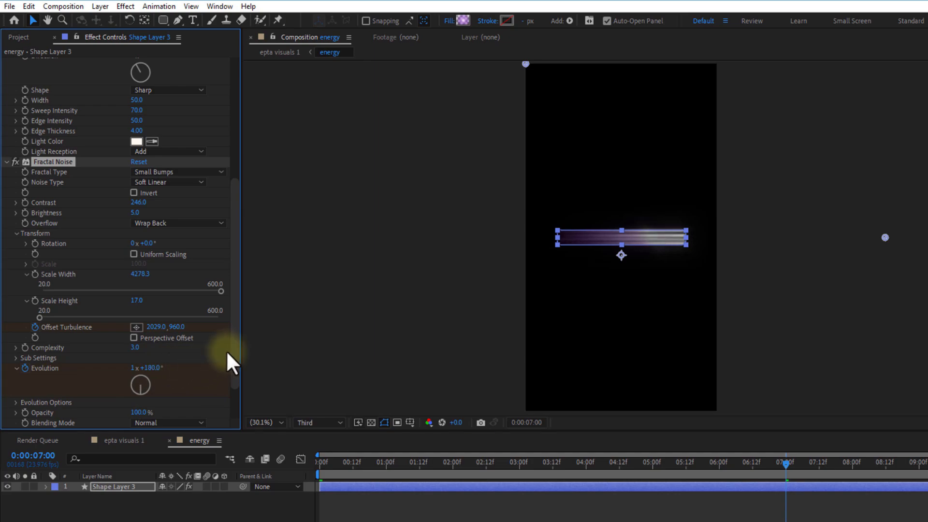
{"action": "scroll", "scroll_direction": "down", "scroll_amount": 3}
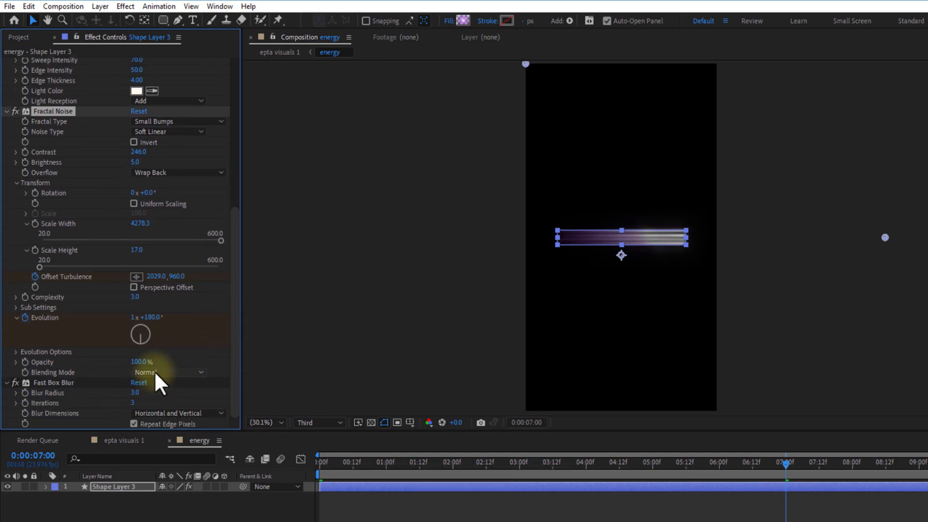
{"action": "left_click", "coordinate": [169, 371]}
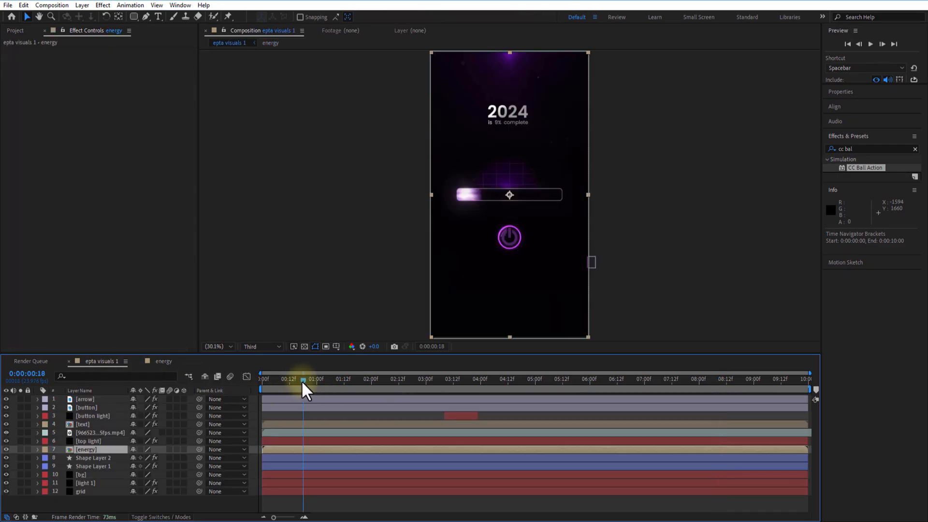
Trim the energy and Shape Layer 2 in-points to about 3:12.
{"action": "left_click", "coordinate": [526, 379]}
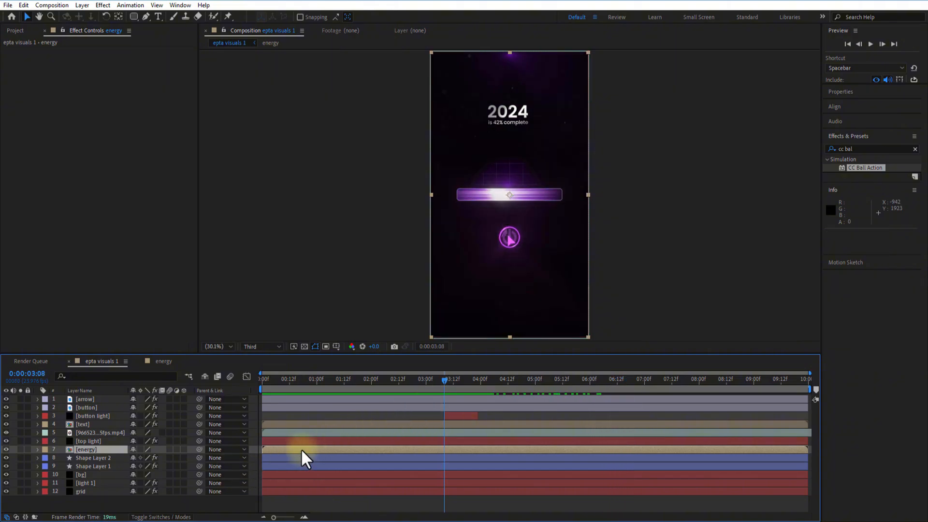
{"action": "left_click", "coordinate": [94, 457]}
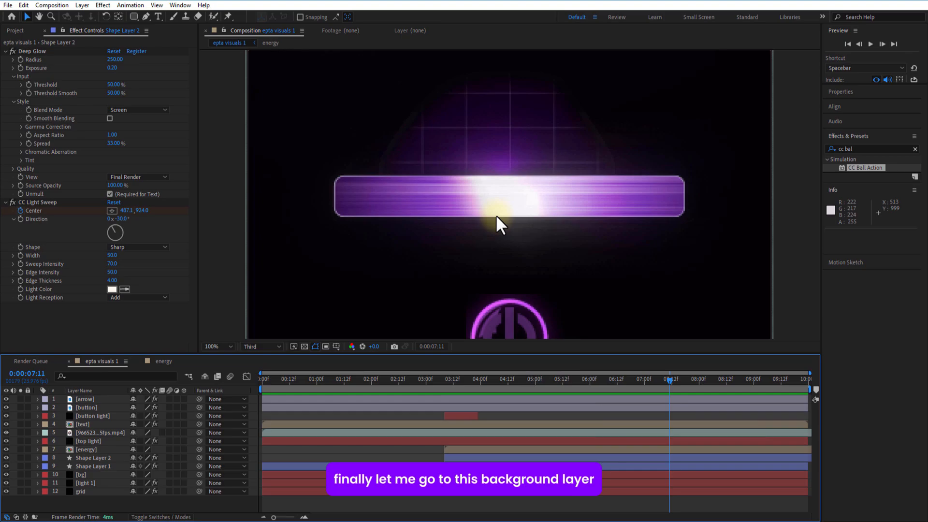
{"action": "left_click", "coordinate": [663, 378]}
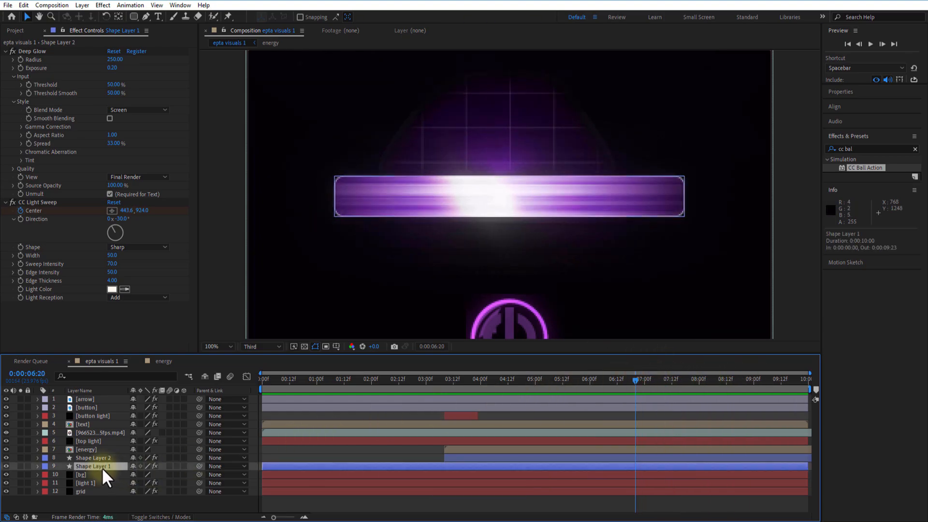
{"action": "left_click", "coordinate": [81, 474]}
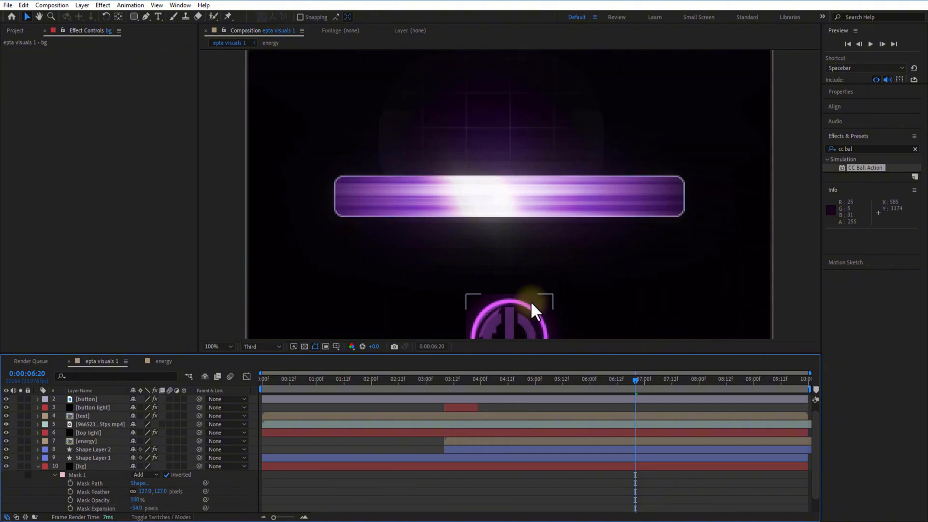
{"action": "left_click", "coordinate": [81, 466]}
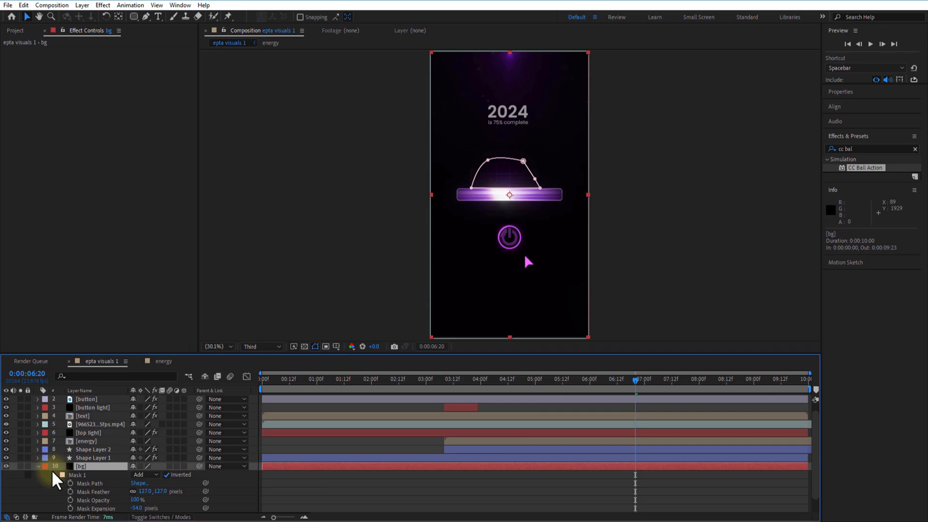
{"action": "left_click", "coordinate": [89, 483]}
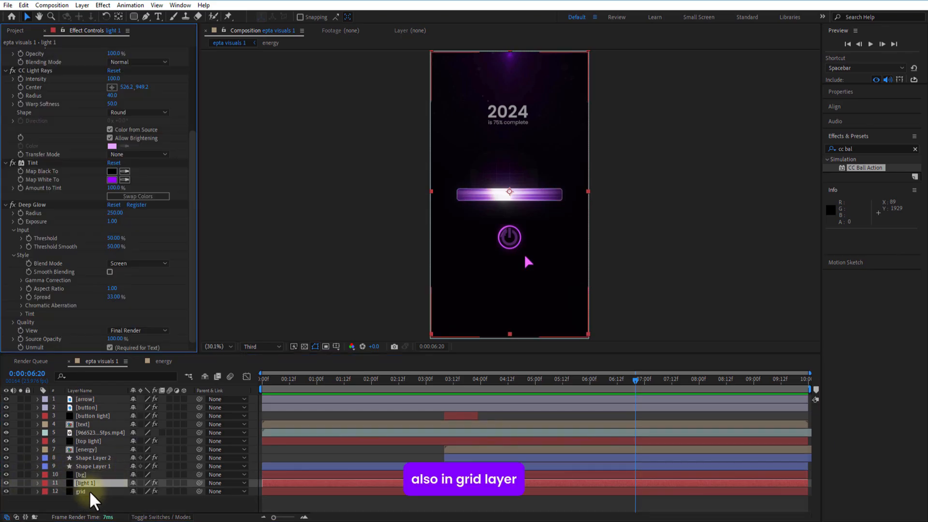
Set the grid layer's Grid effect blending mode to Add in Effect Controls.
{"action": "left_click", "coordinate": [80, 491]}
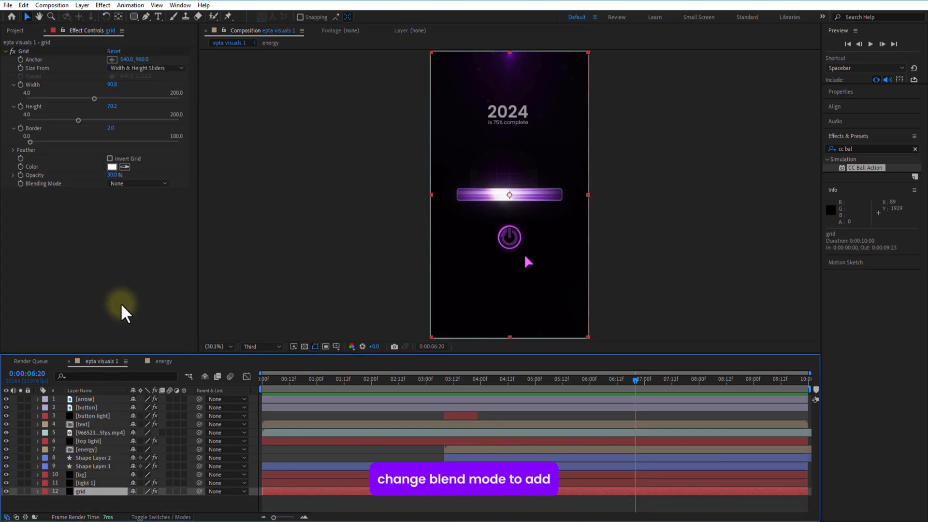
{"action": "left_click", "coordinate": [138, 182]}
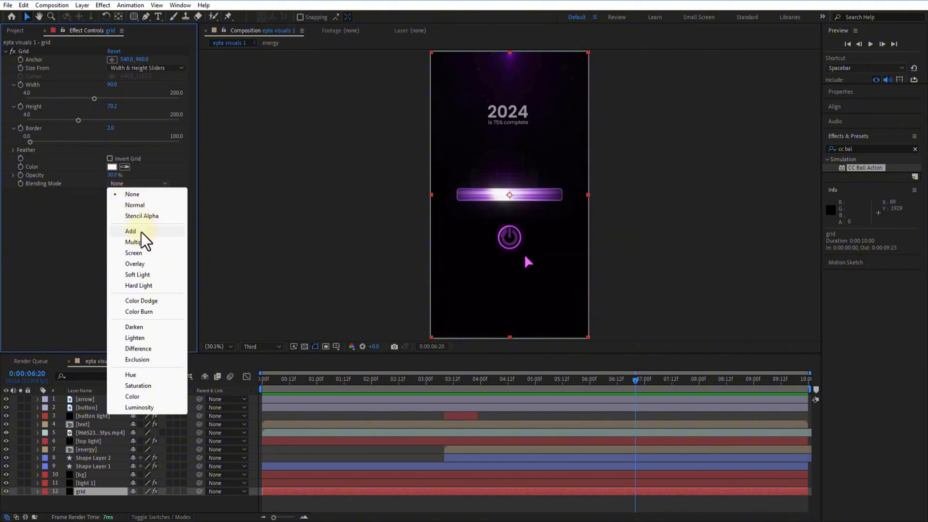
{"action": "left_click", "coordinate": [130, 230]}
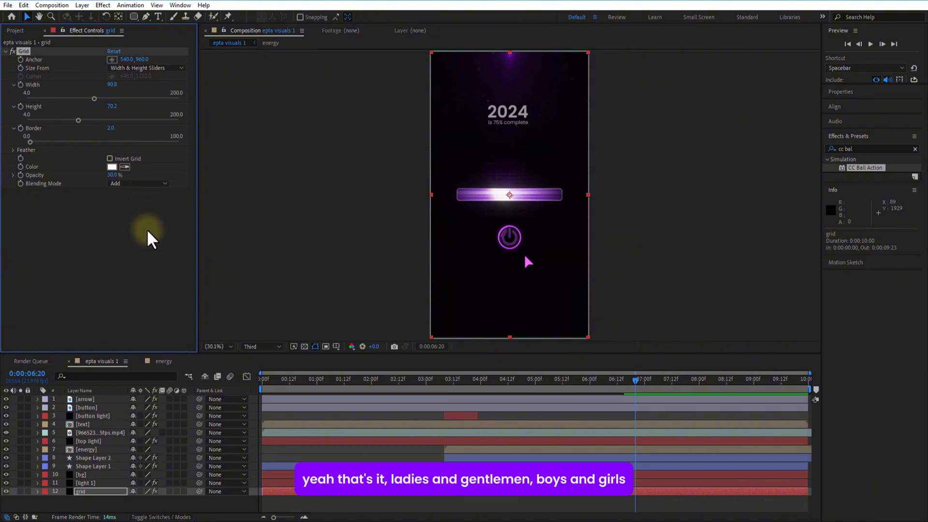